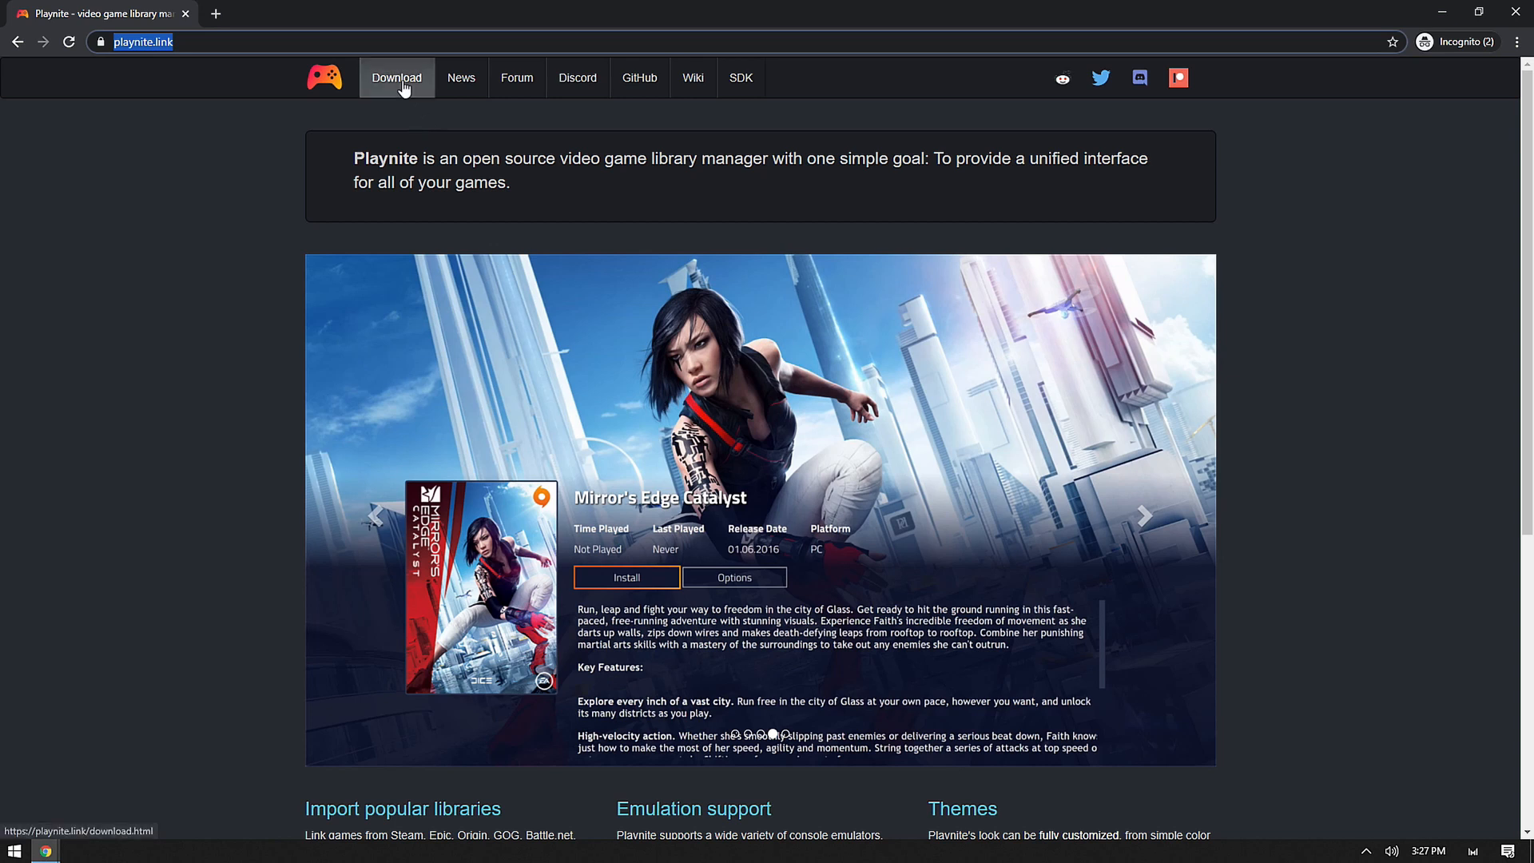
Go to playnite.link's Download page listing Playnite 7.7 installer and portable versions
{"action": "left_click", "coordinate": [398, 78]}
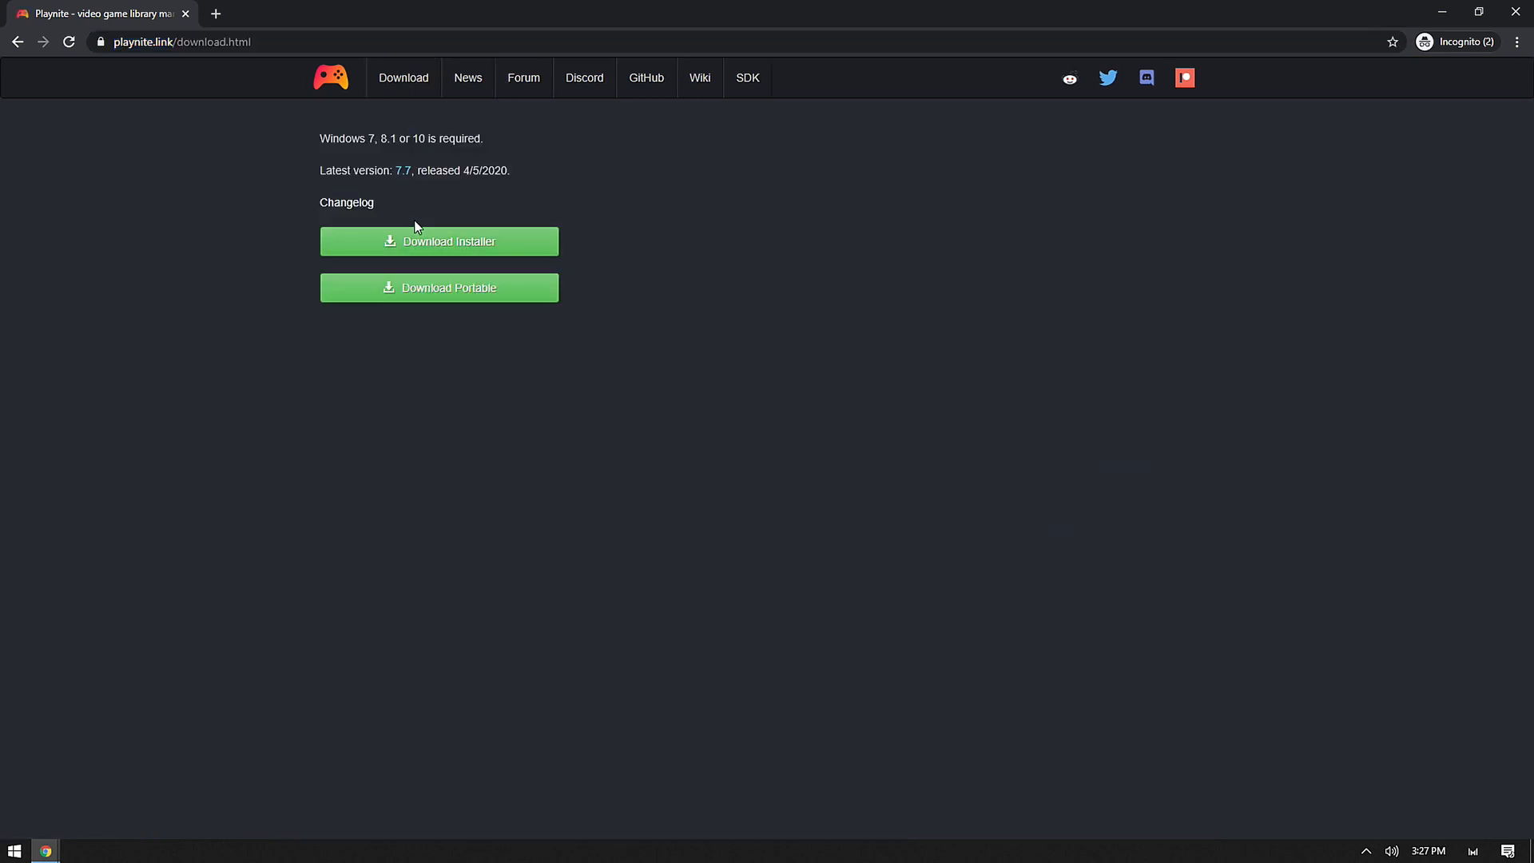
{"action": "mouse_move", "coordinate": [439, 288]}
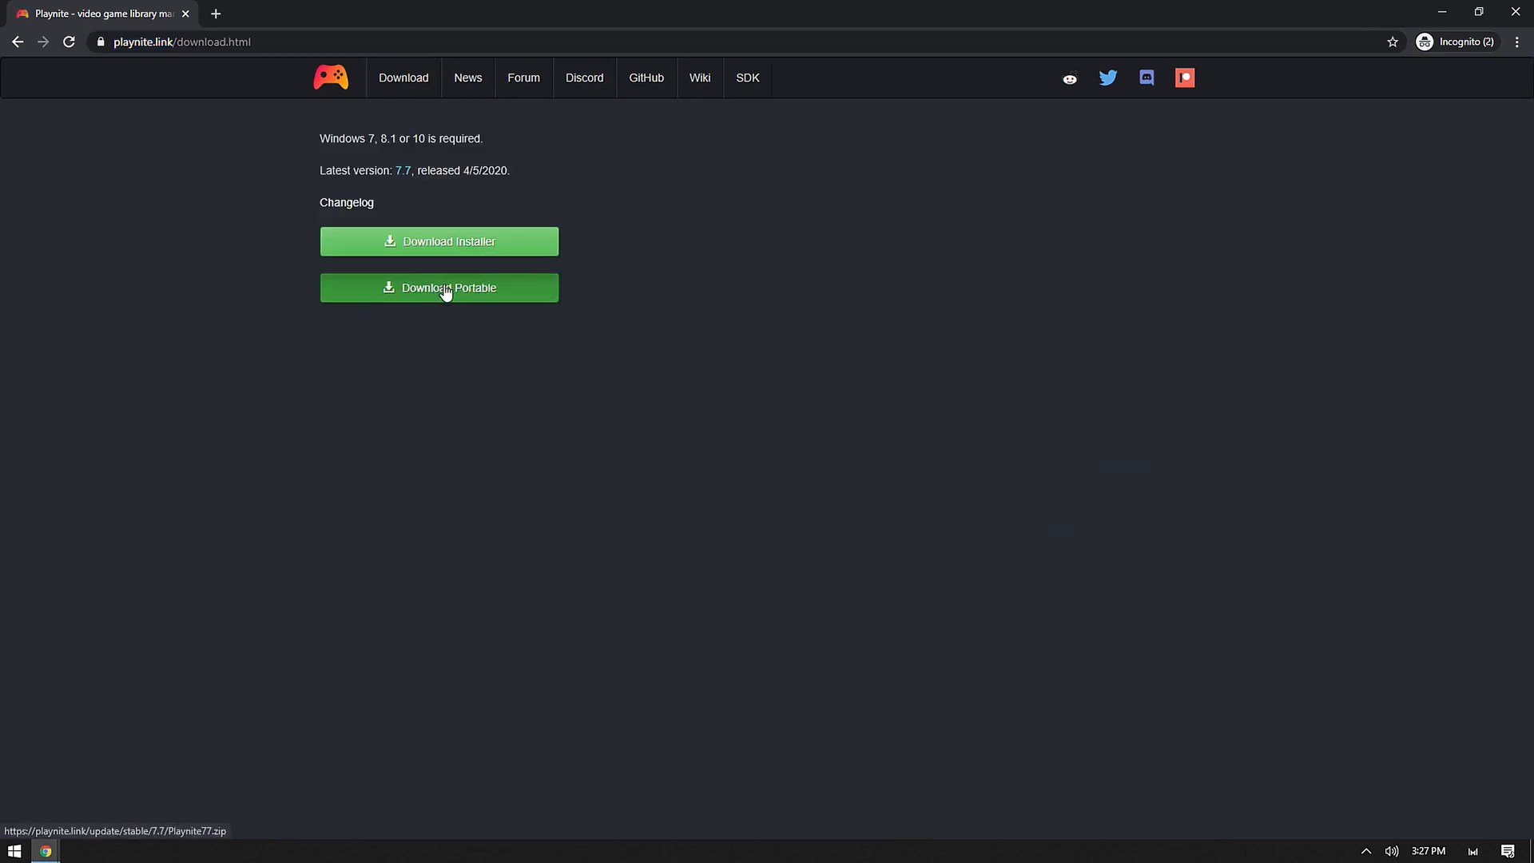
{"action": "mouse_move", "coordinate": [440, 292]}
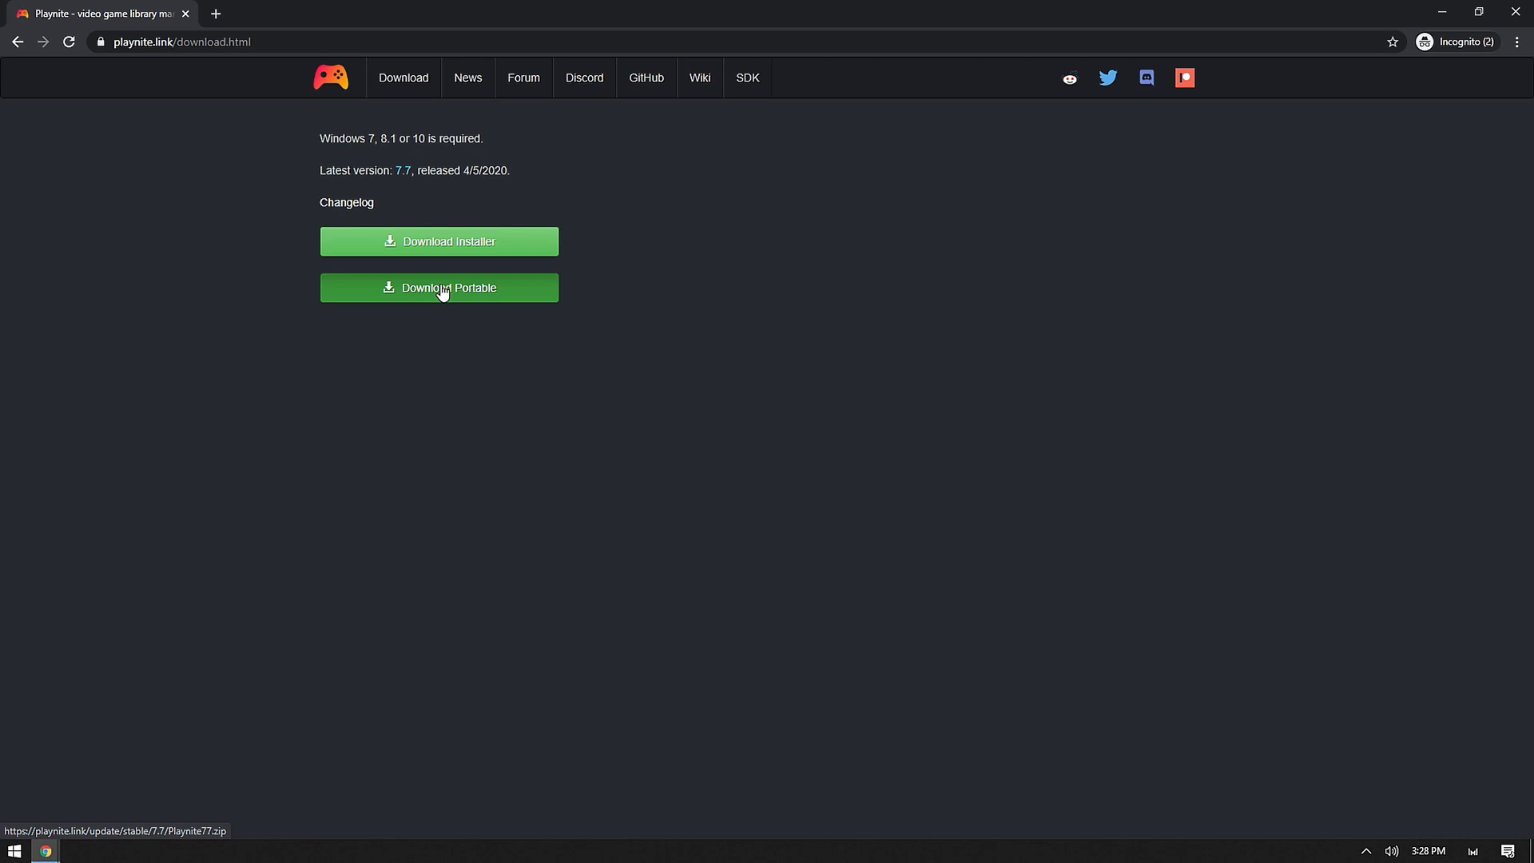
{"action": "mouse_move", "coordinate": [438, 242]}
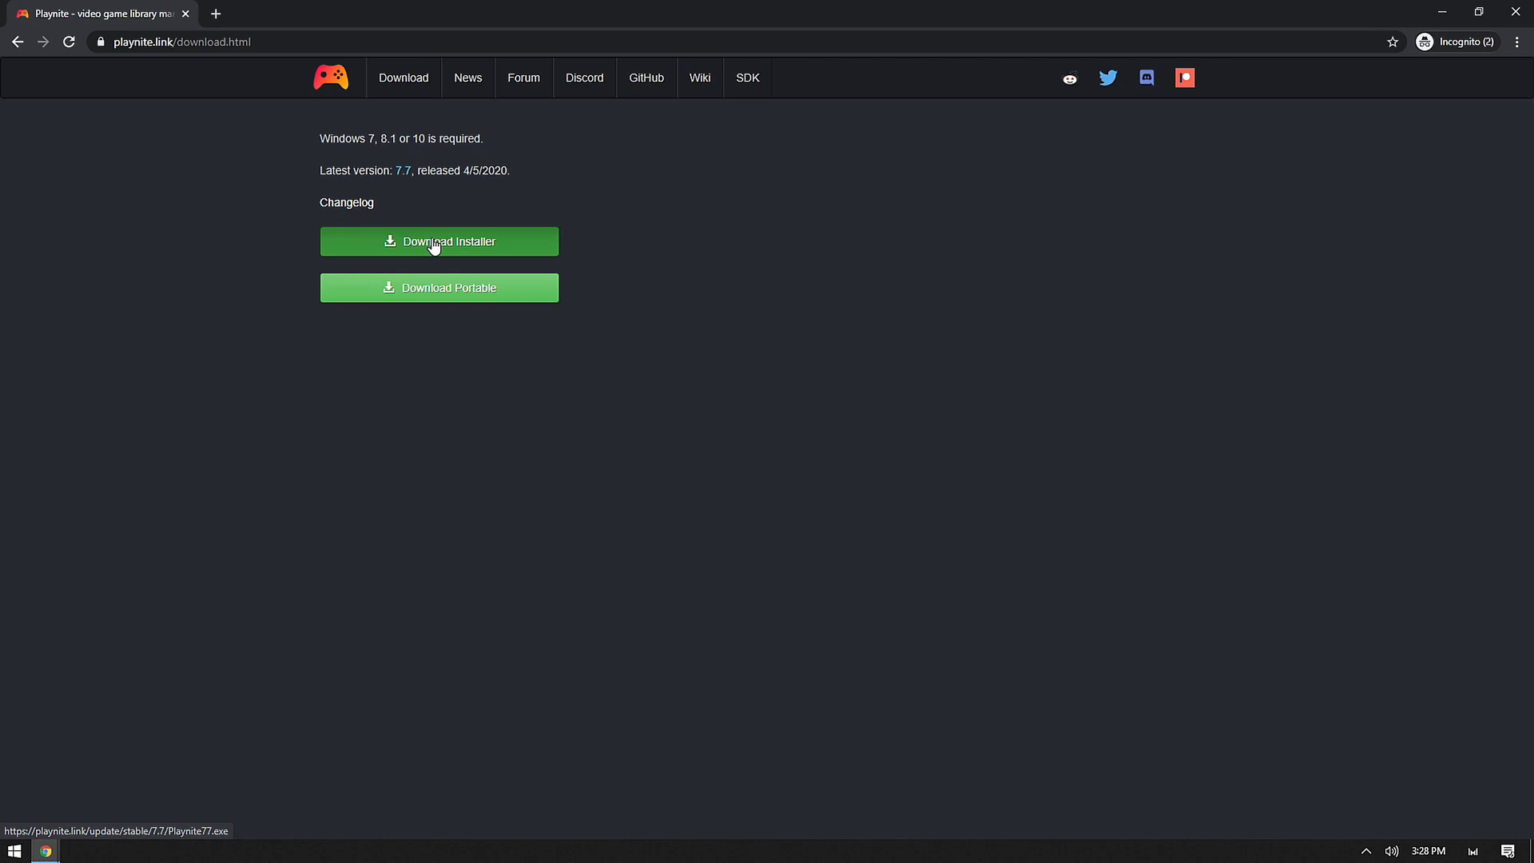
{"action": "mouse_move", "coordinate": [935, 285]}
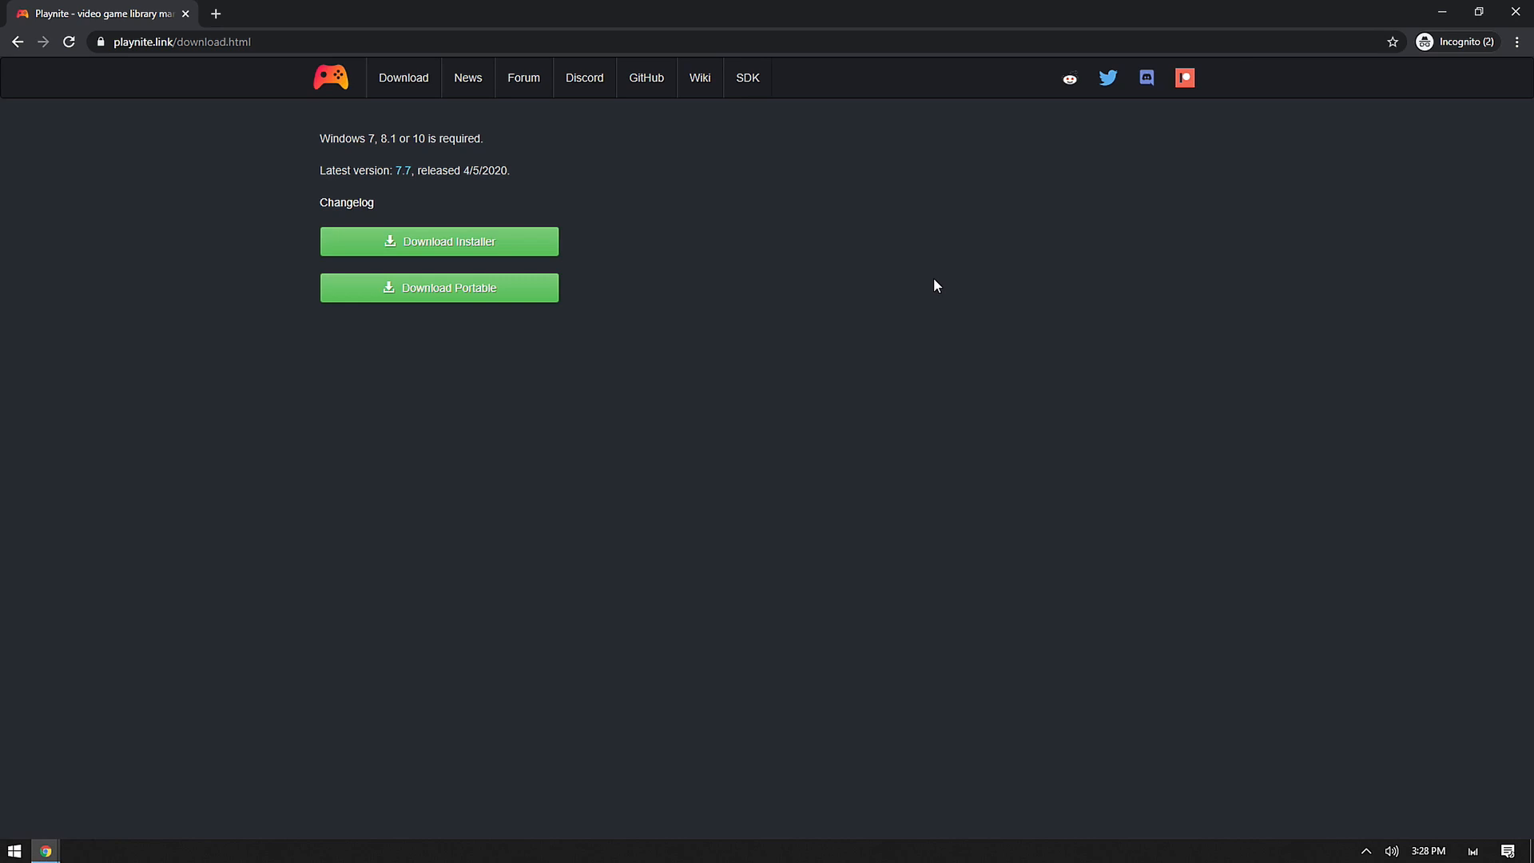
{"action": "mouse_move", "coordinate": [890, 295]}
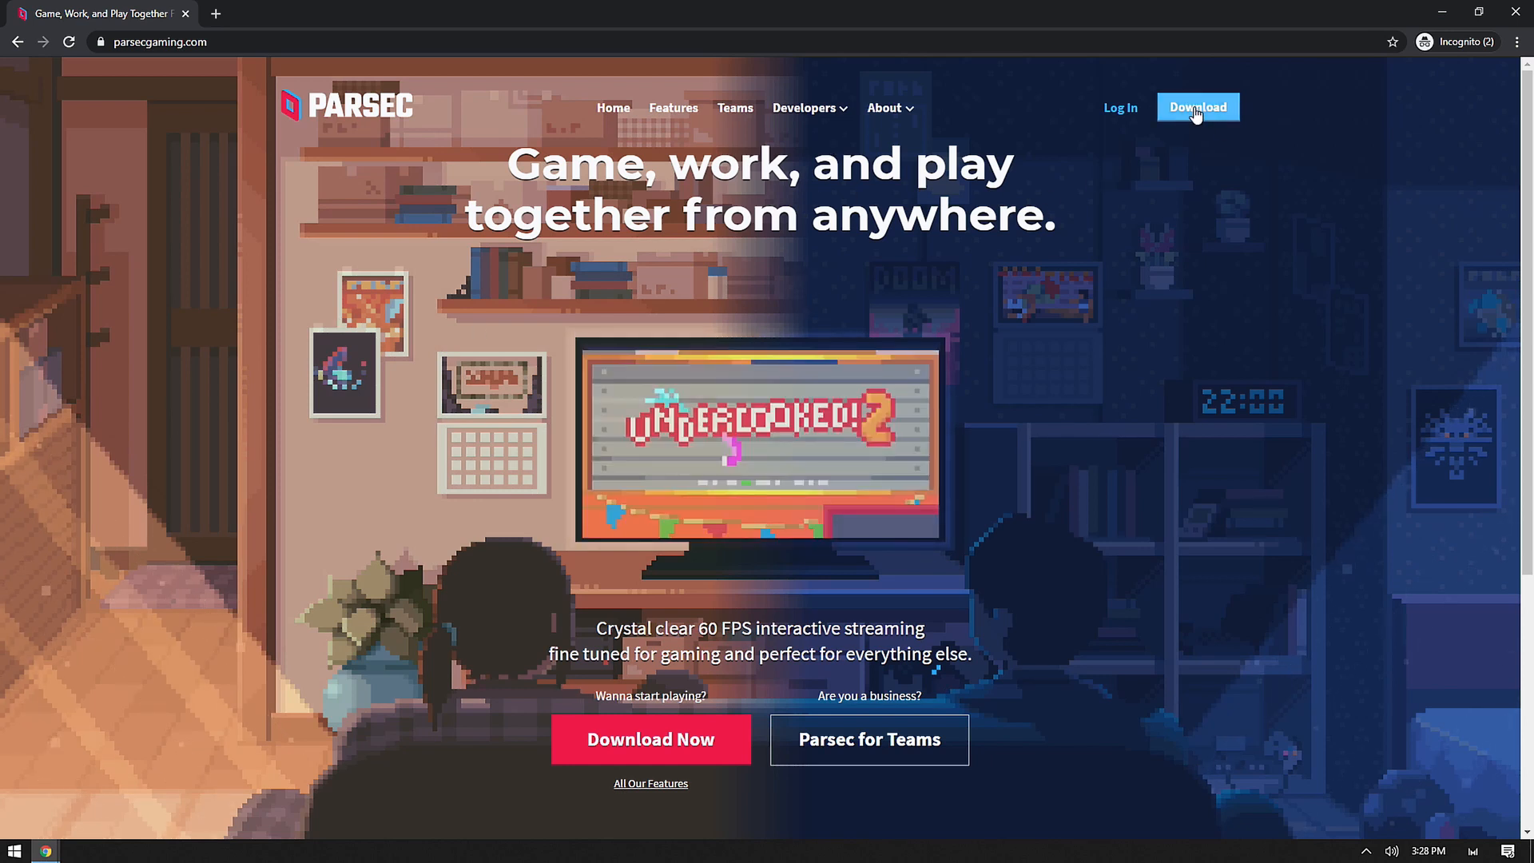
Show Parsec's All Downloads list for Windows, macOS, Android, Raspberry Pi 3 and Linux
{"action": "left_click", "coordinate": [1198, 108]}
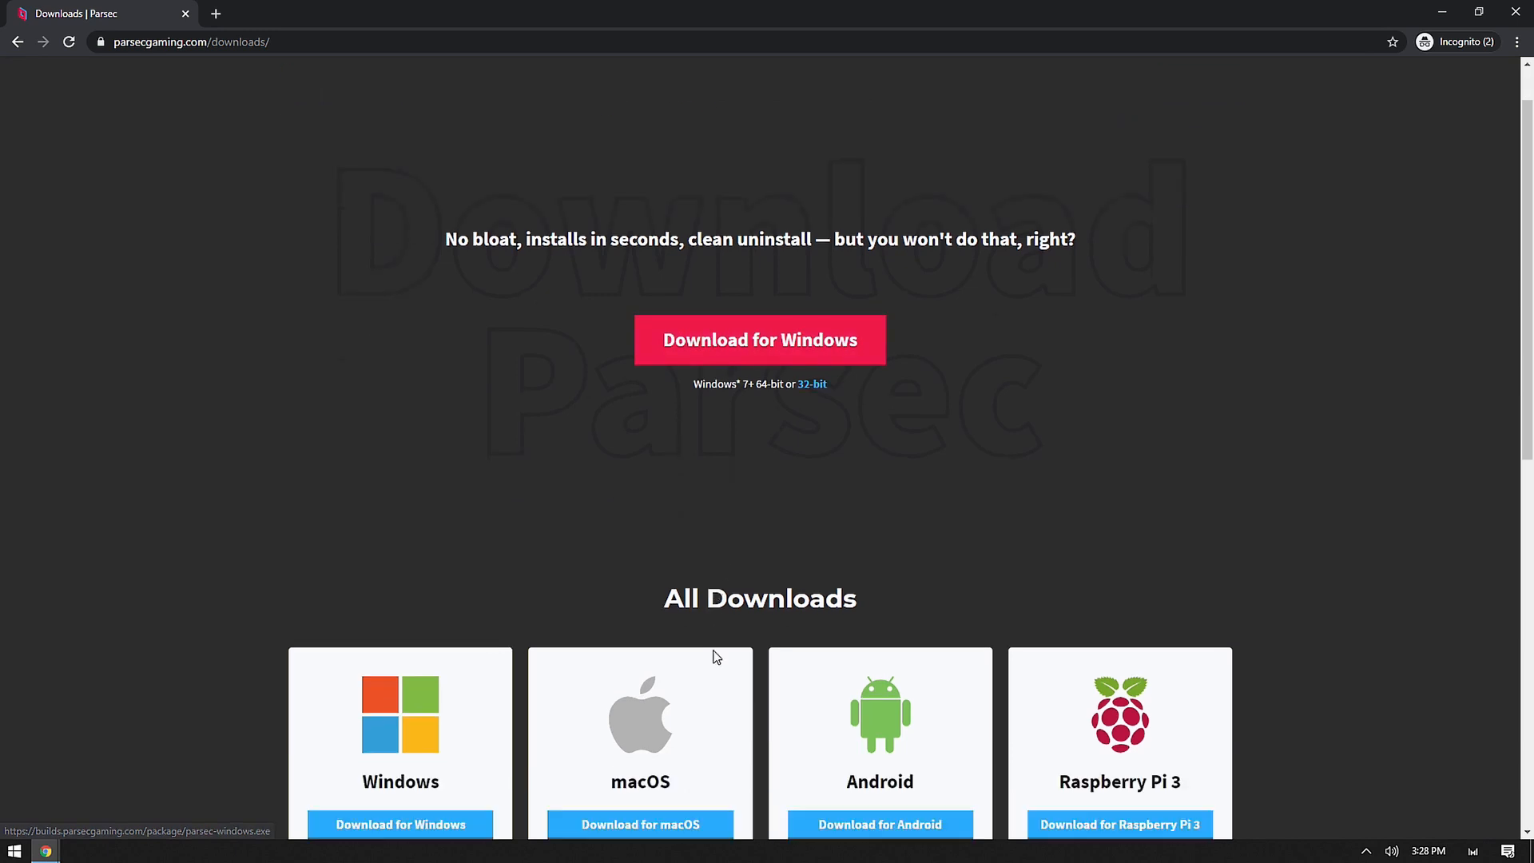
{"action": "scroll", "scroll_direction": "down", "scroll_amount": 3}
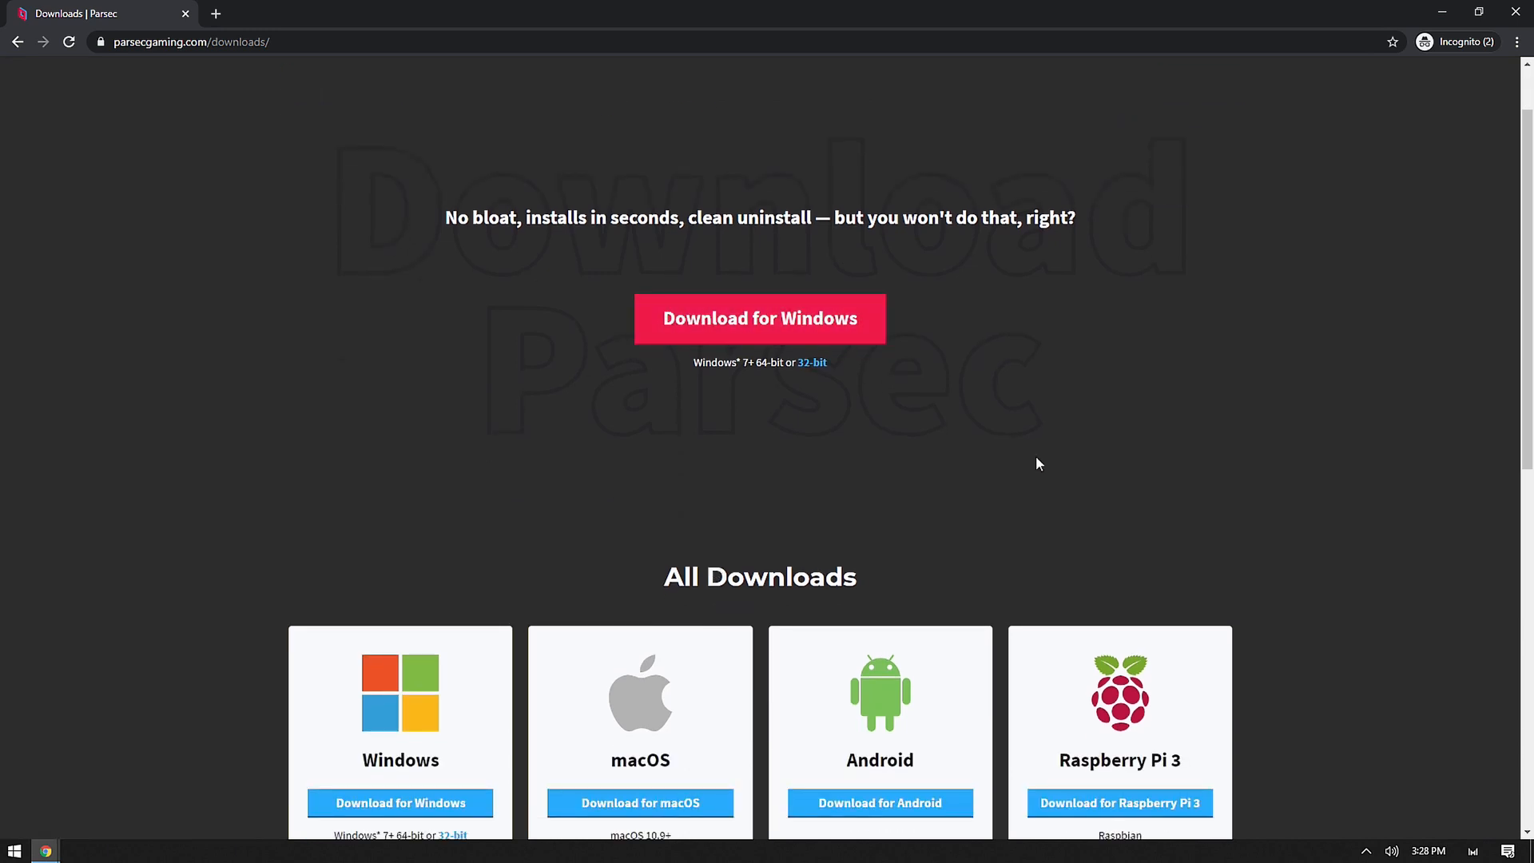
{"action": "scroll", "scroll_direction": "down", "scroll_amount": 3}
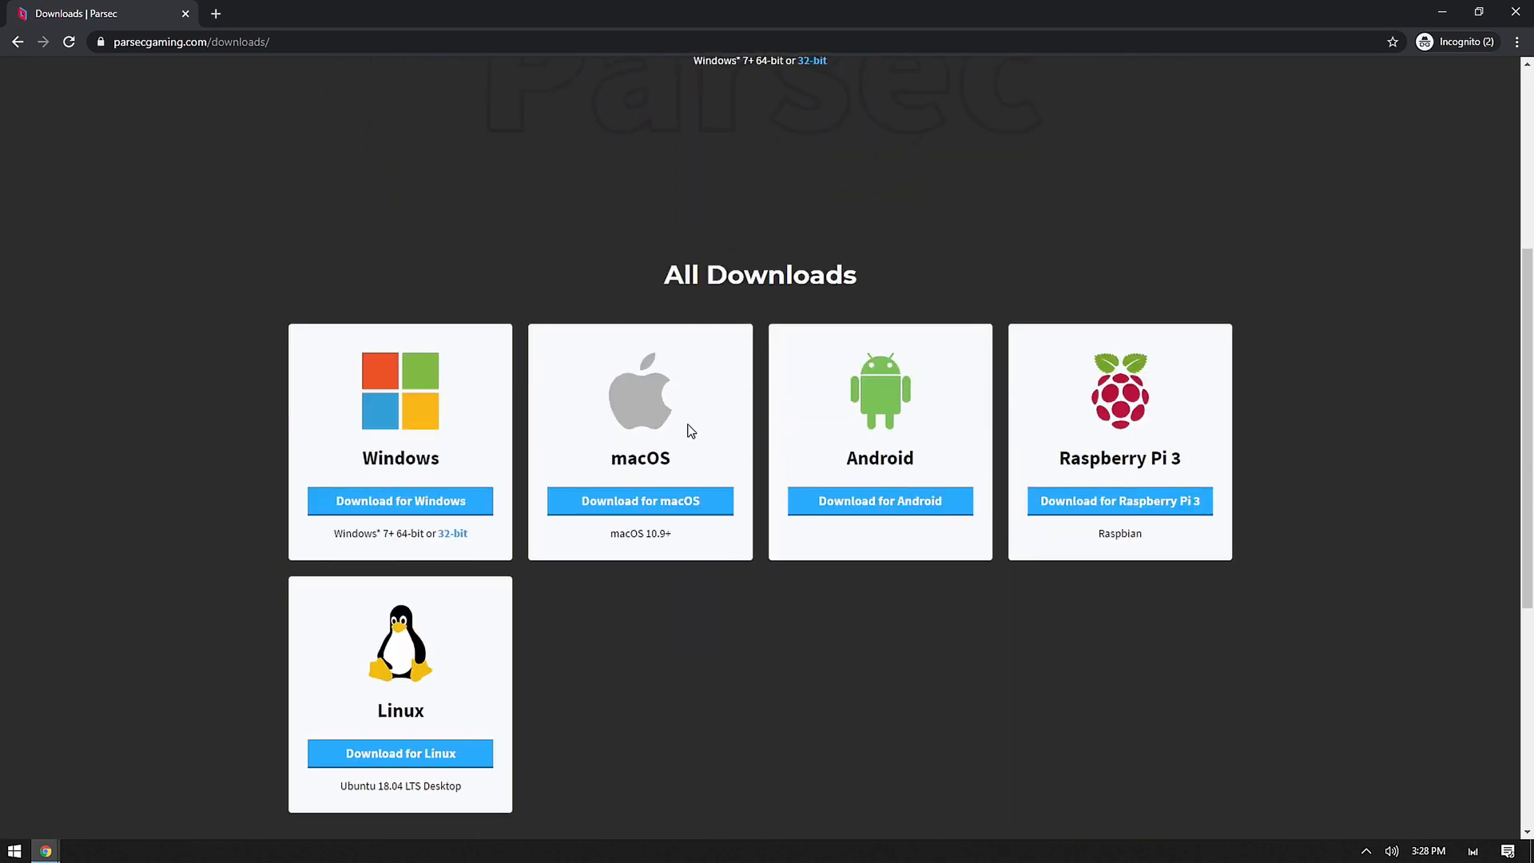
{"action": "mouse_move", "coordinate": [1169, 442]}
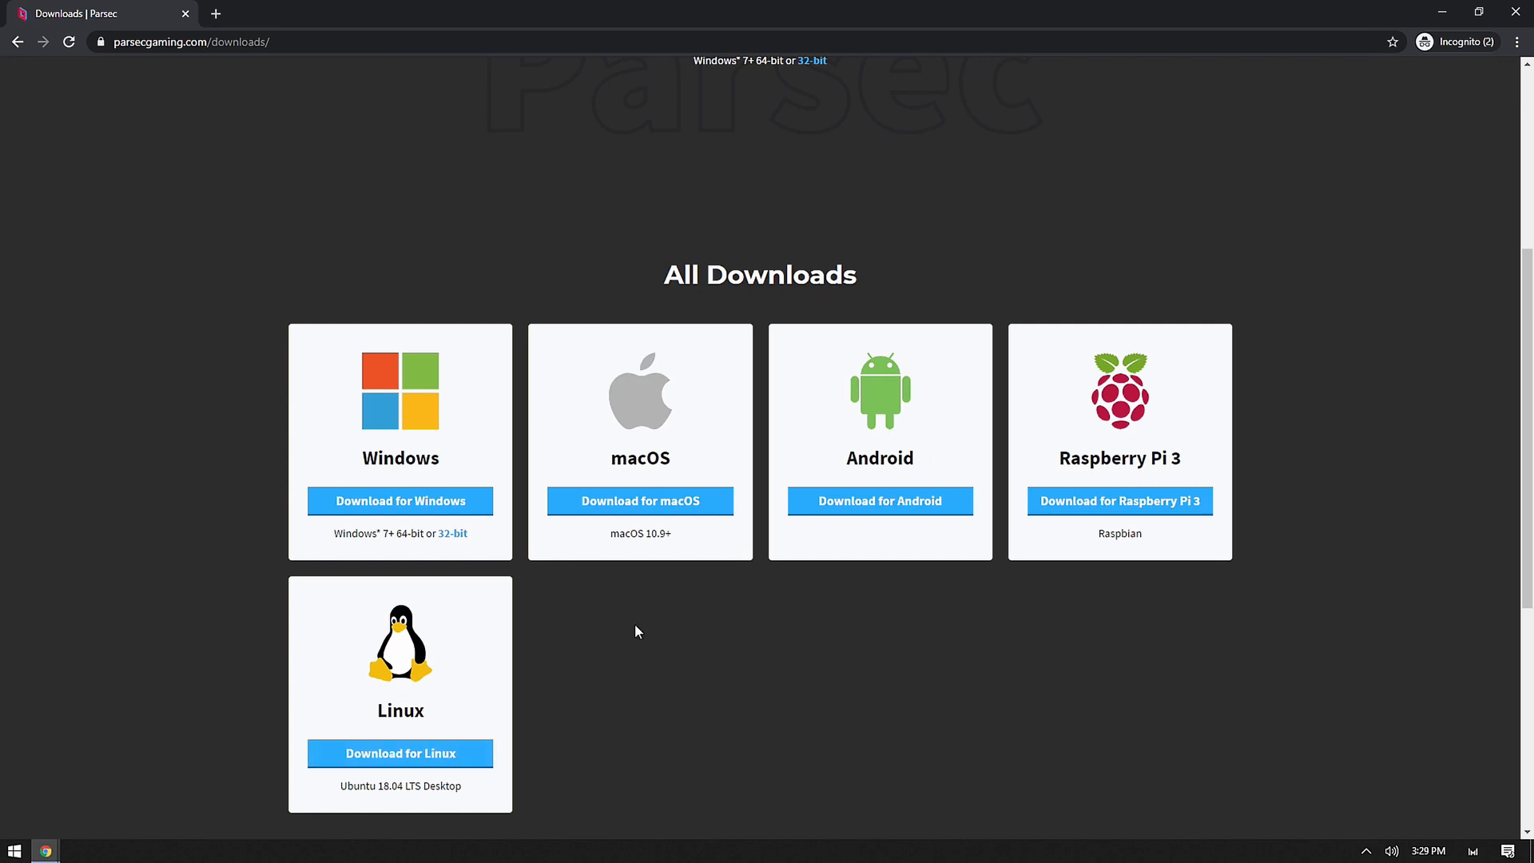
{"action": "mouse_move", "coordinate": [453, 284]}
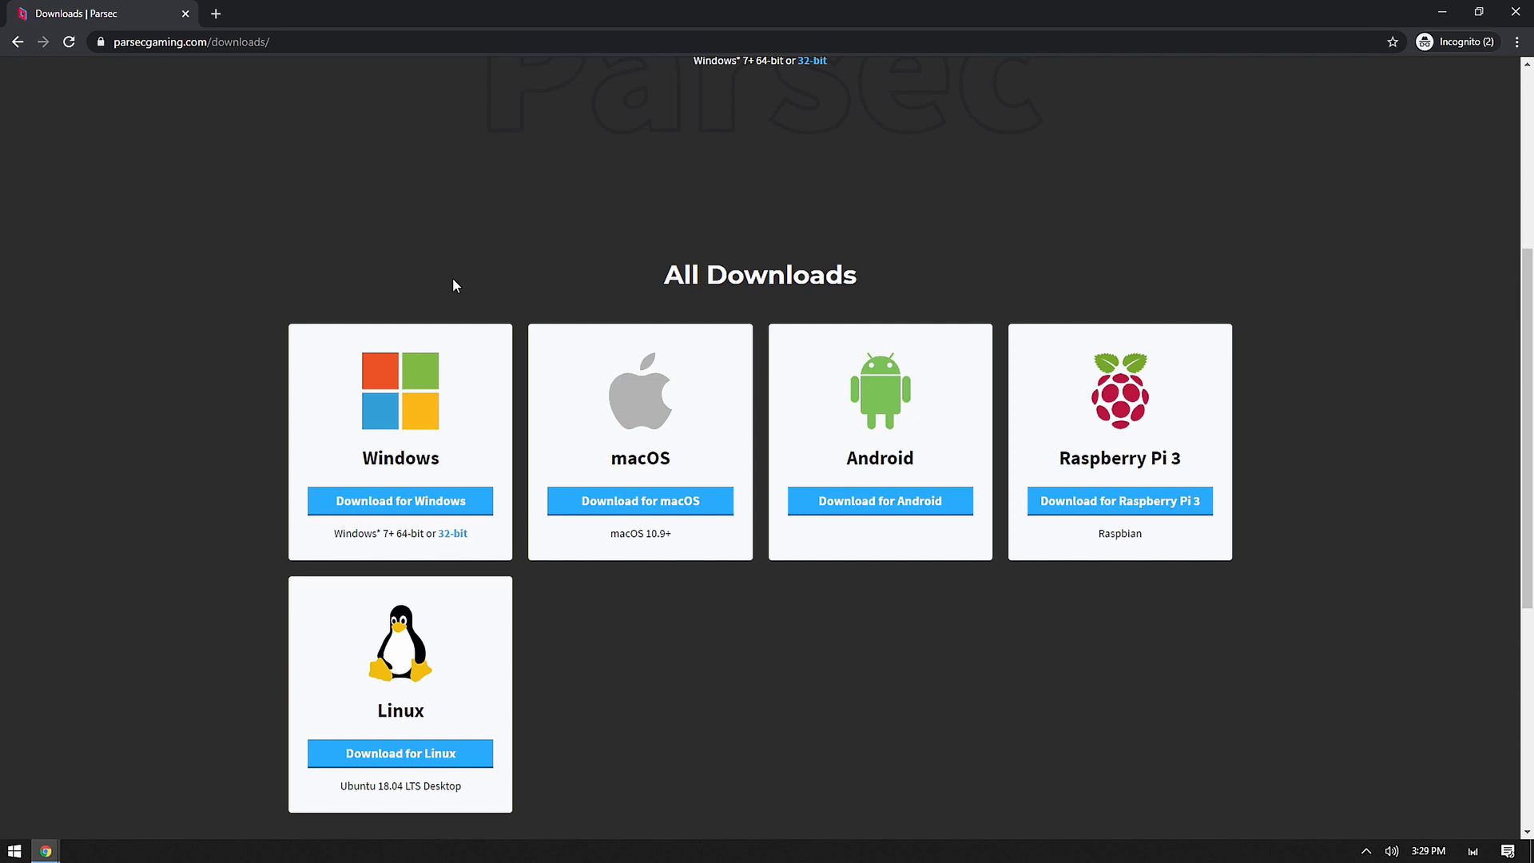
{"action": "mouse_move", "coordinate": [400, 705]}
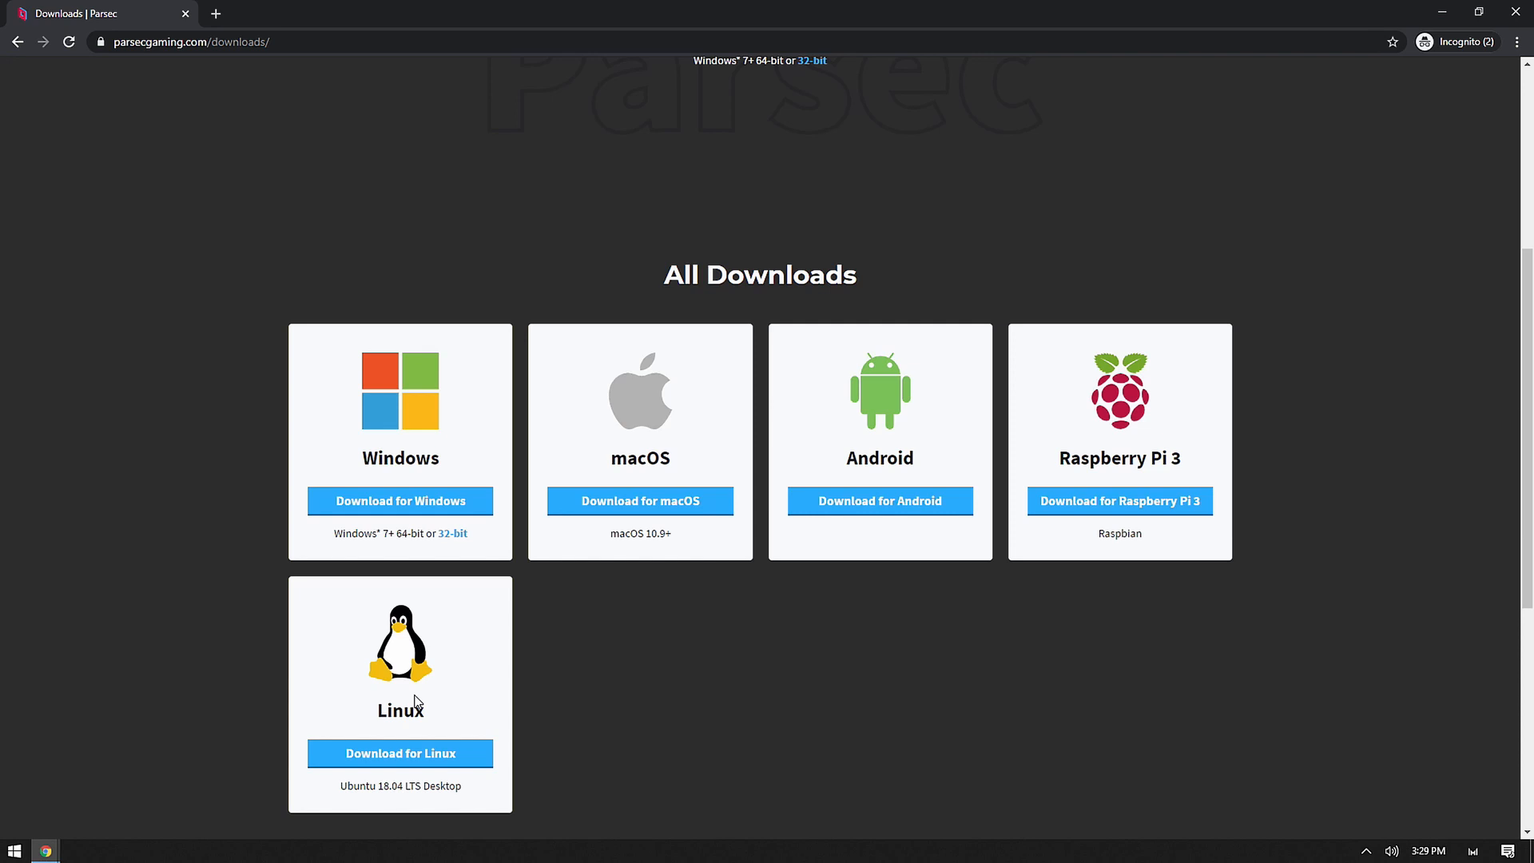
{"action": "mouse_move", "coordinate": [418, 441]}
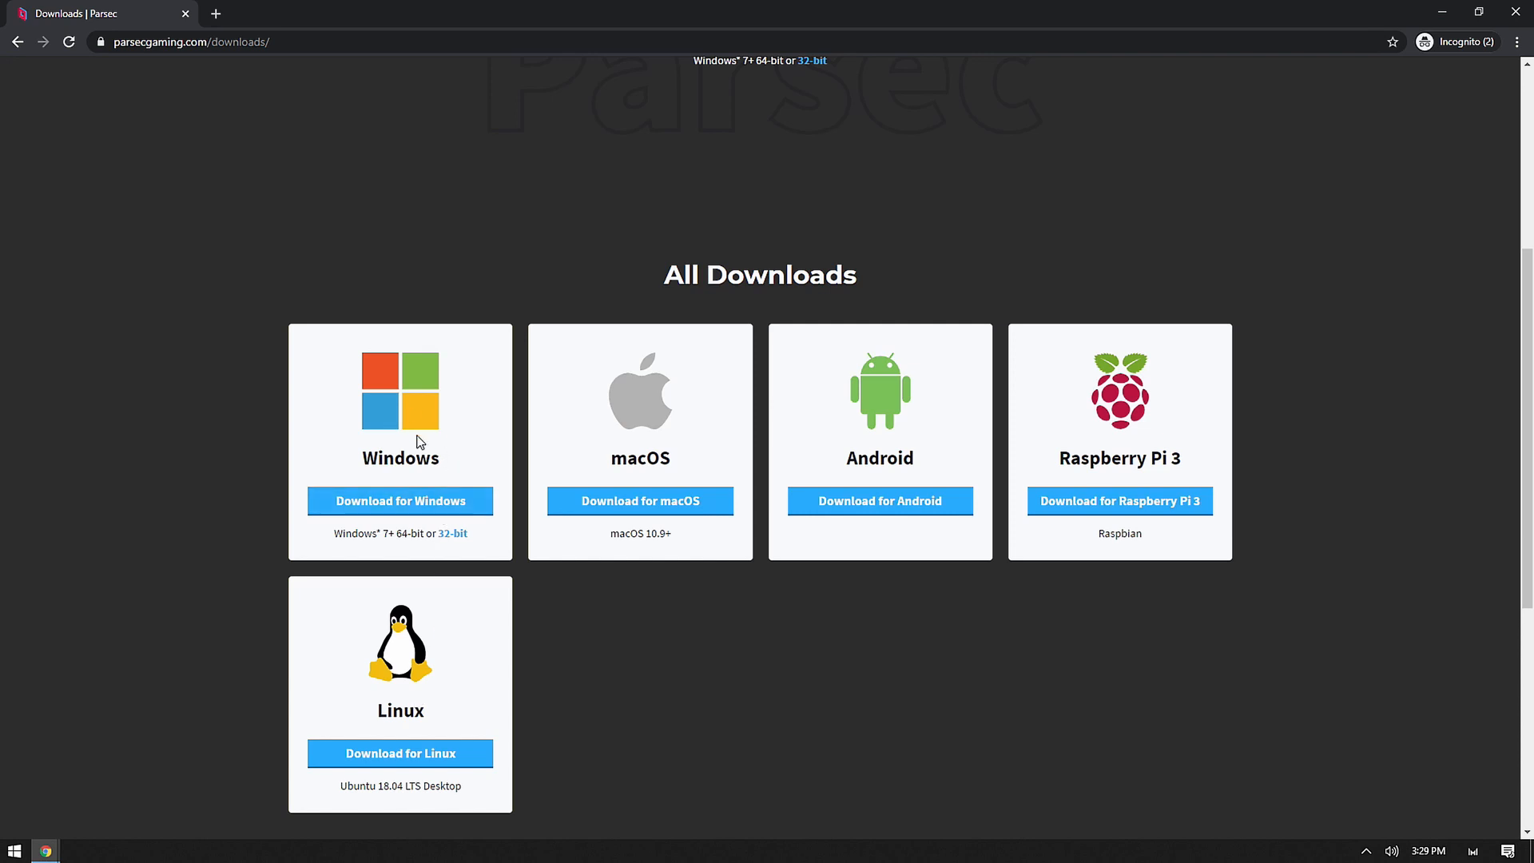
{"action": "mouse_move", "coordinate": [400, 501]}
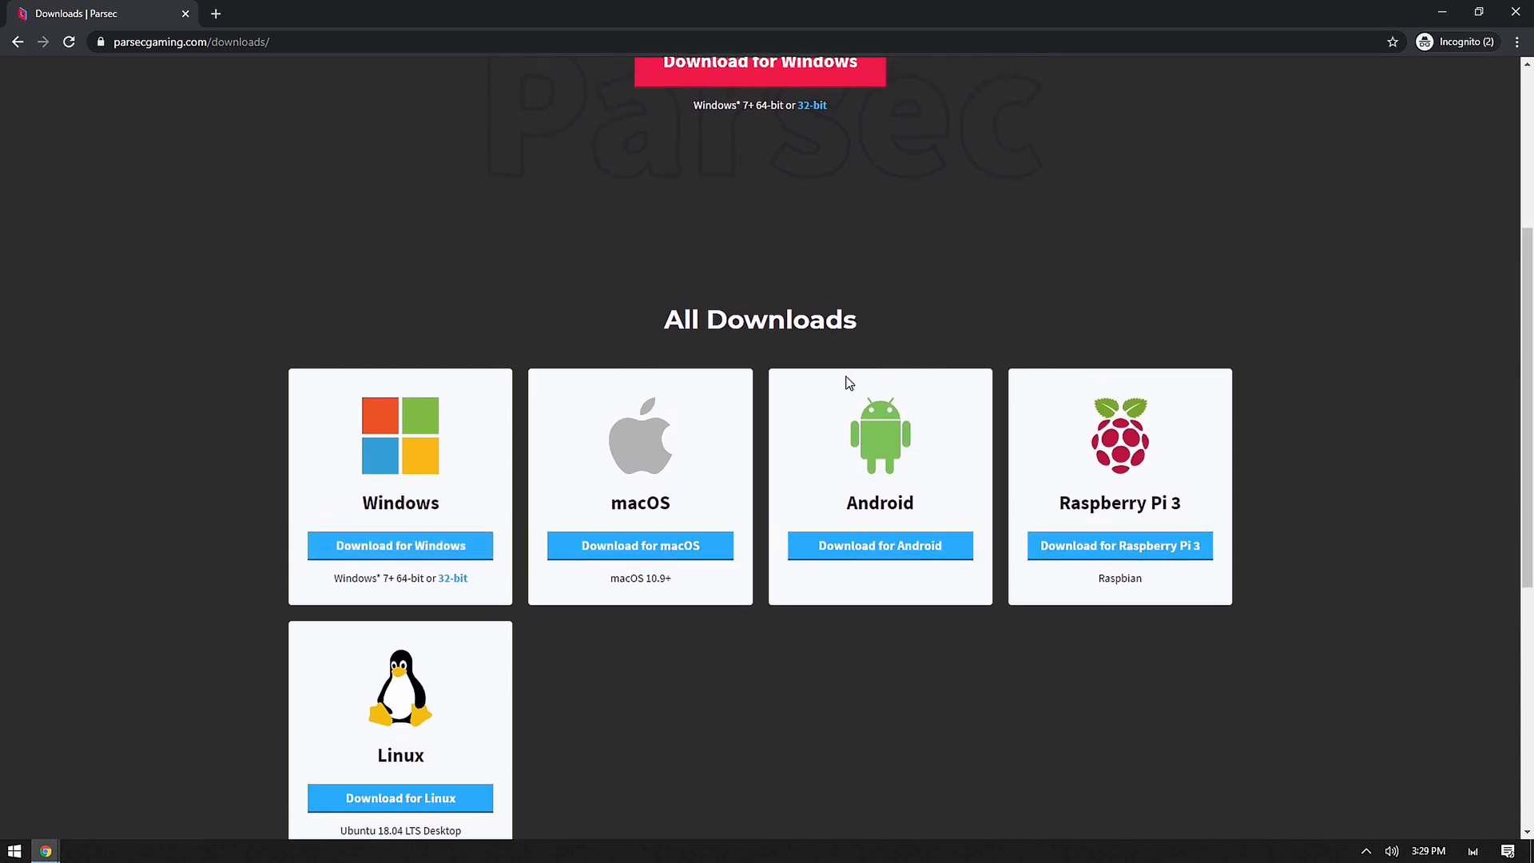
{"action": "mouse_move", "coordinate": [399, 545]}
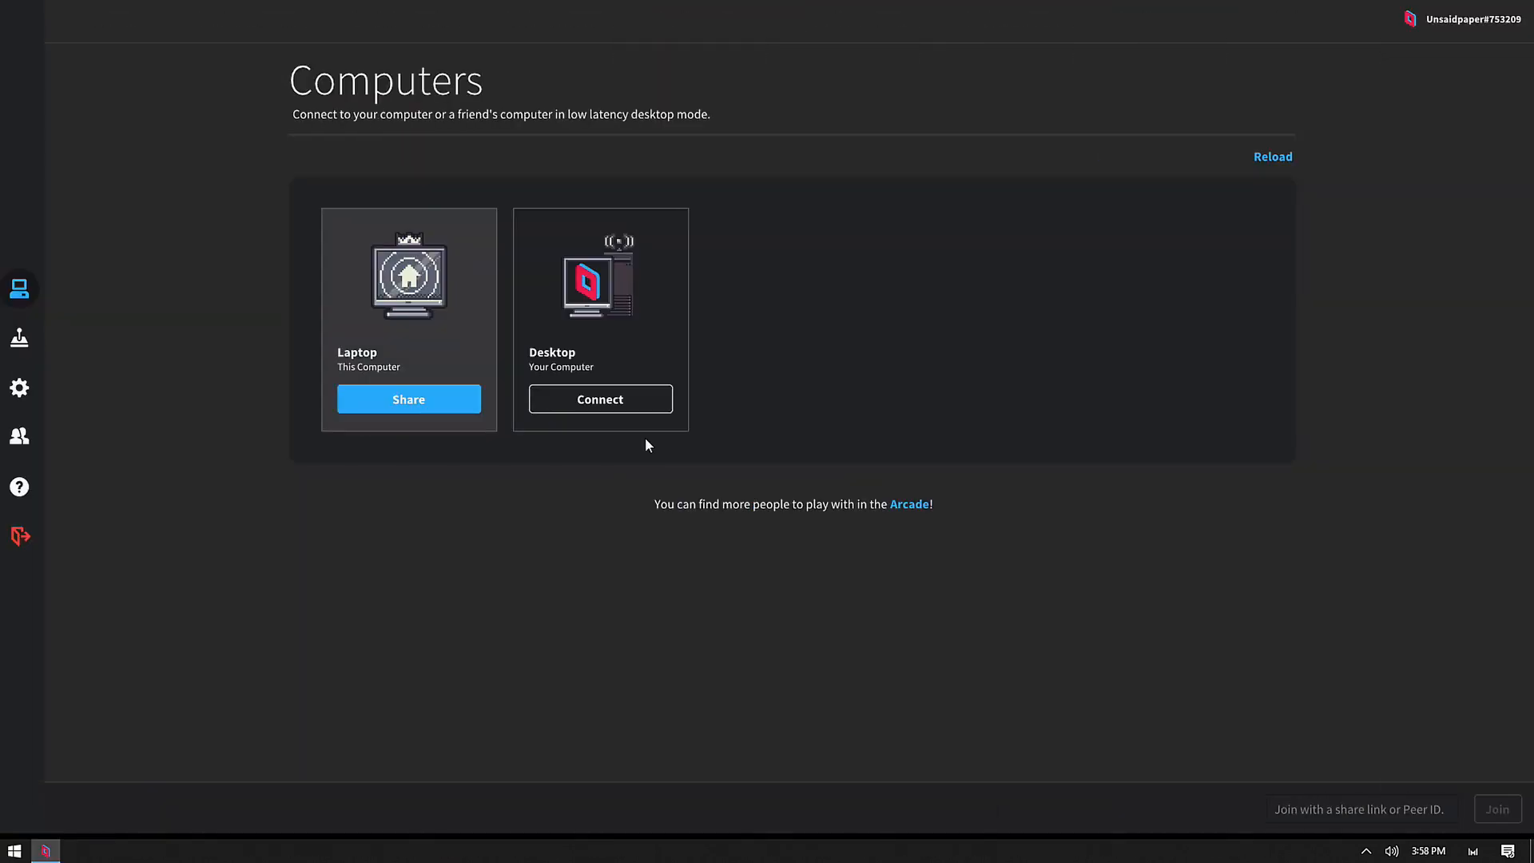
{"action": "mouse_move", "coordinate": [489, 644]}
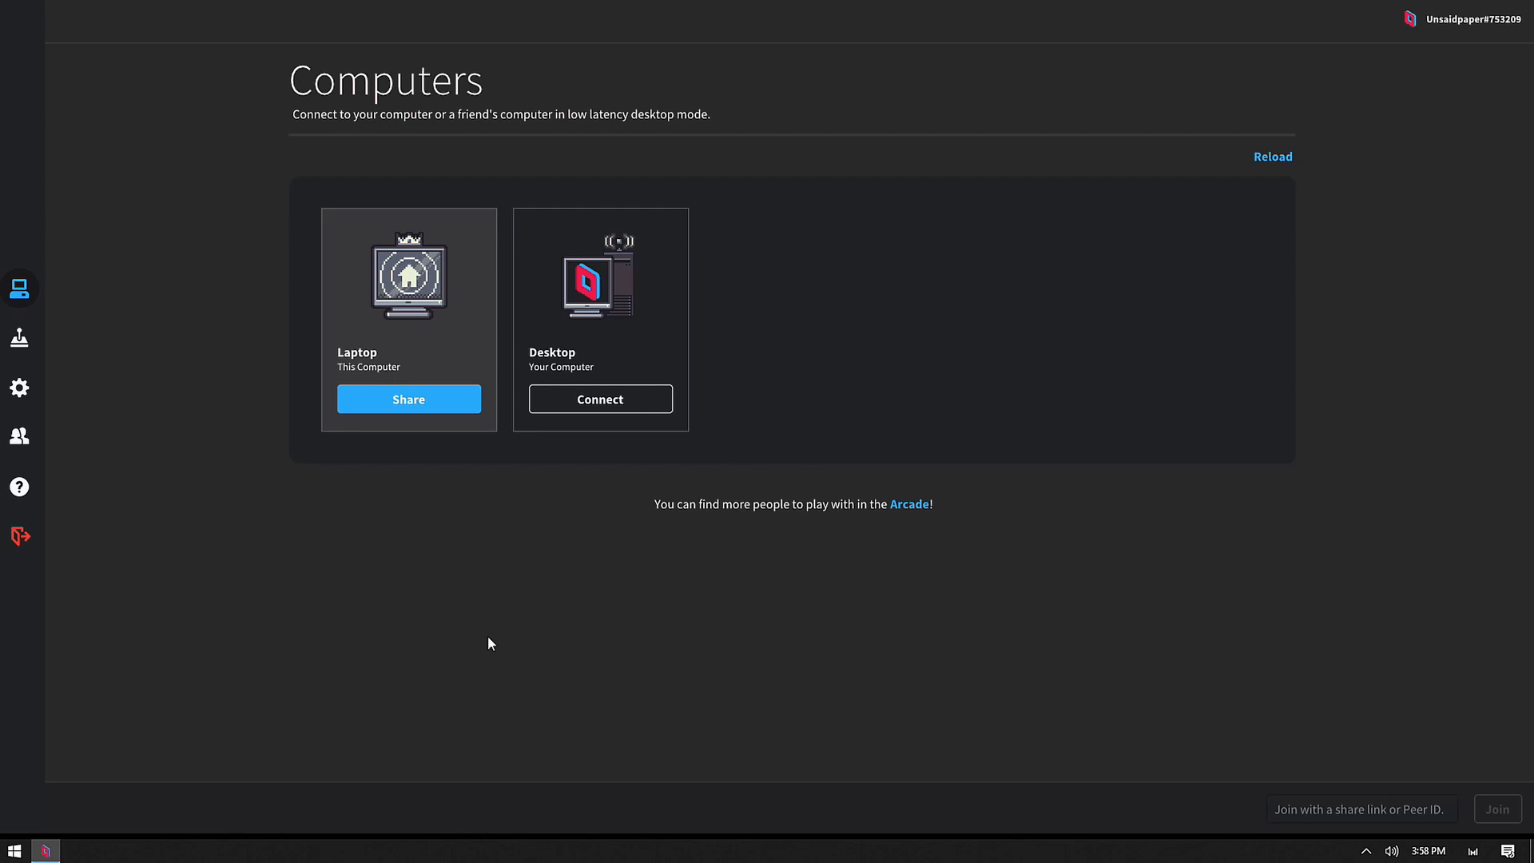
{"action": "mouse_move", "coordinate": [358, 526]}
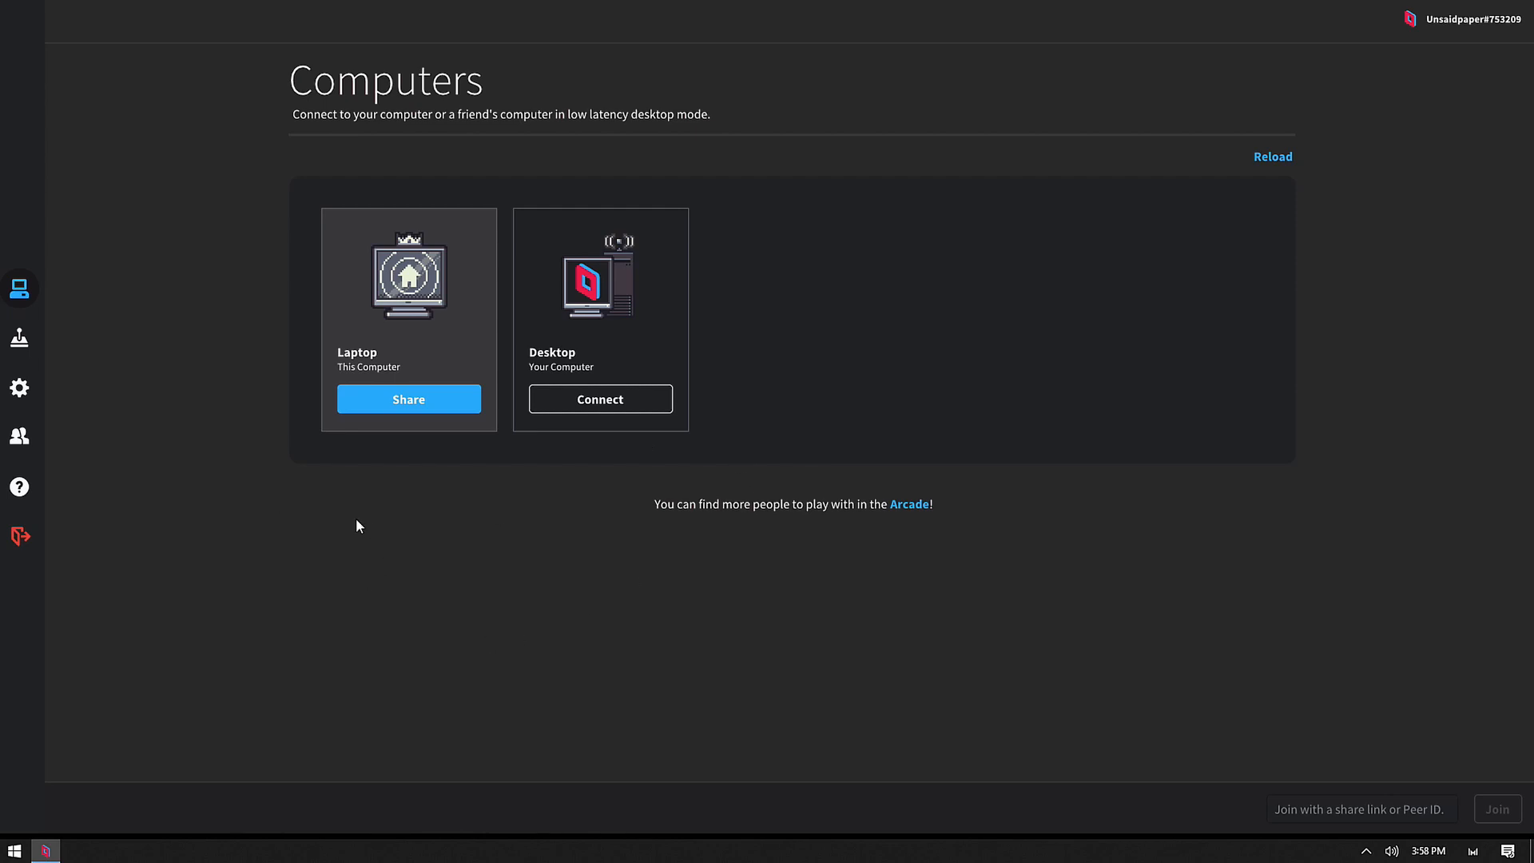
{"action": "mouse_move", "coordinate": [873, 702]}
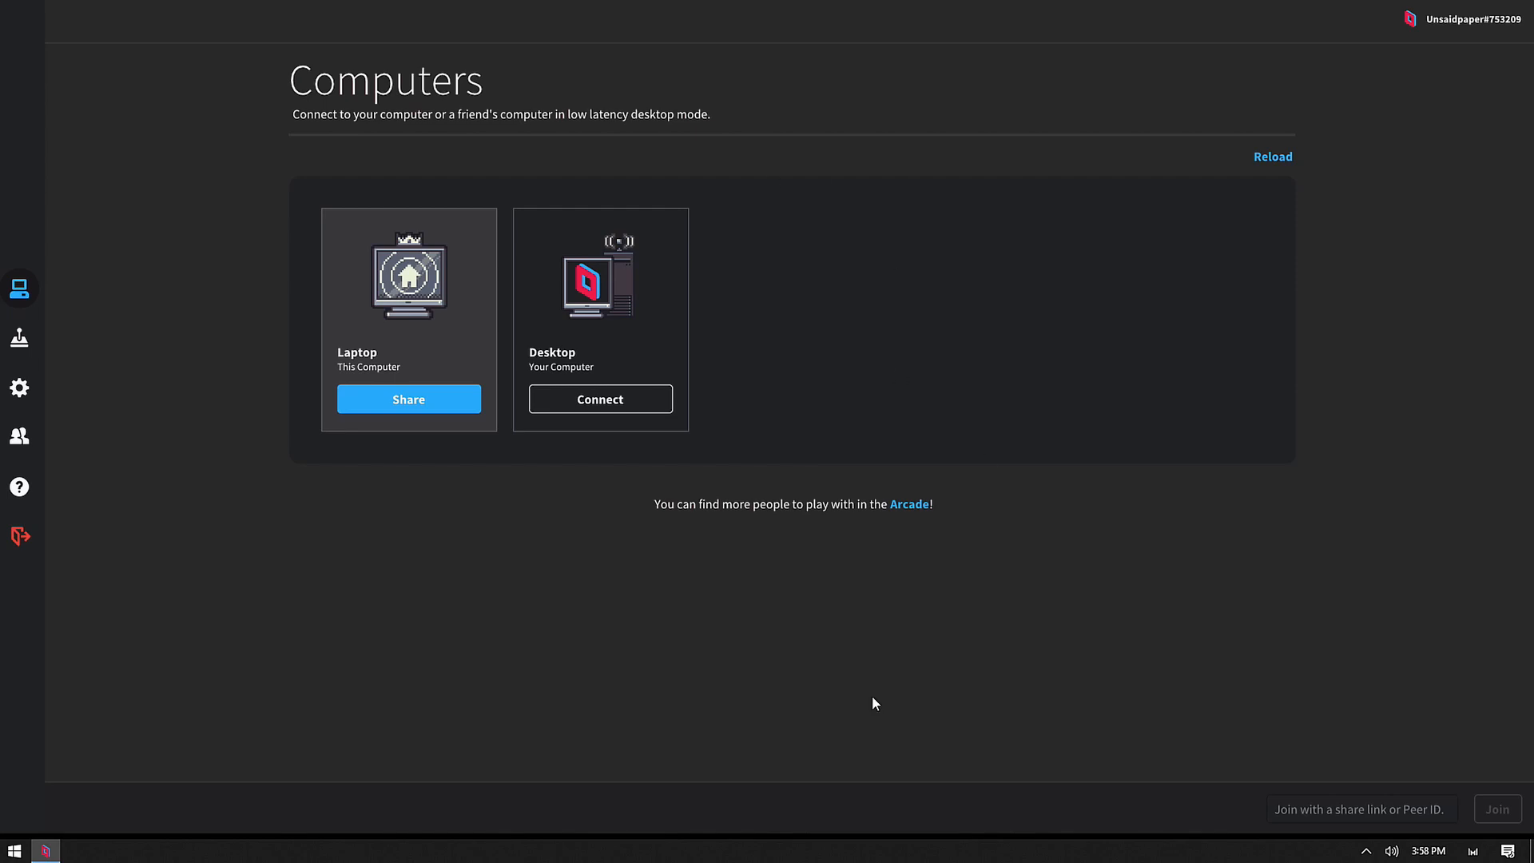
{"action": "mouse_move", "coordinate": [701, 431]}
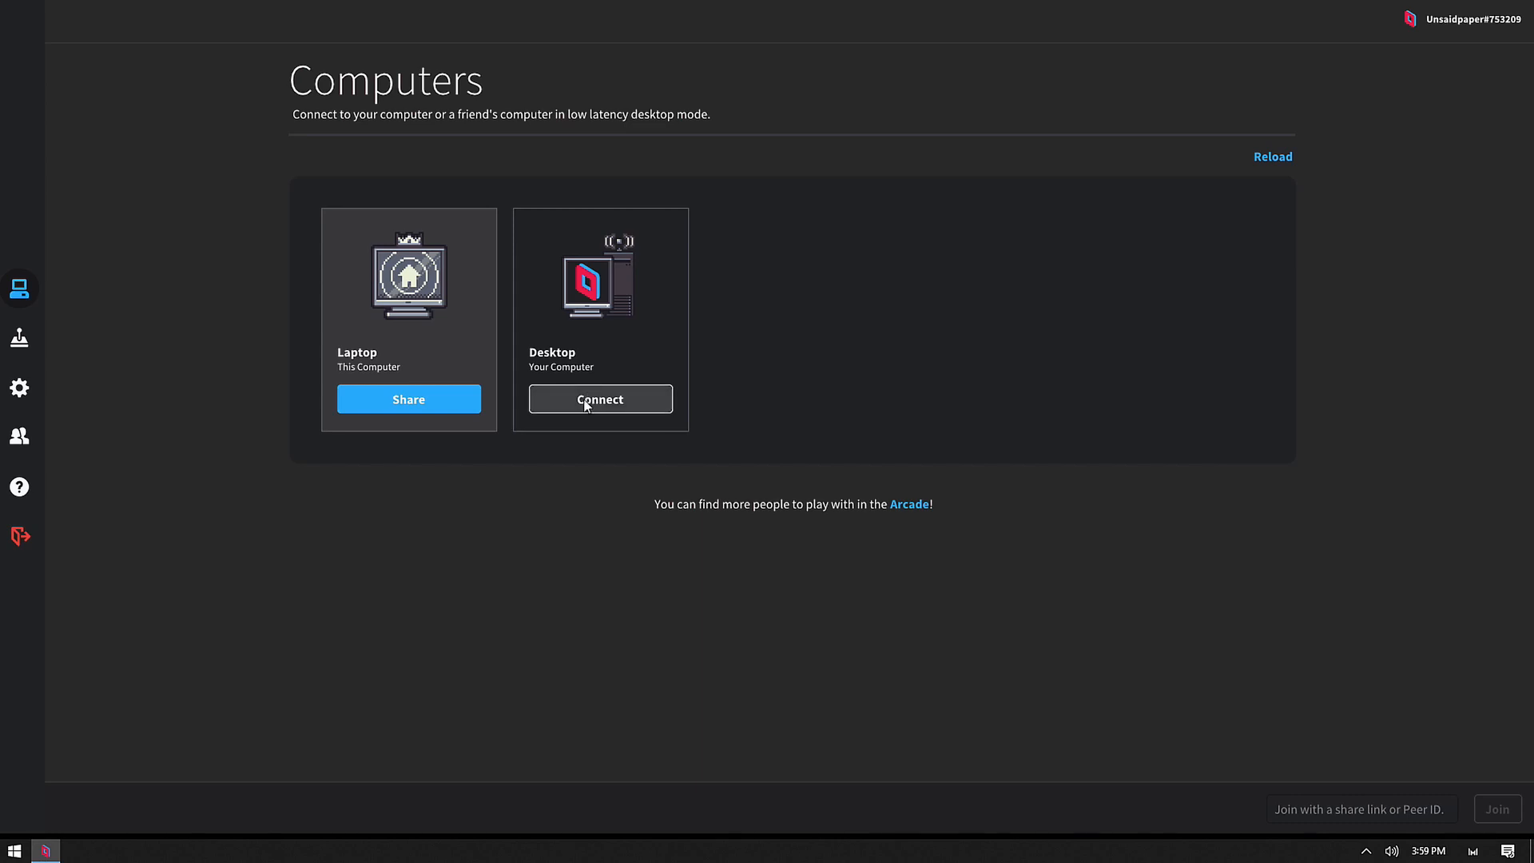
Stream the Desktop computer and browse Recently Played games like Dark Souls III in Playnite
{"action": "left_click", "coordinate": [600, 398]}
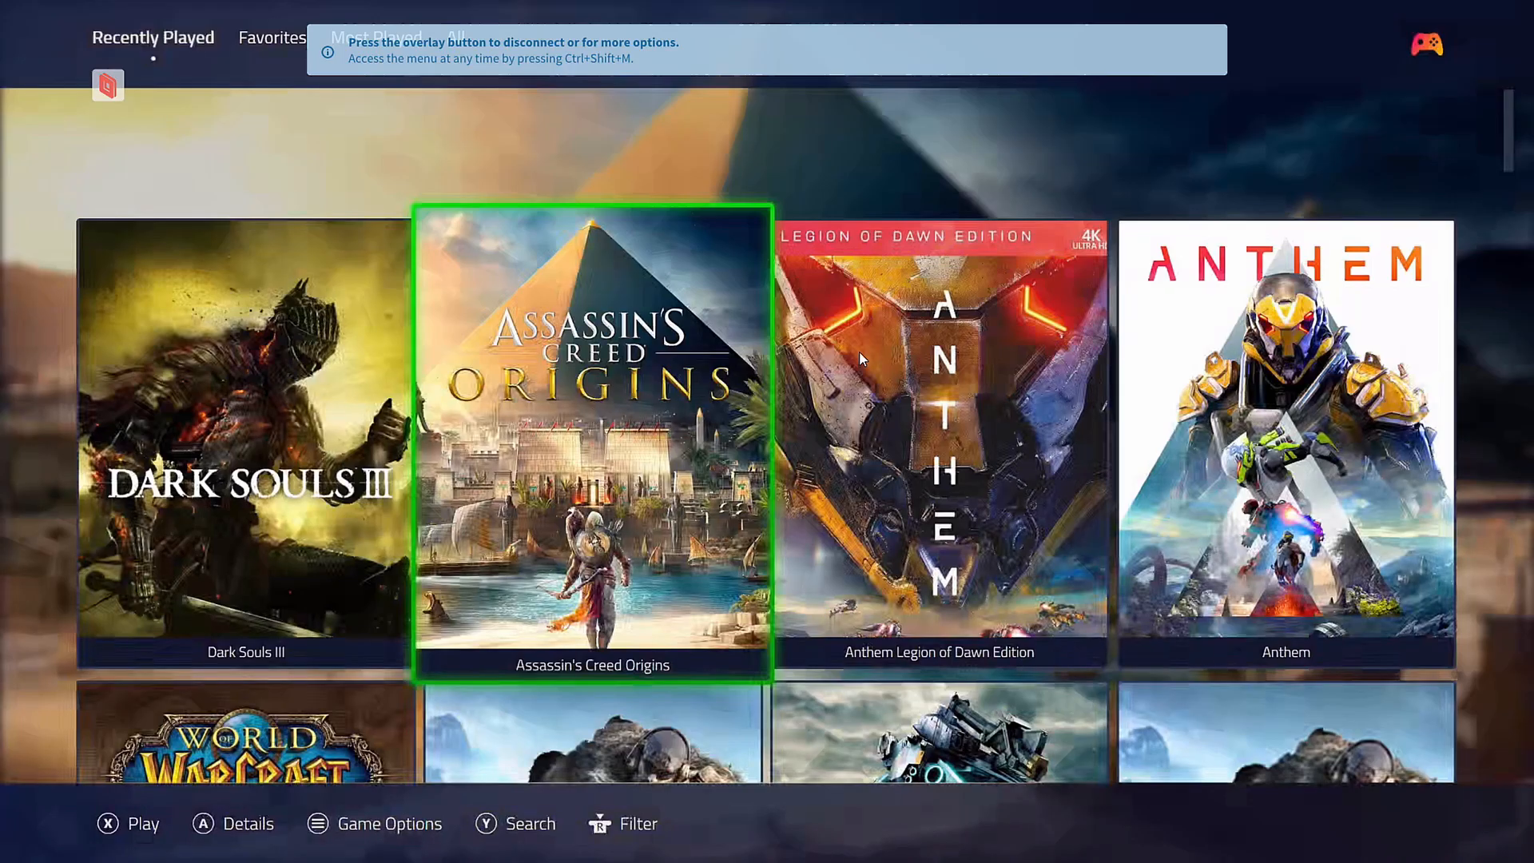
{"action": "scroll", "scroll_direction": "down", "scroll_amount": 3}
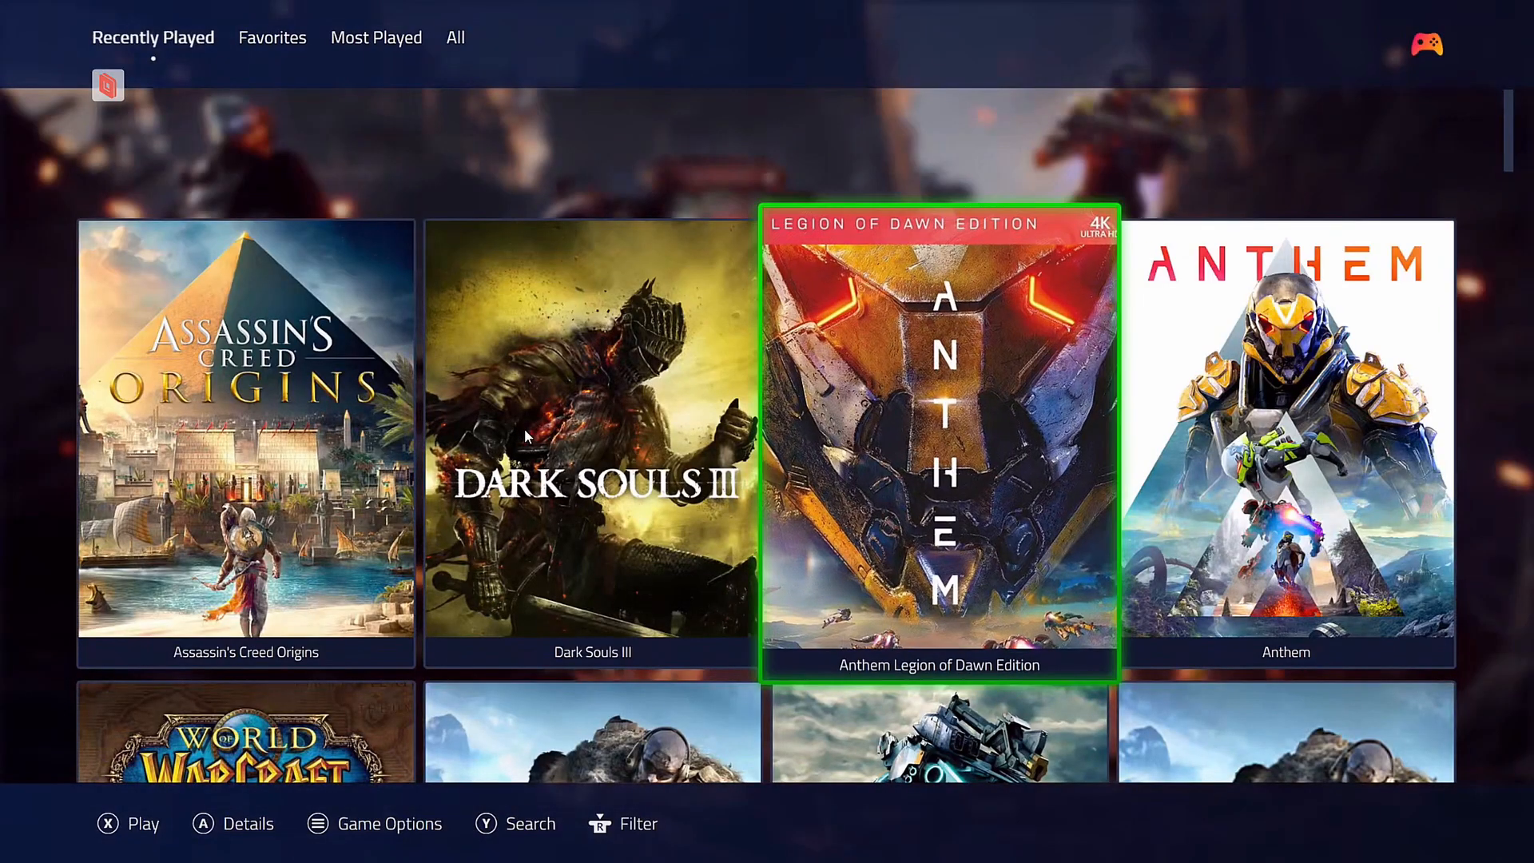
{"action": "key", "text": "Left"}
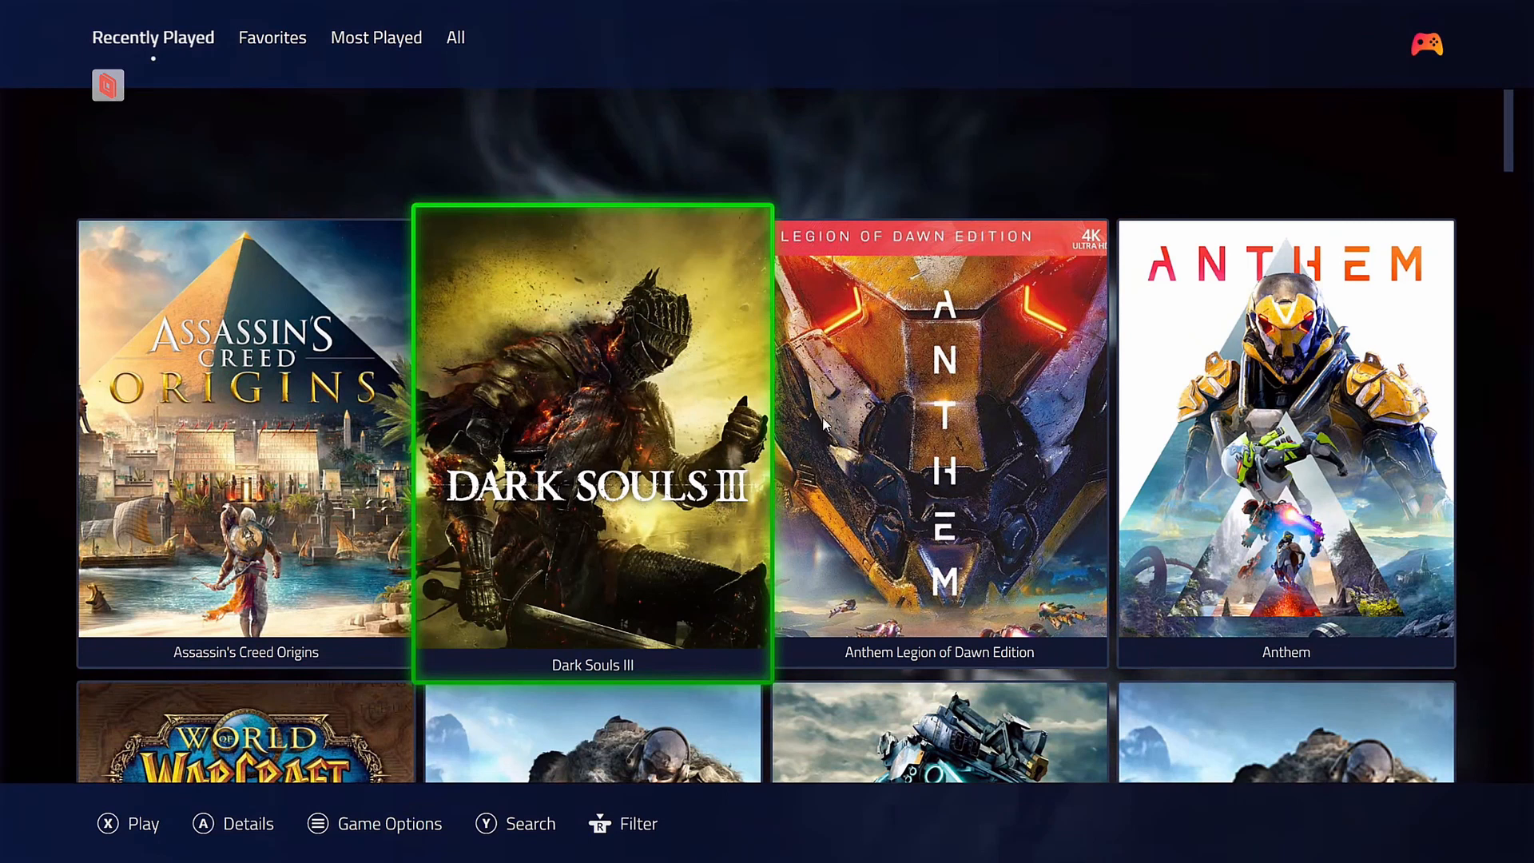
{"action": "mouse_move", "coordinate": [550, 585]}
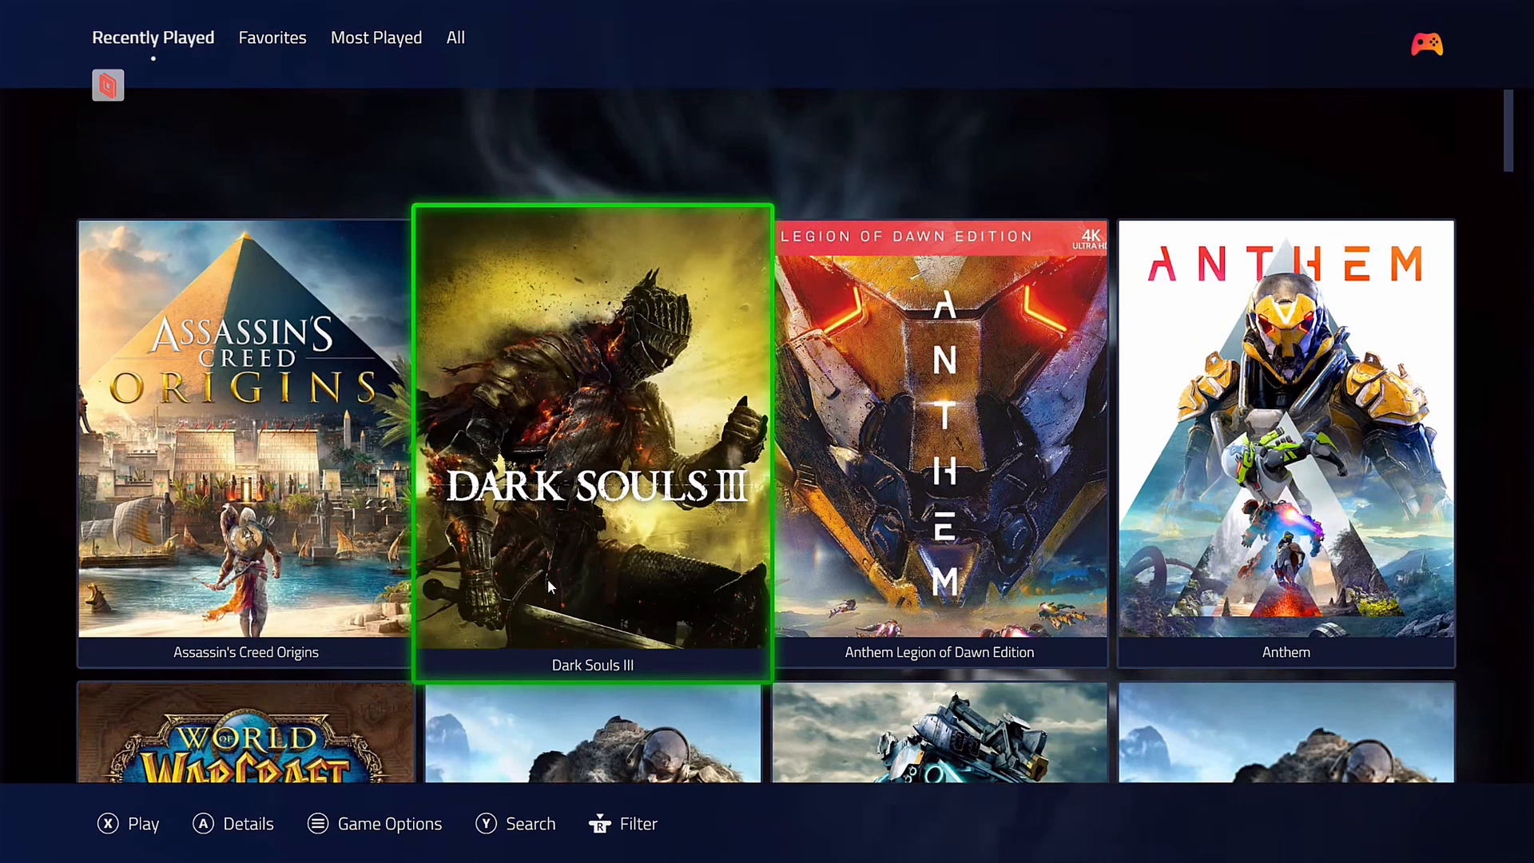
{"action": "key", "text": "Right"}
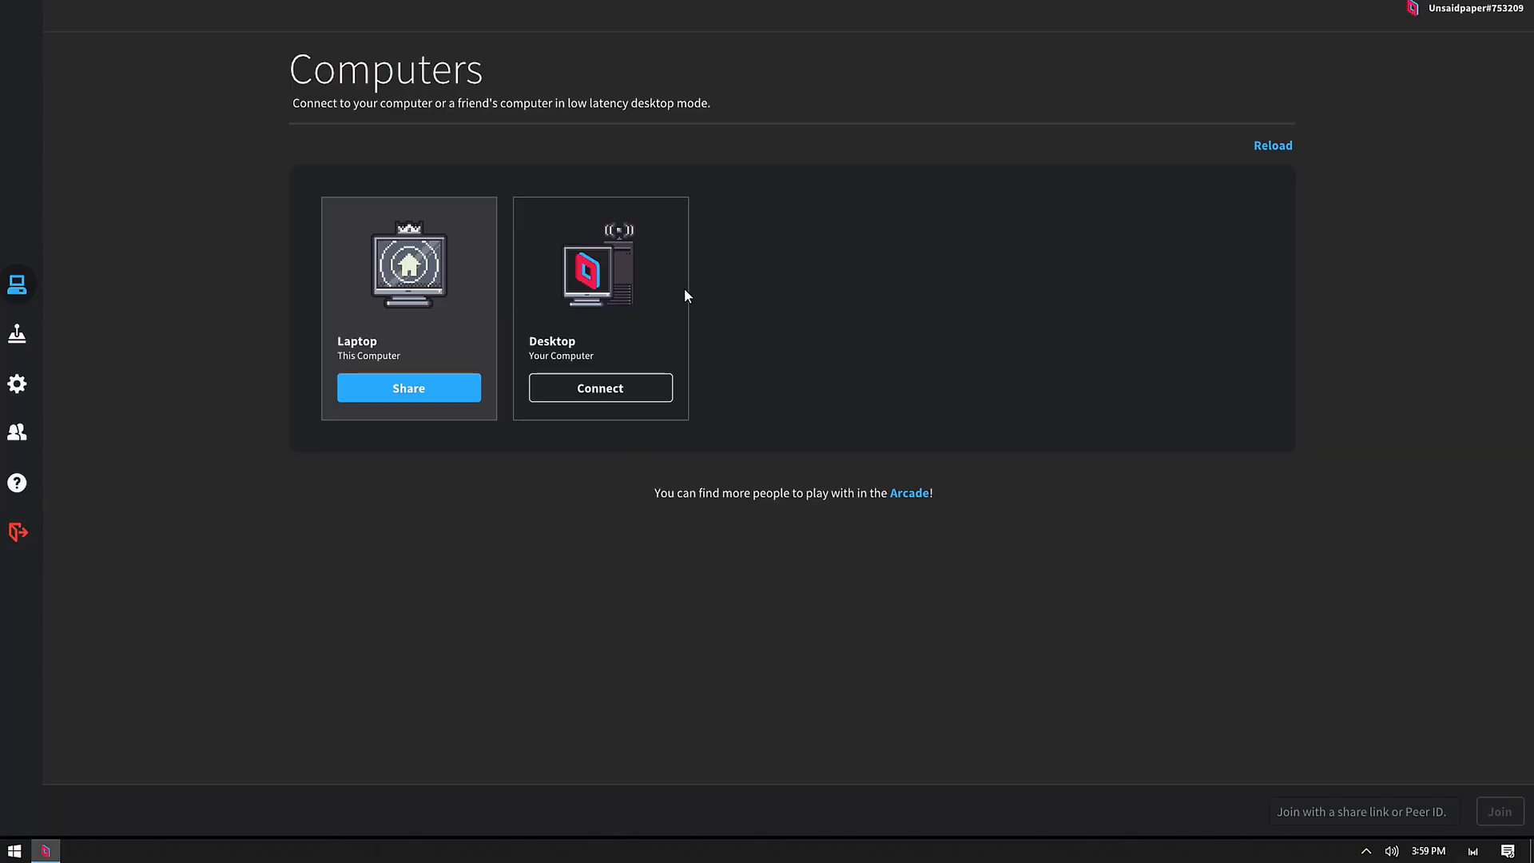
{"action": "mouse_move", "coordinate": [71, 409]}
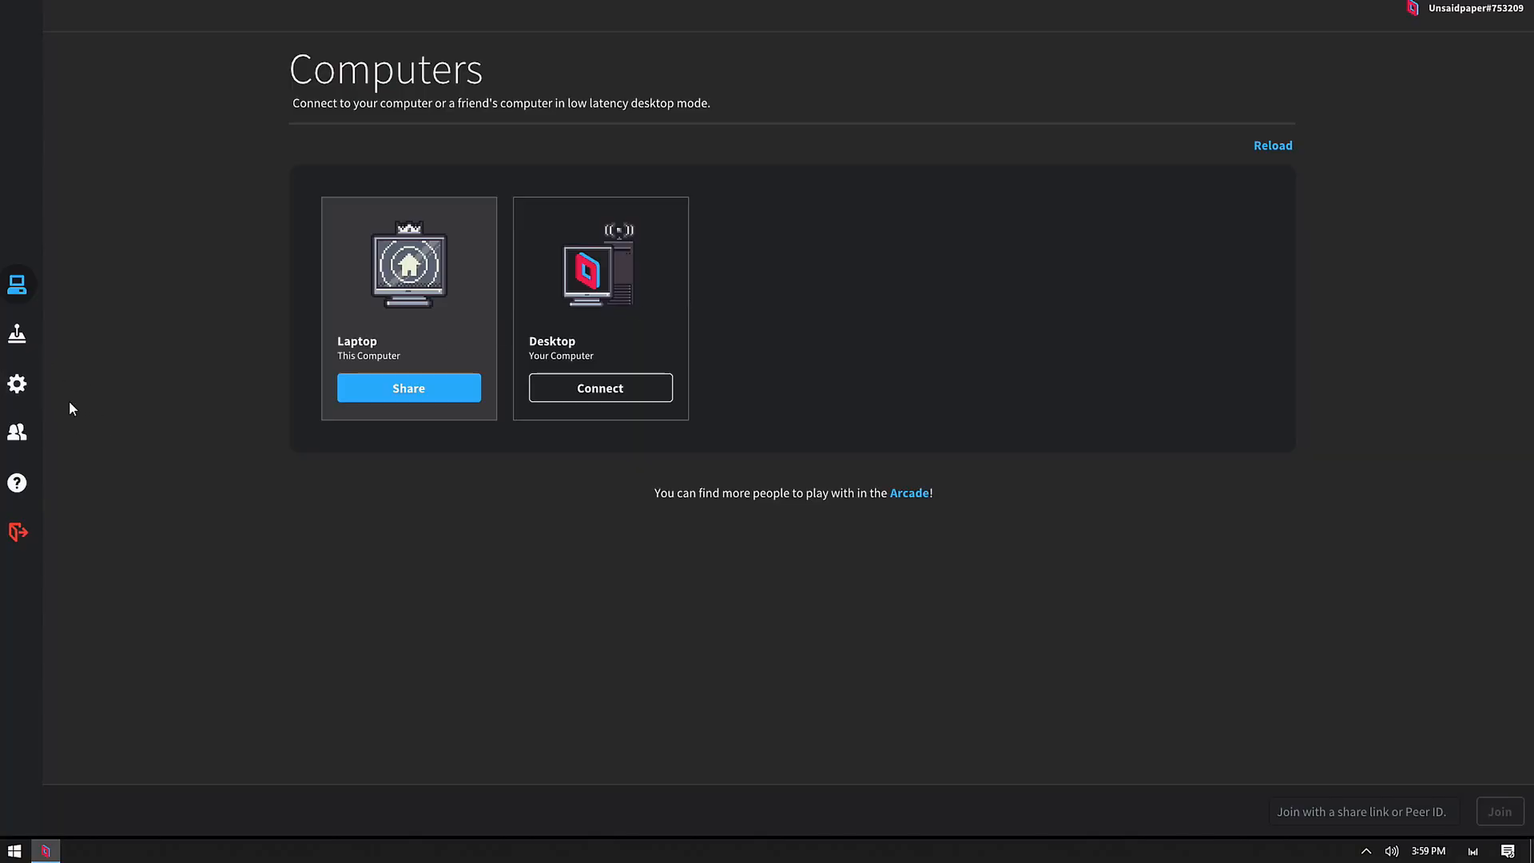
Glance at Parsec's host settings, then return to the Client settings with overlay and renderer options
{"action": "left_click", "coordinate": [16, 383]}
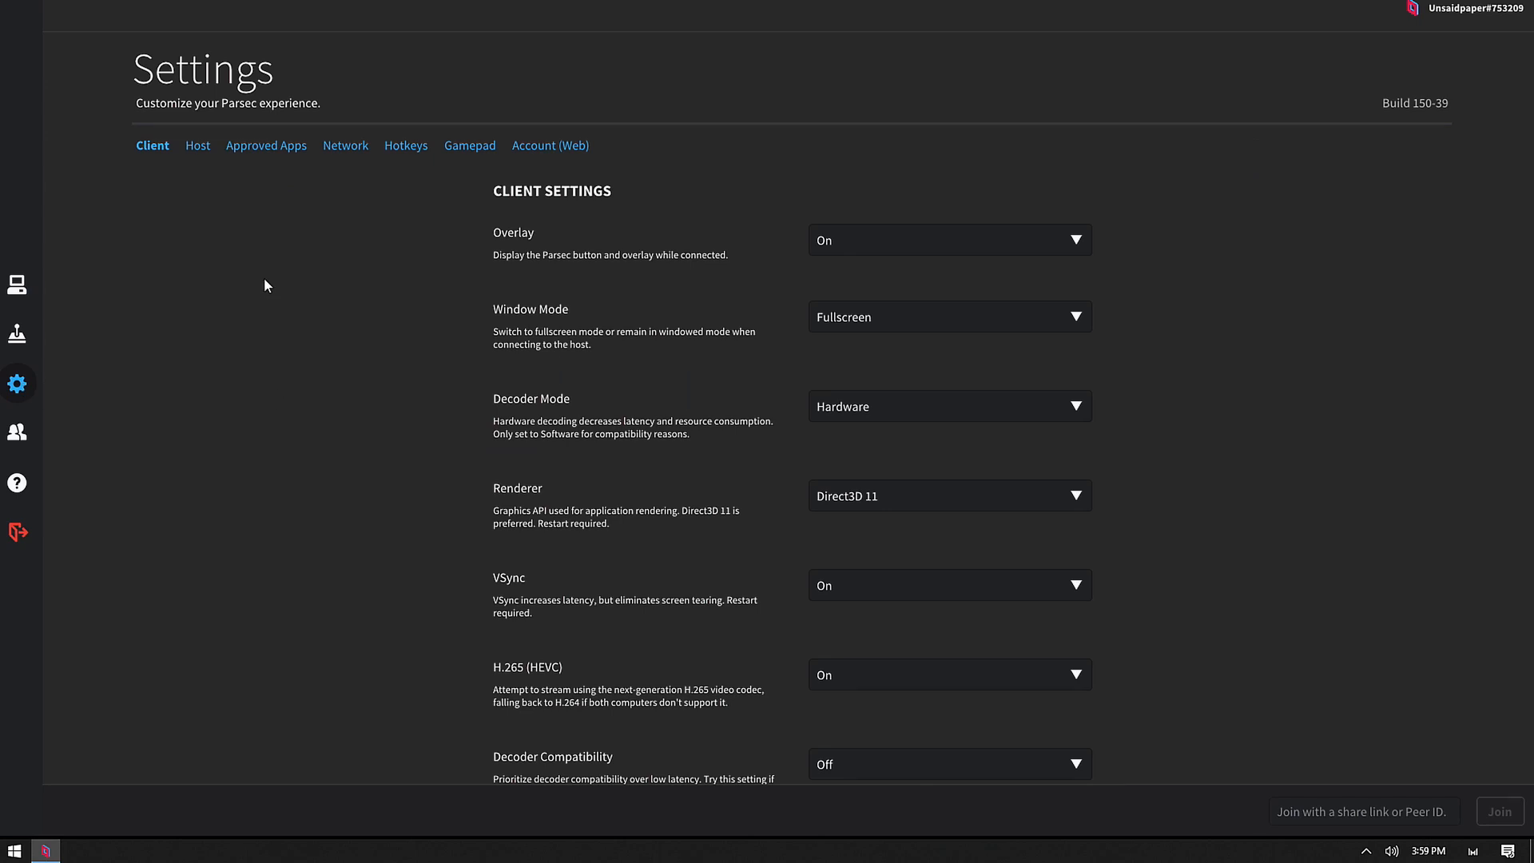
{"action": "left_click", "coordinate": [195, 145]}
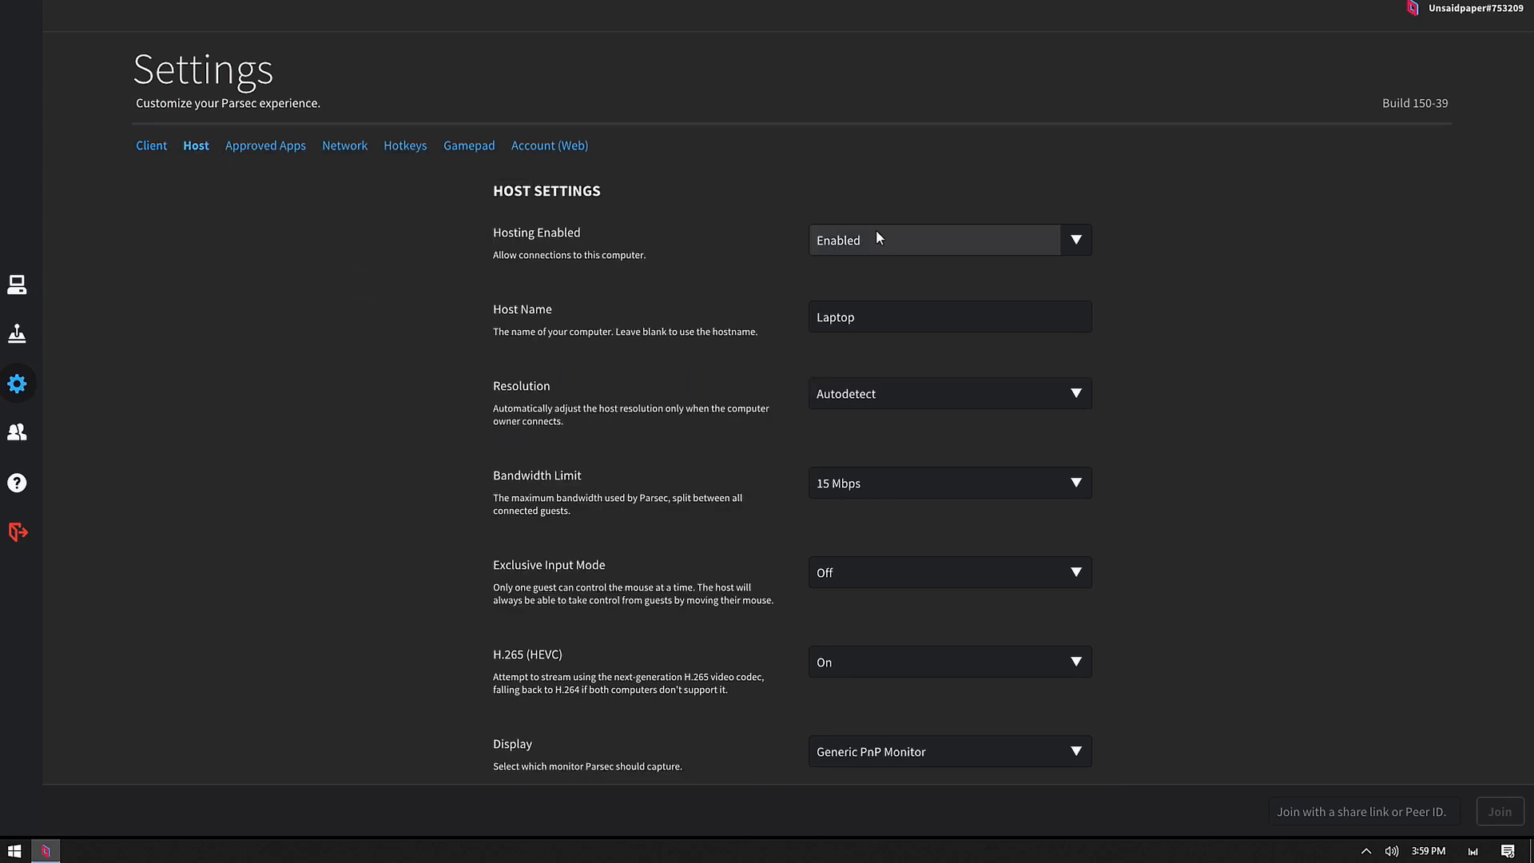
{"action": "left_click", "coordinate": [950, 240]}
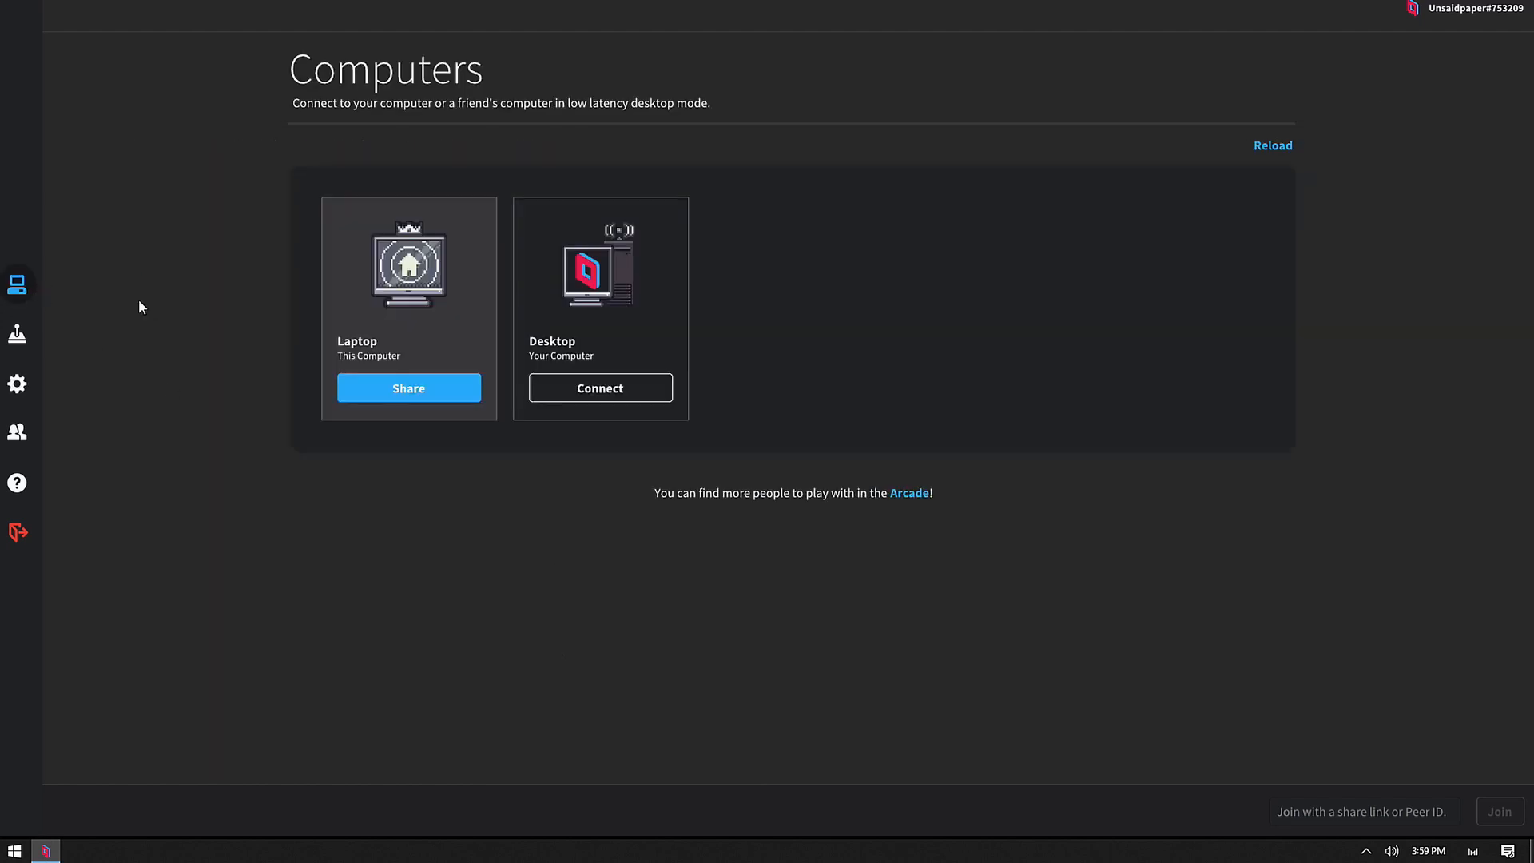
{"action": "left_click", "coordinate": [16, 383]}
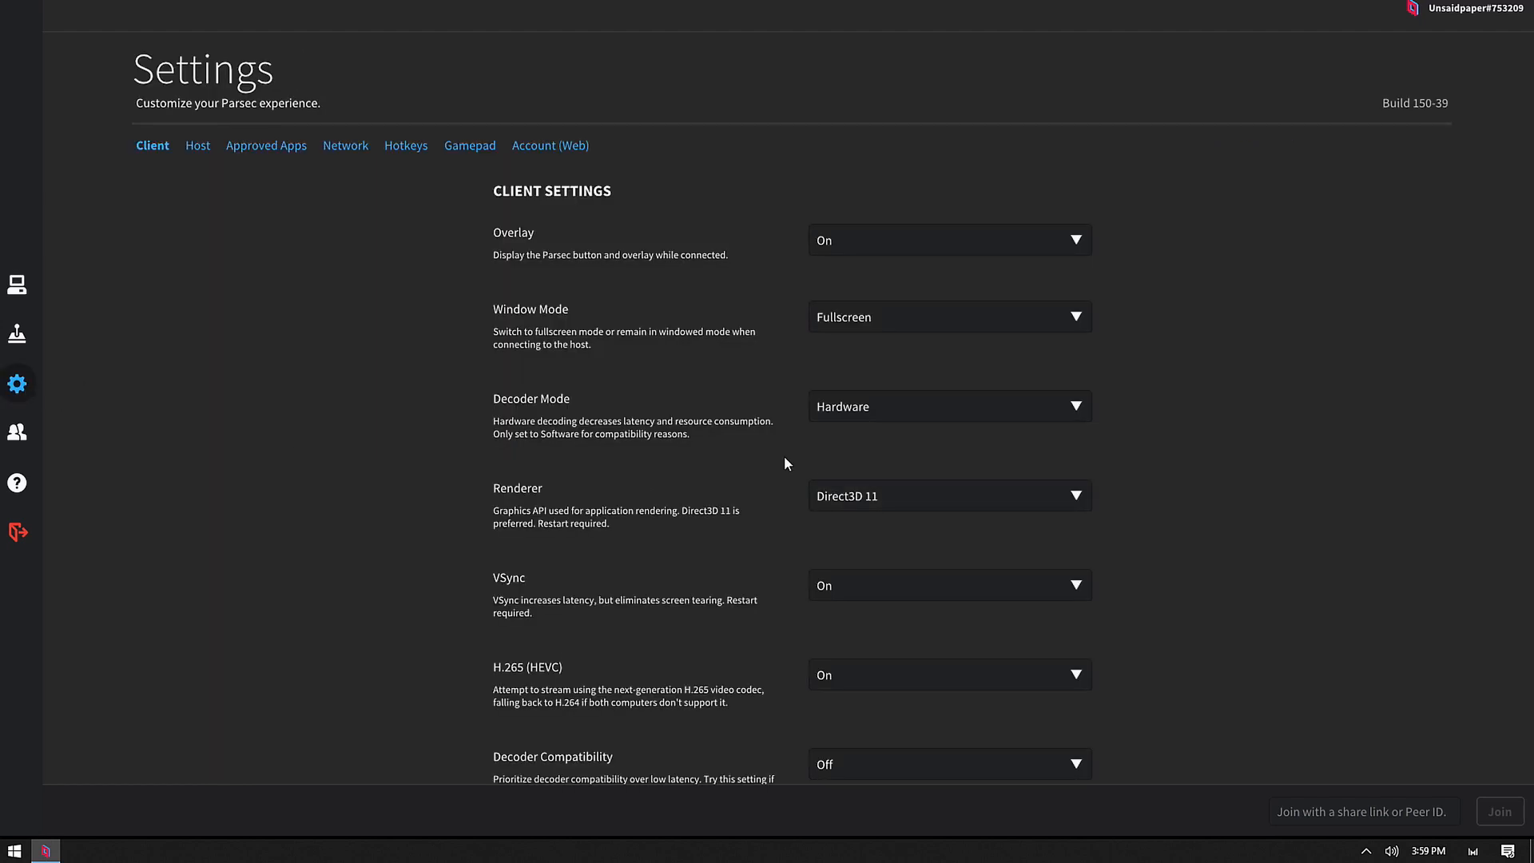
{"action": "mouse_move", "coordinate": [538, 376]}
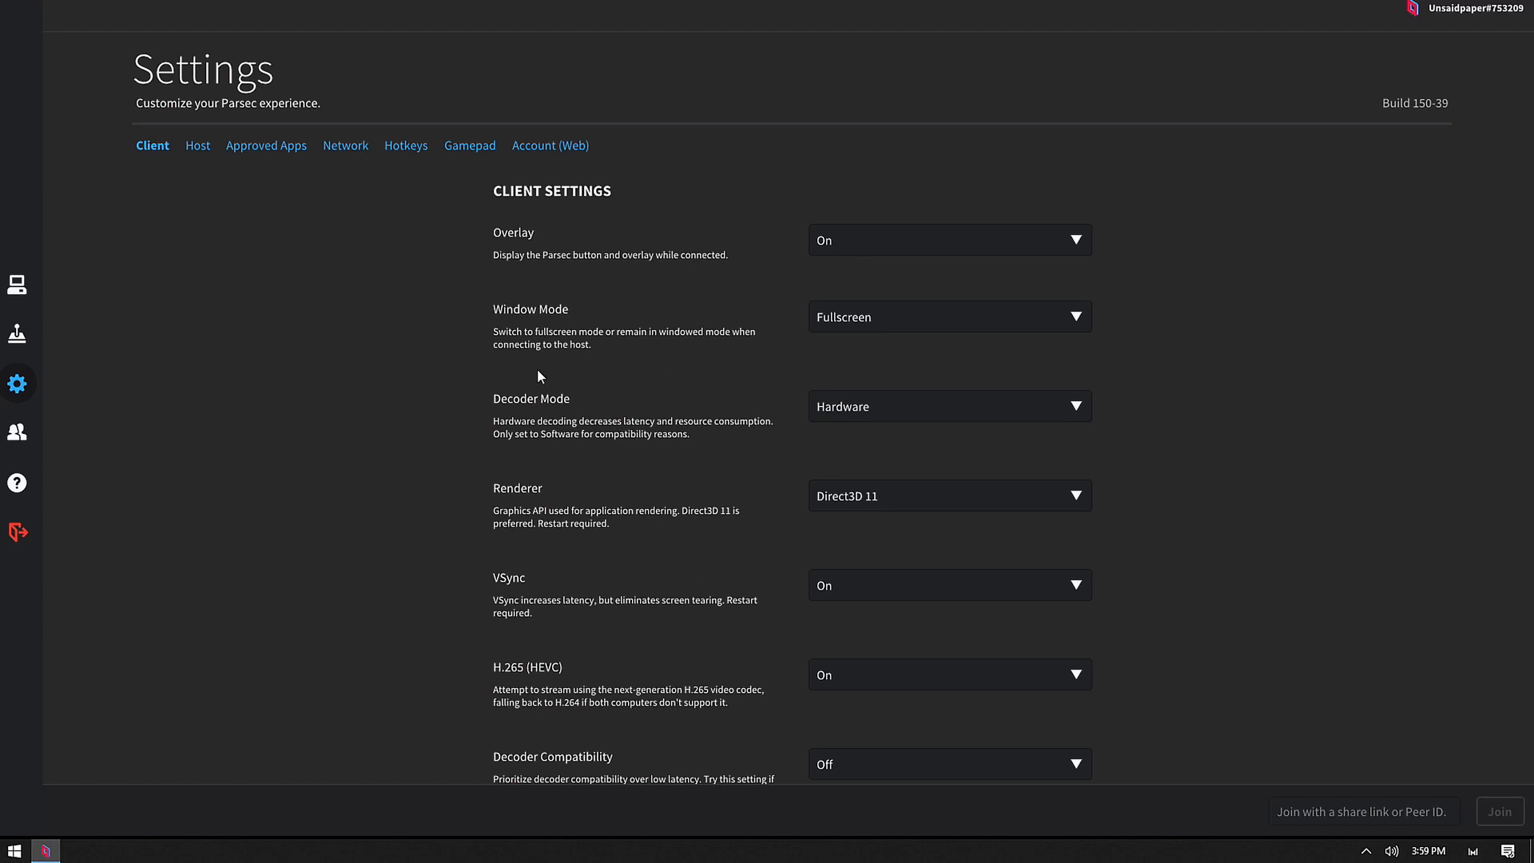
{"action": "mouse_move", "coordinate": [664, 450]}
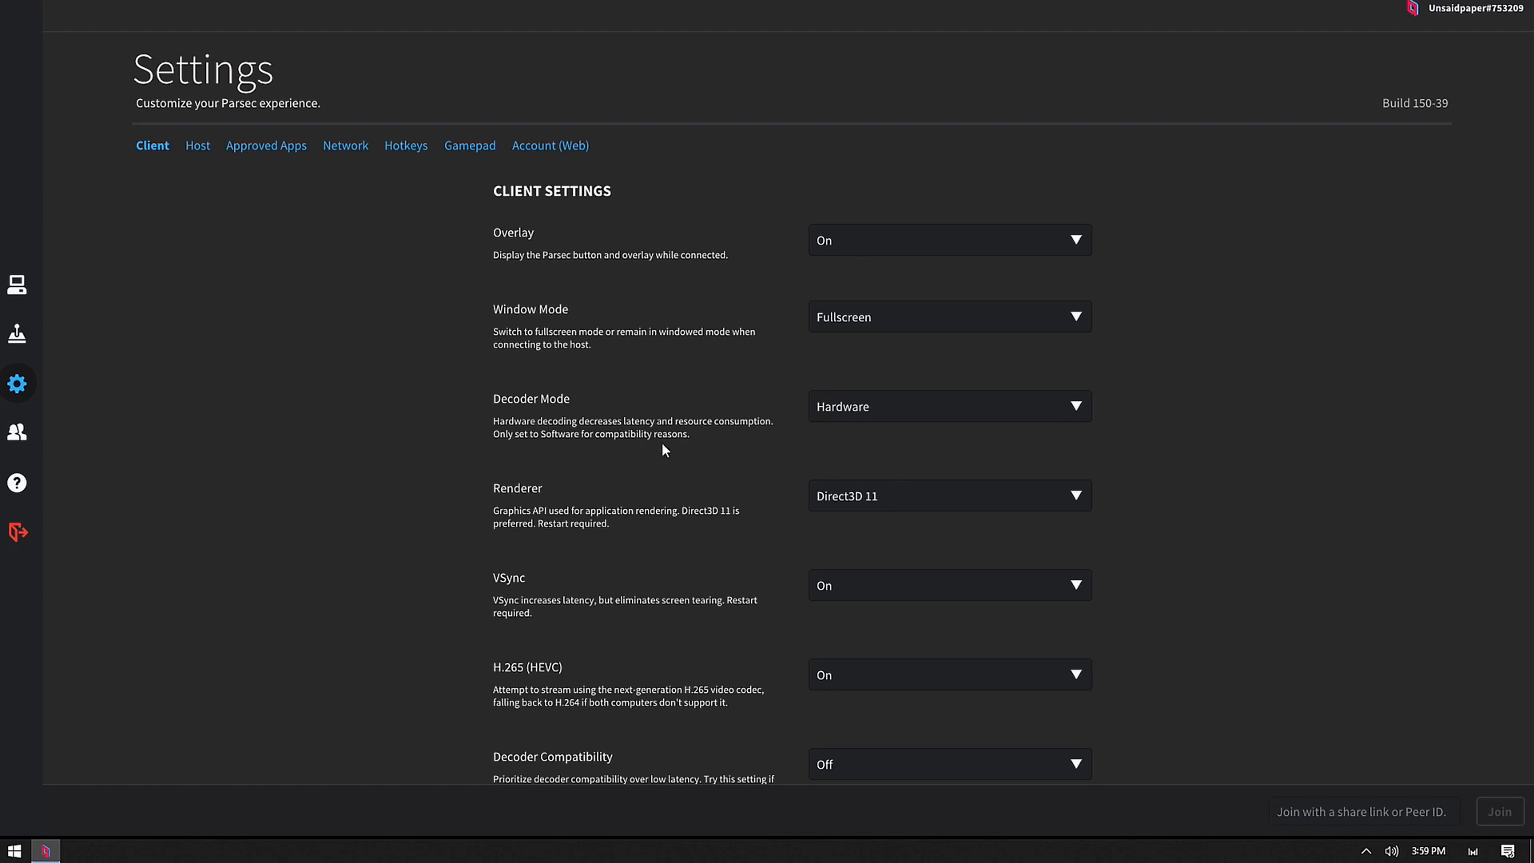
{"action": "mouse_move", "coordinate": [256, 214]}
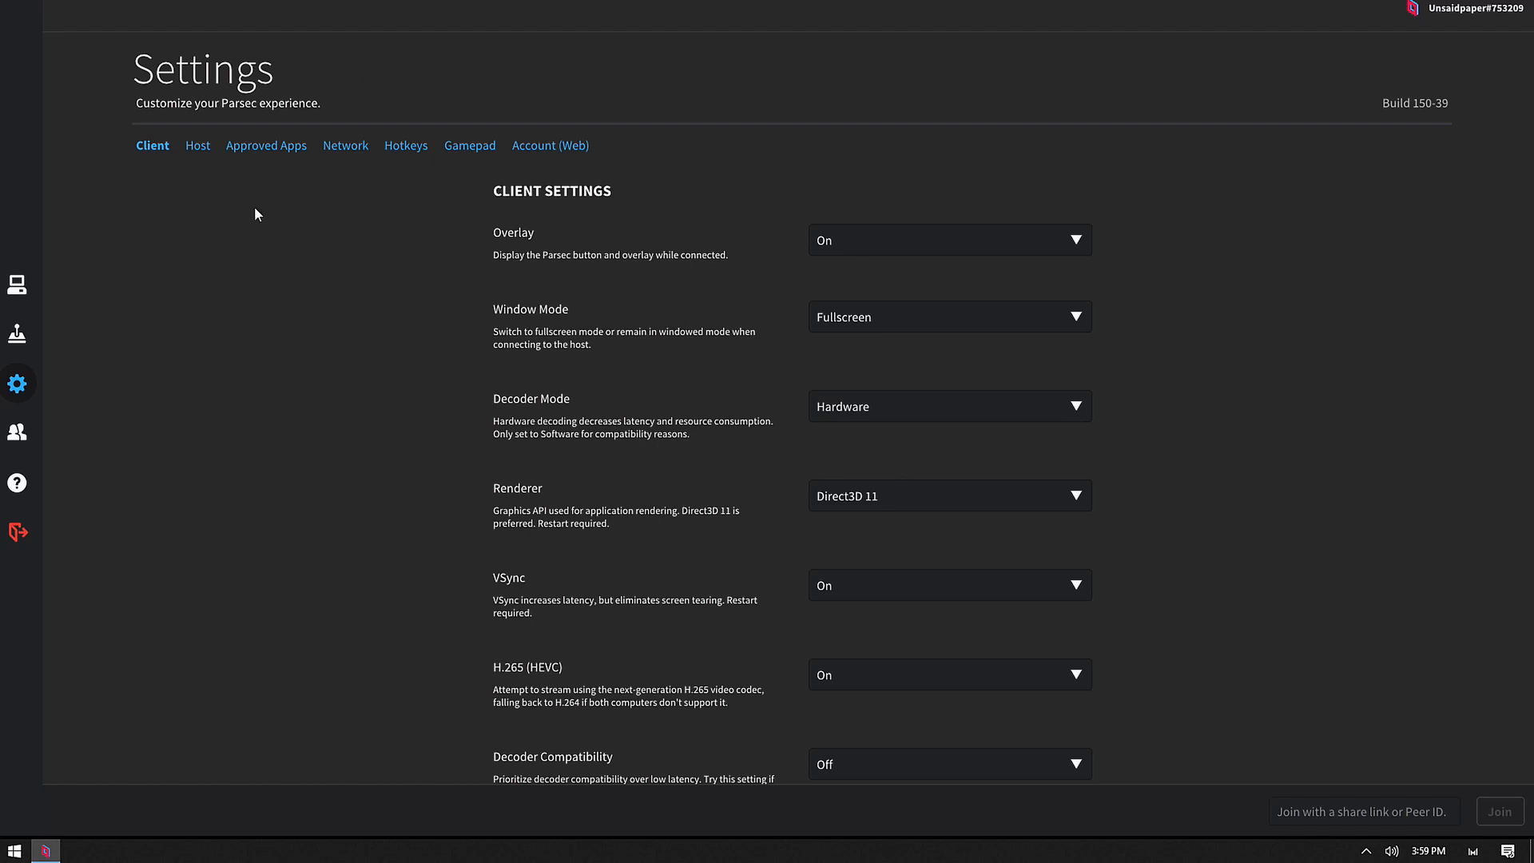
On the Host tab, browse the Bandwidth Limit options twice, leaving it at 15 Mbps
{"action": "left_click", "coordinate": [195, 145]}
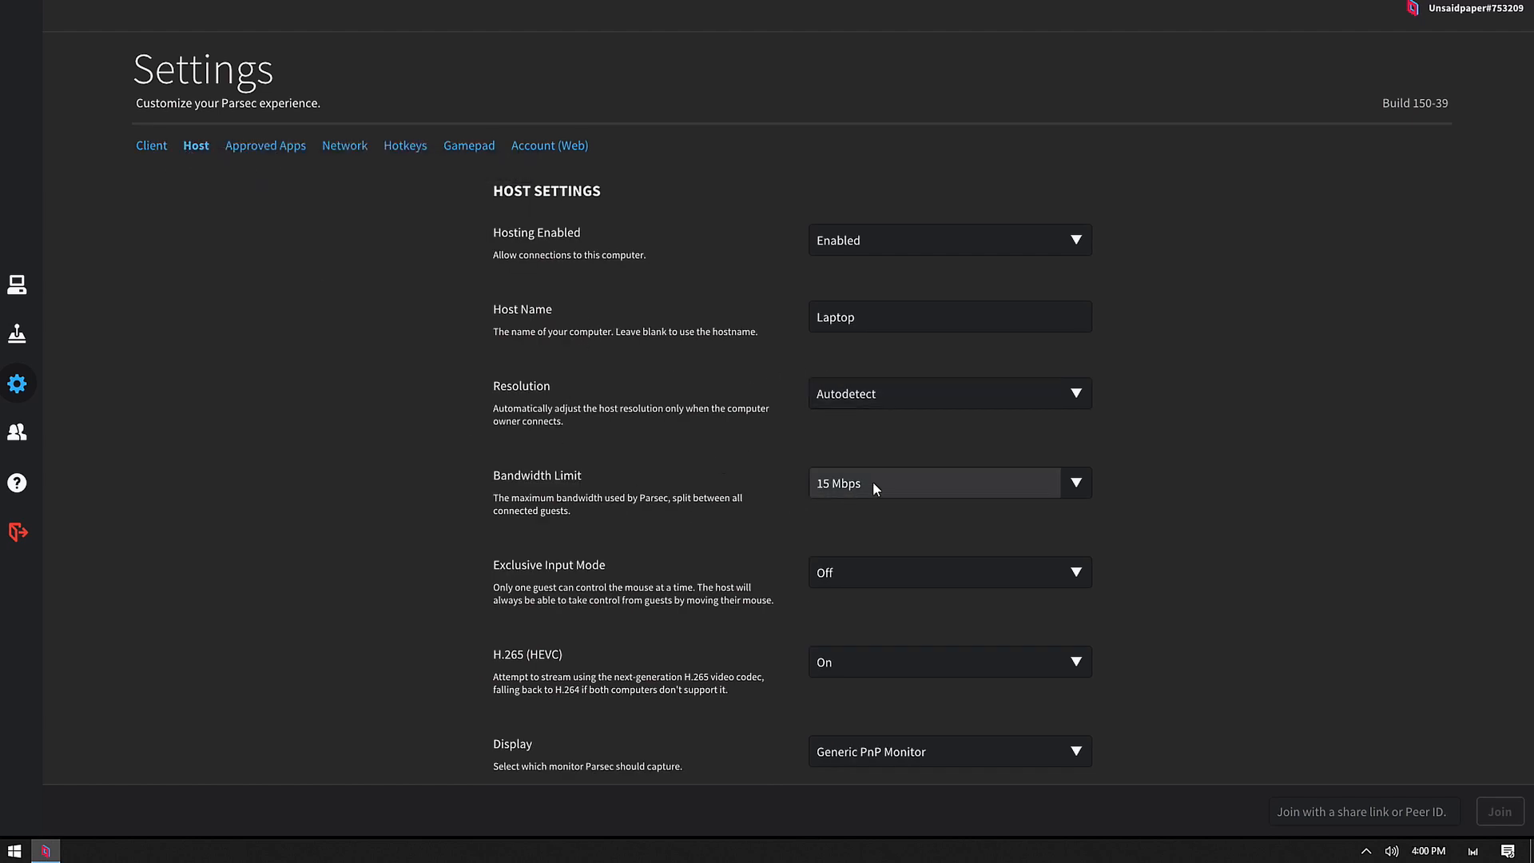
{"action": "left_click", "coordinate": [948, 483]}
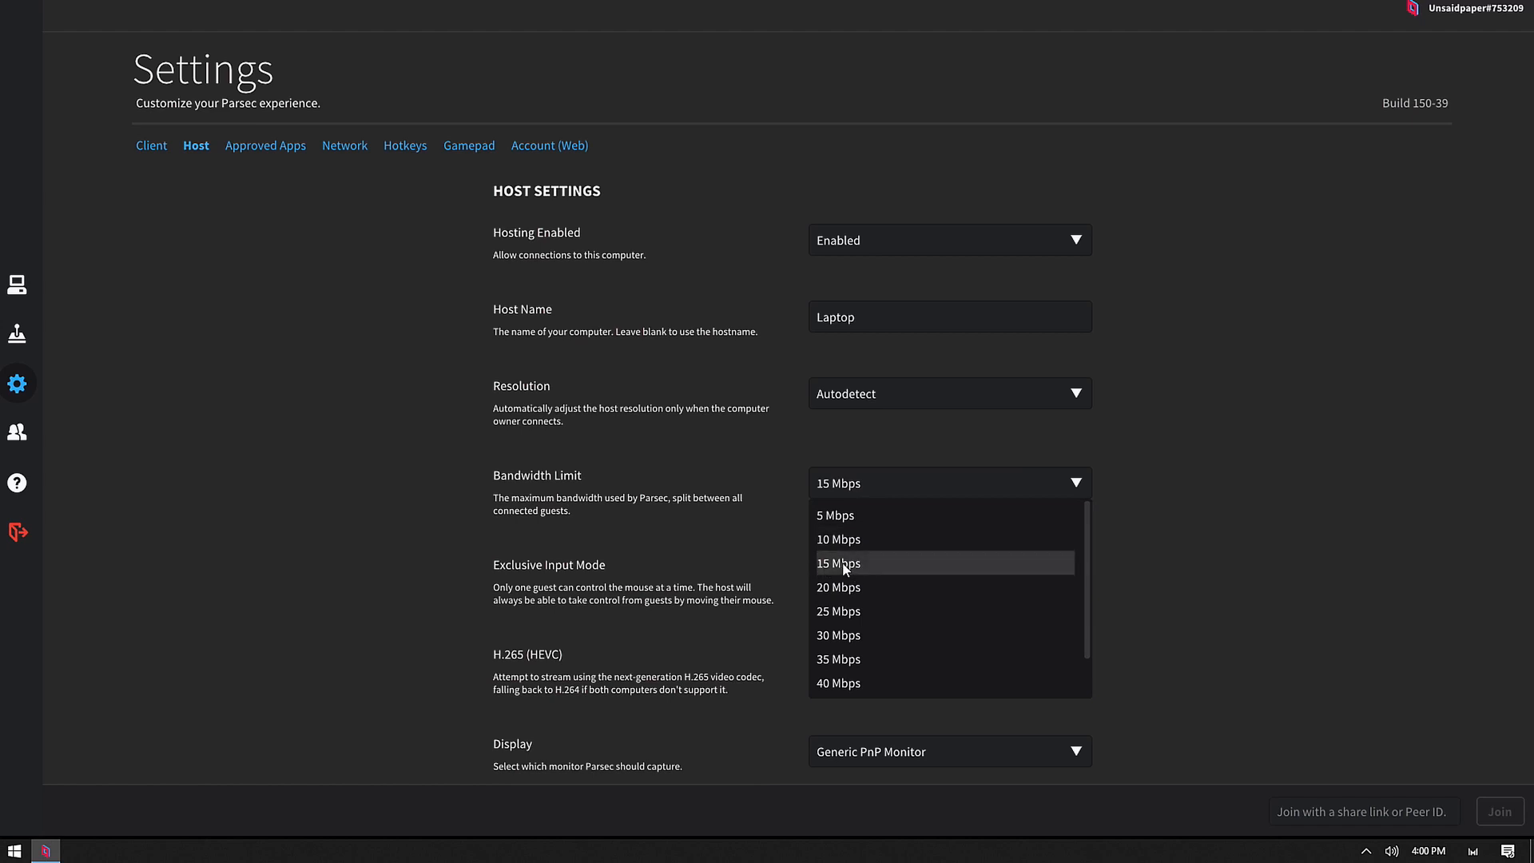
{"action": "mouse_move", "coordinate": [883, 571]}
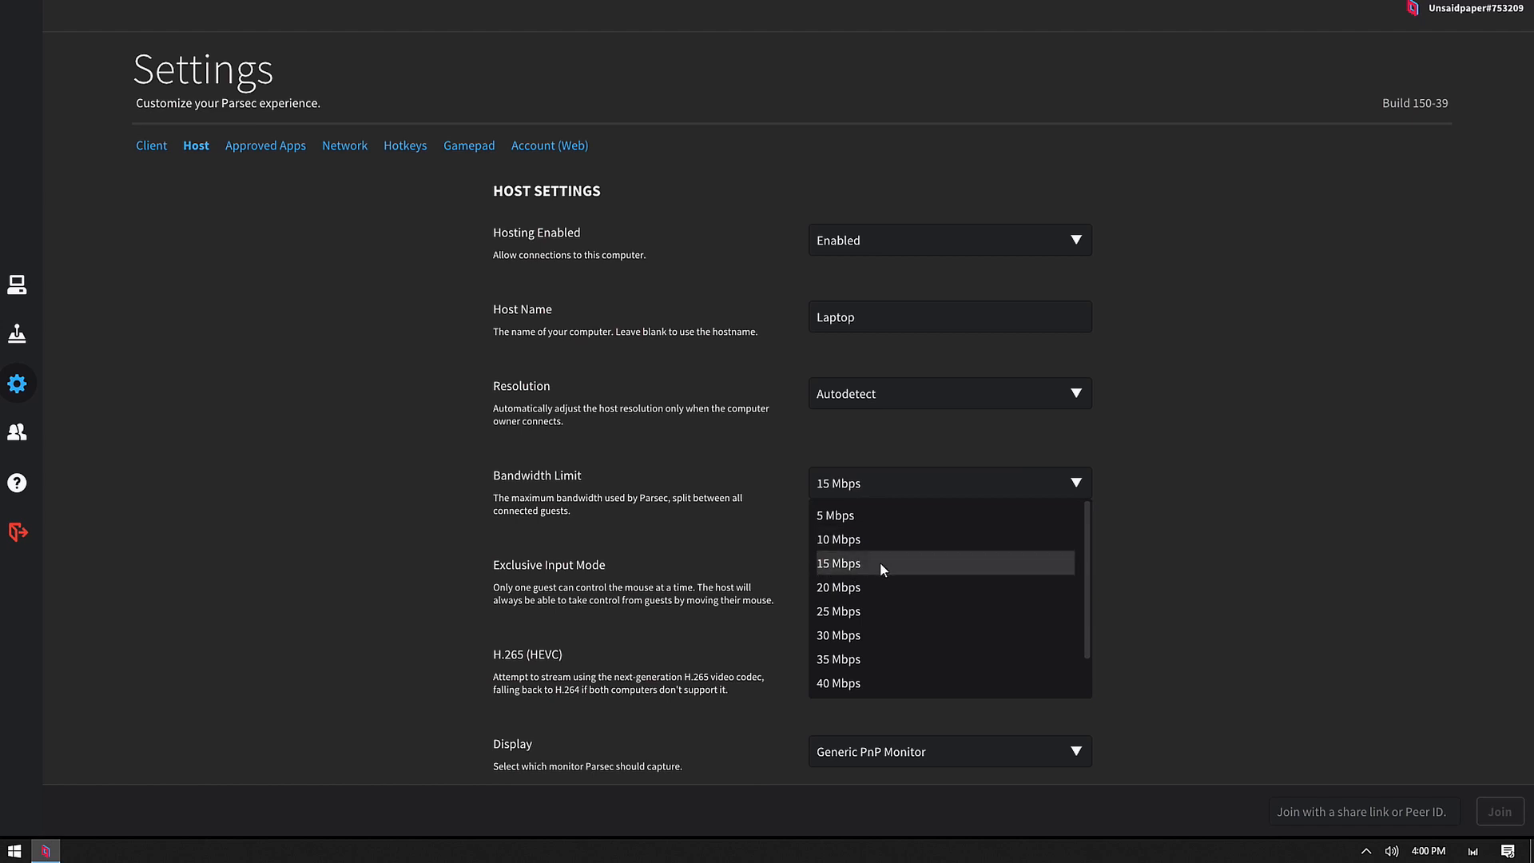
{"action": "left_click", "coordinate": [838, 563]}
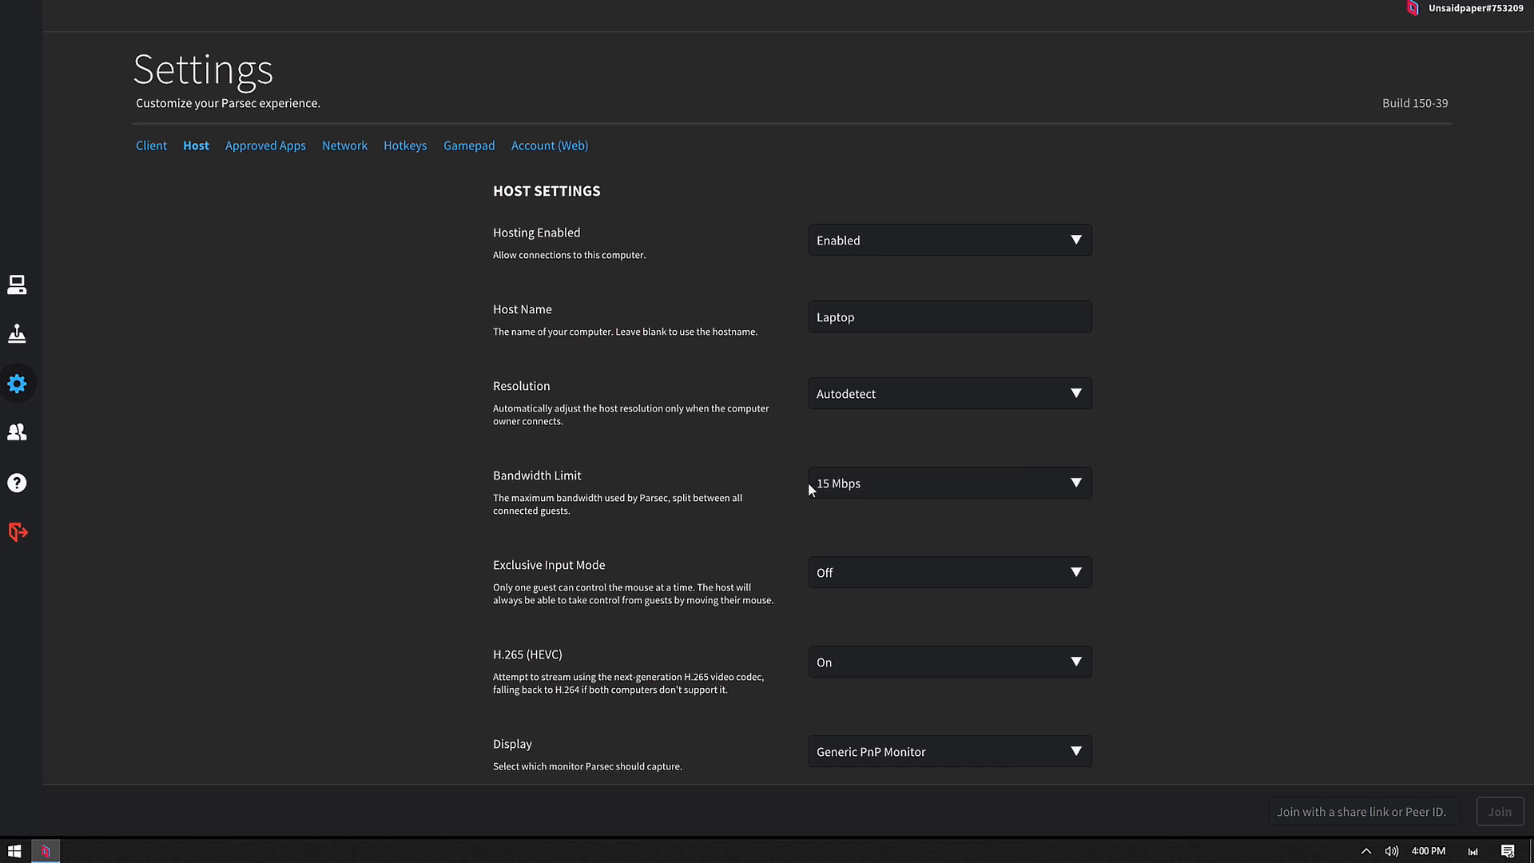
{"action": "left_click", "coordinate": [947, 482]}
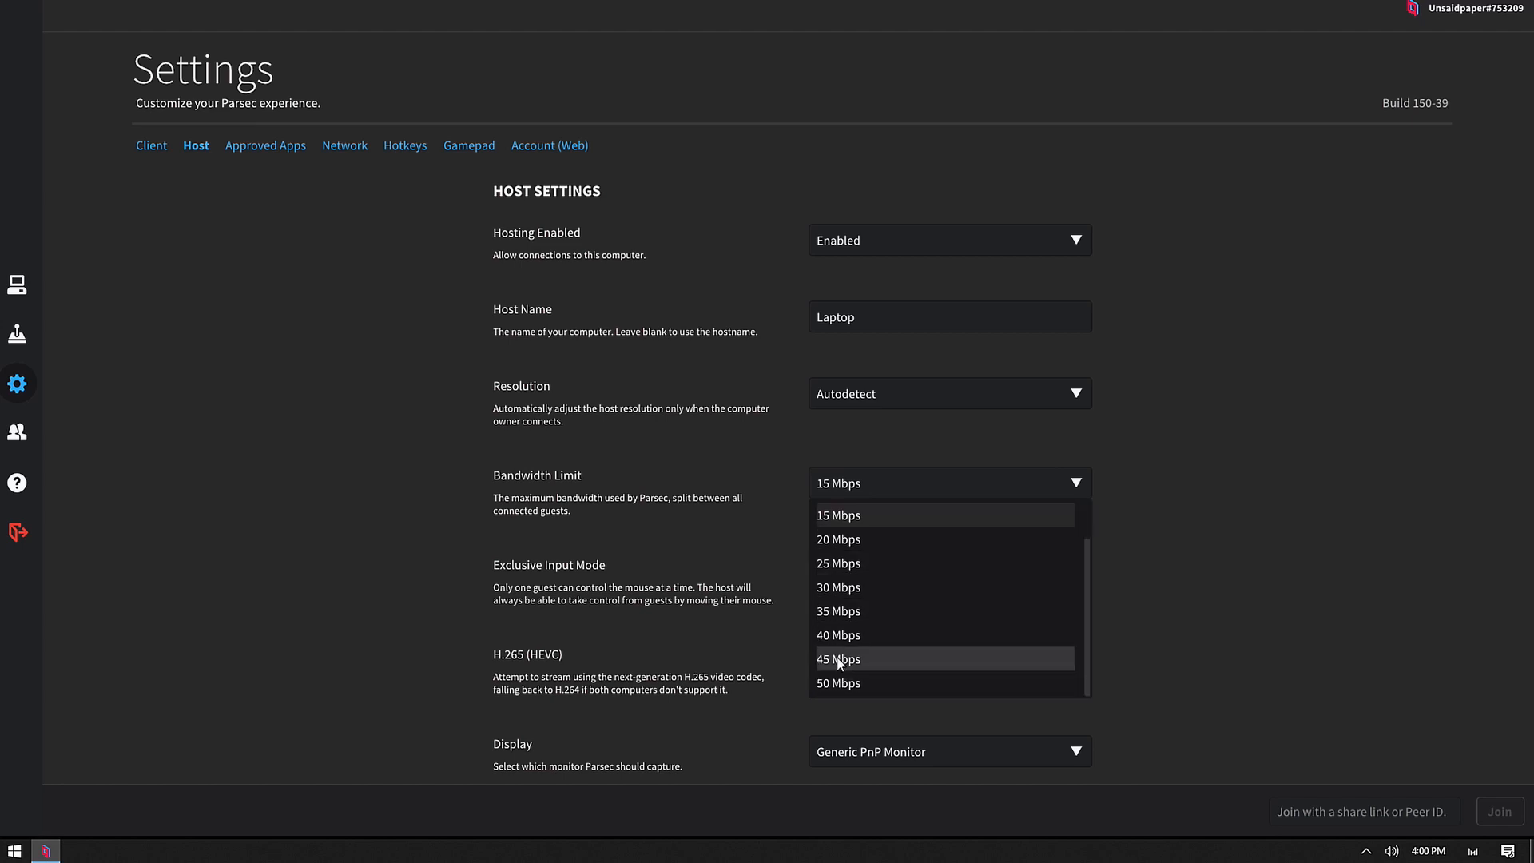
{"action": "mouse_move", "coordinate": [864, 514]}
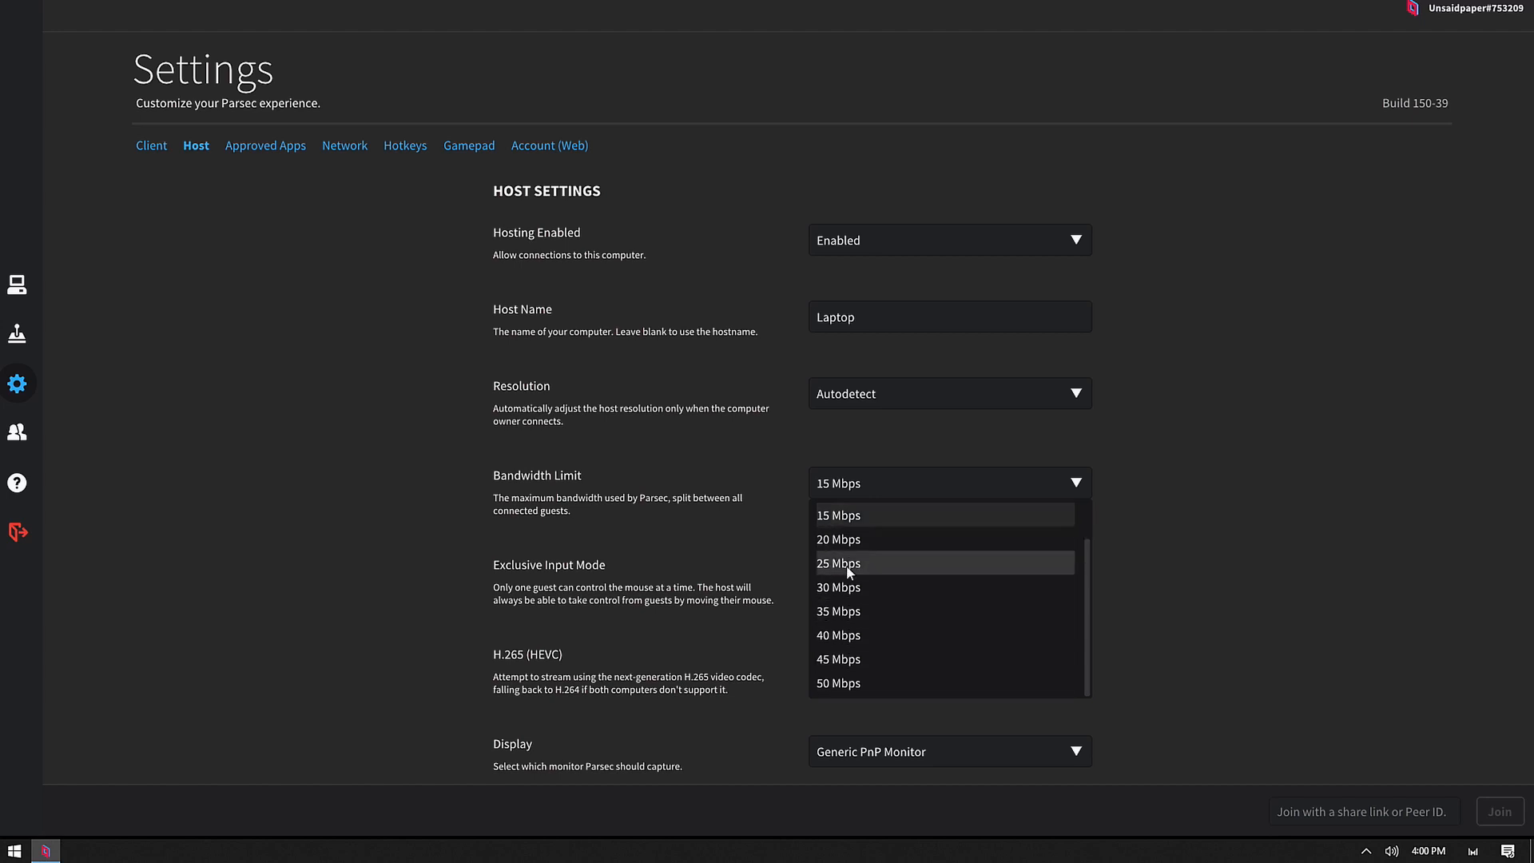
{"action": "left_click", "coordinate": [838, 515]}
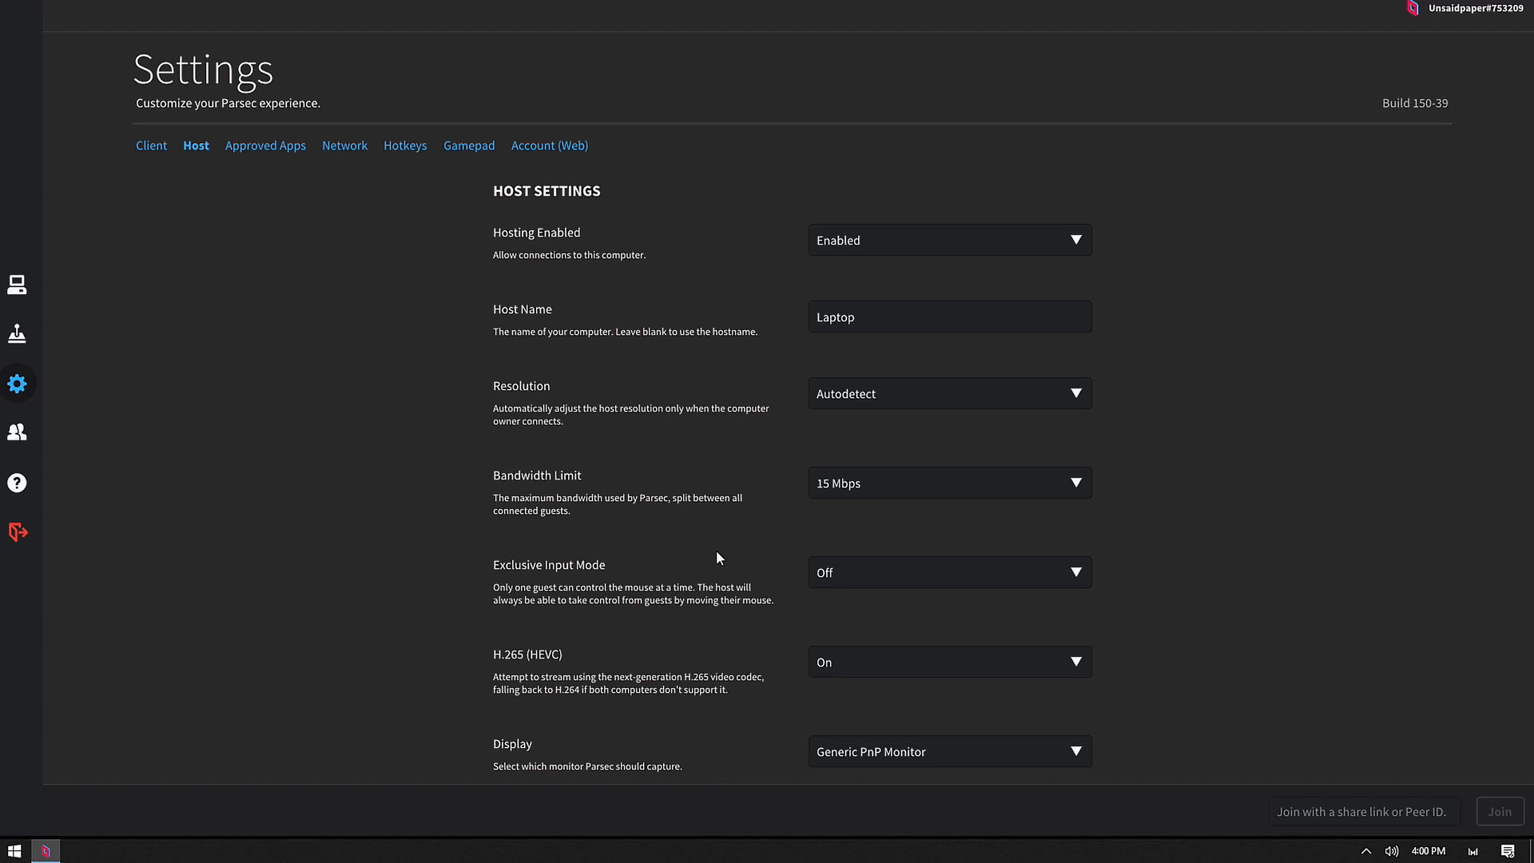
{"action": "mouse_move", "coordinate": [605, 480]}
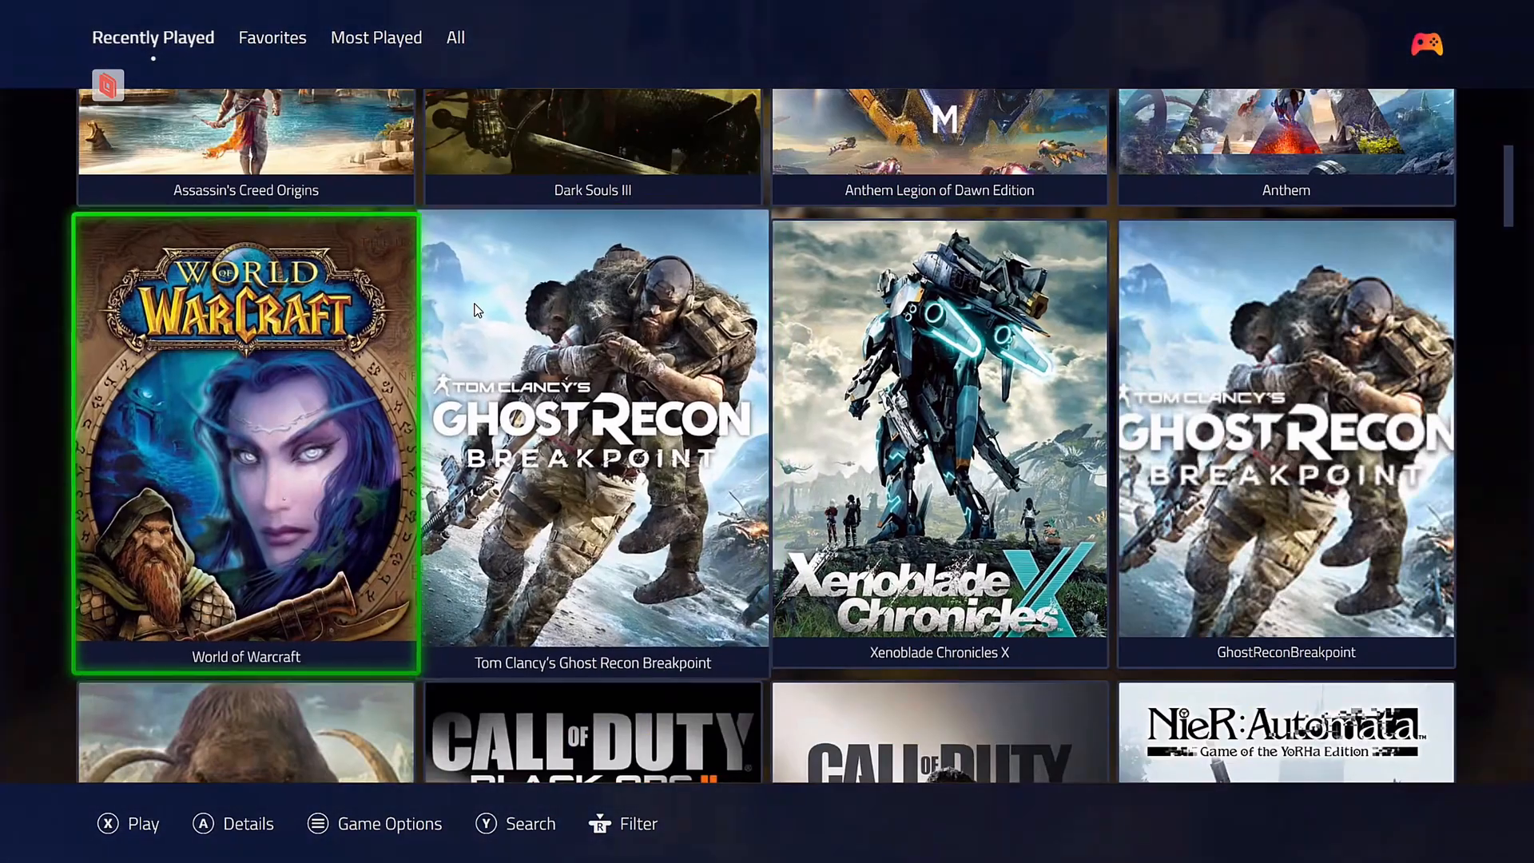
Choose Exit to Desktop Mode from Playnite's fullscreen main menu
{"action": "scroll", "scroll_direction": "down", "scroll_amount": 3}
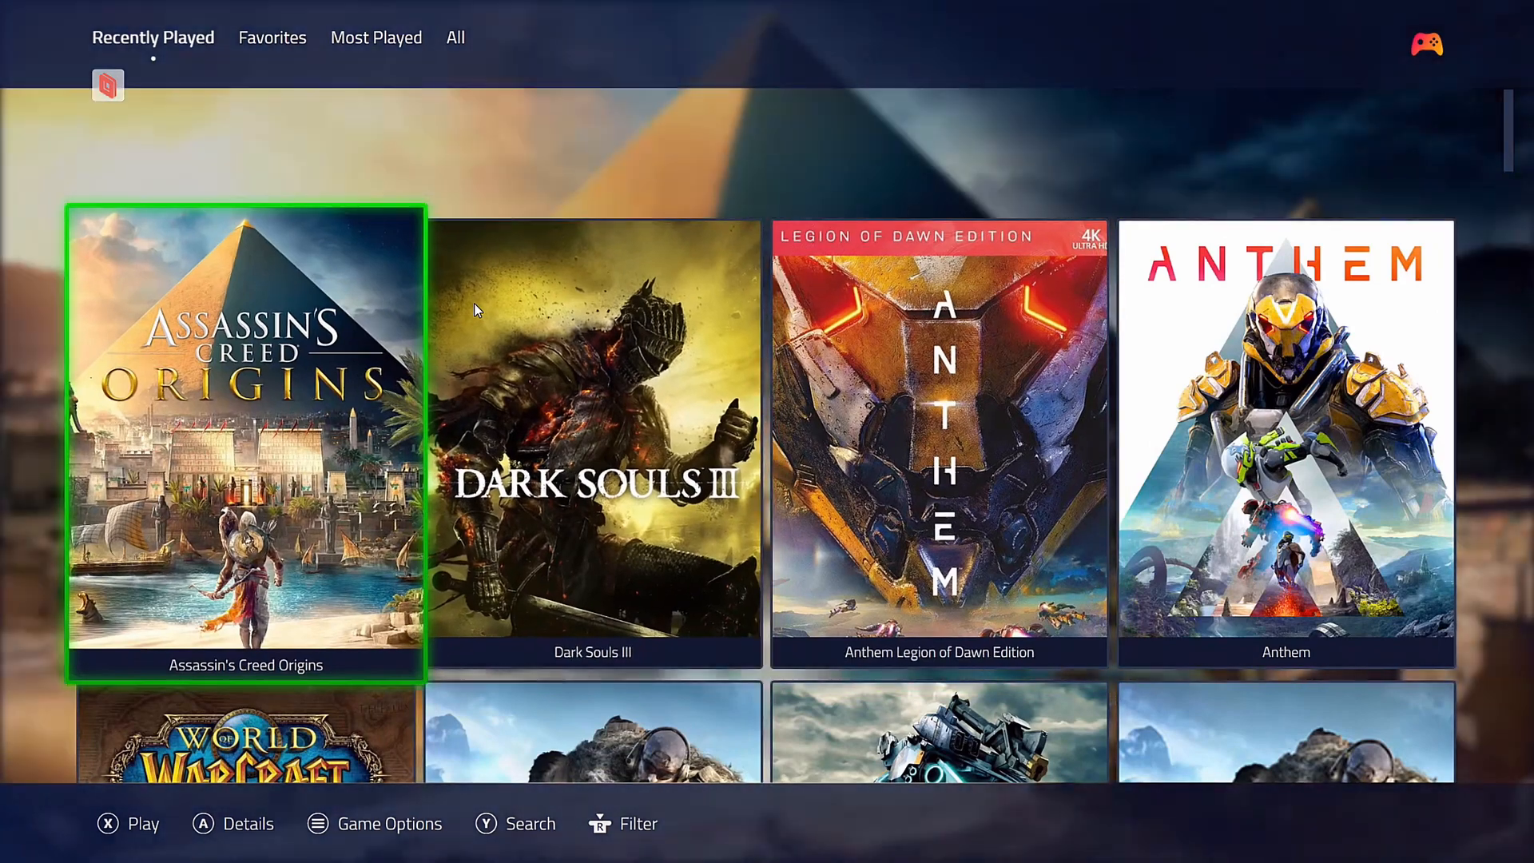
{"action": "left_click", "coordinate": [1427, 45]}
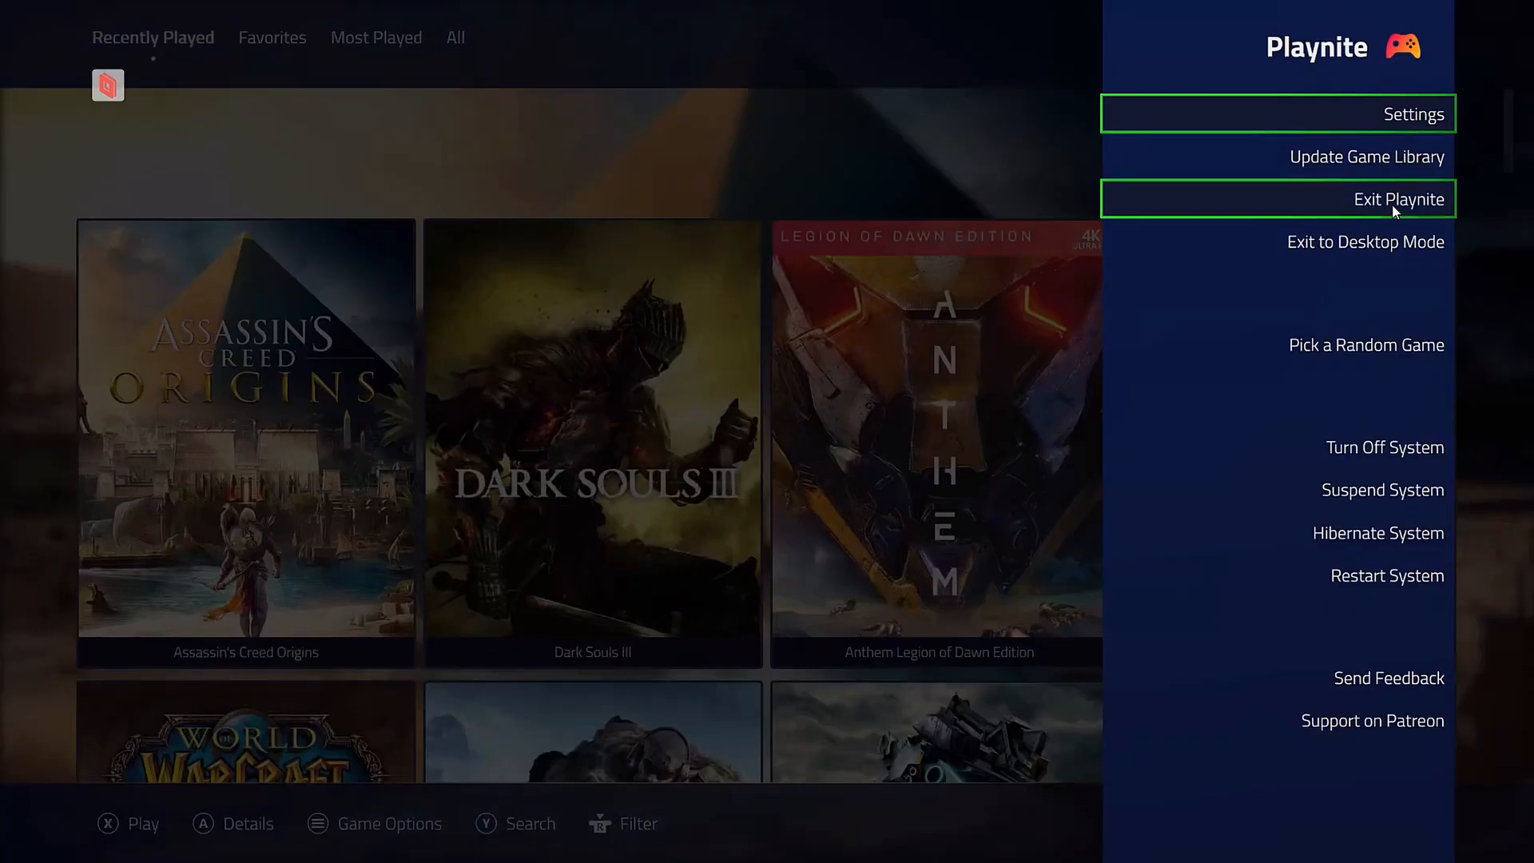
{"action": "left_click", "coordinate": [1399, 199]}
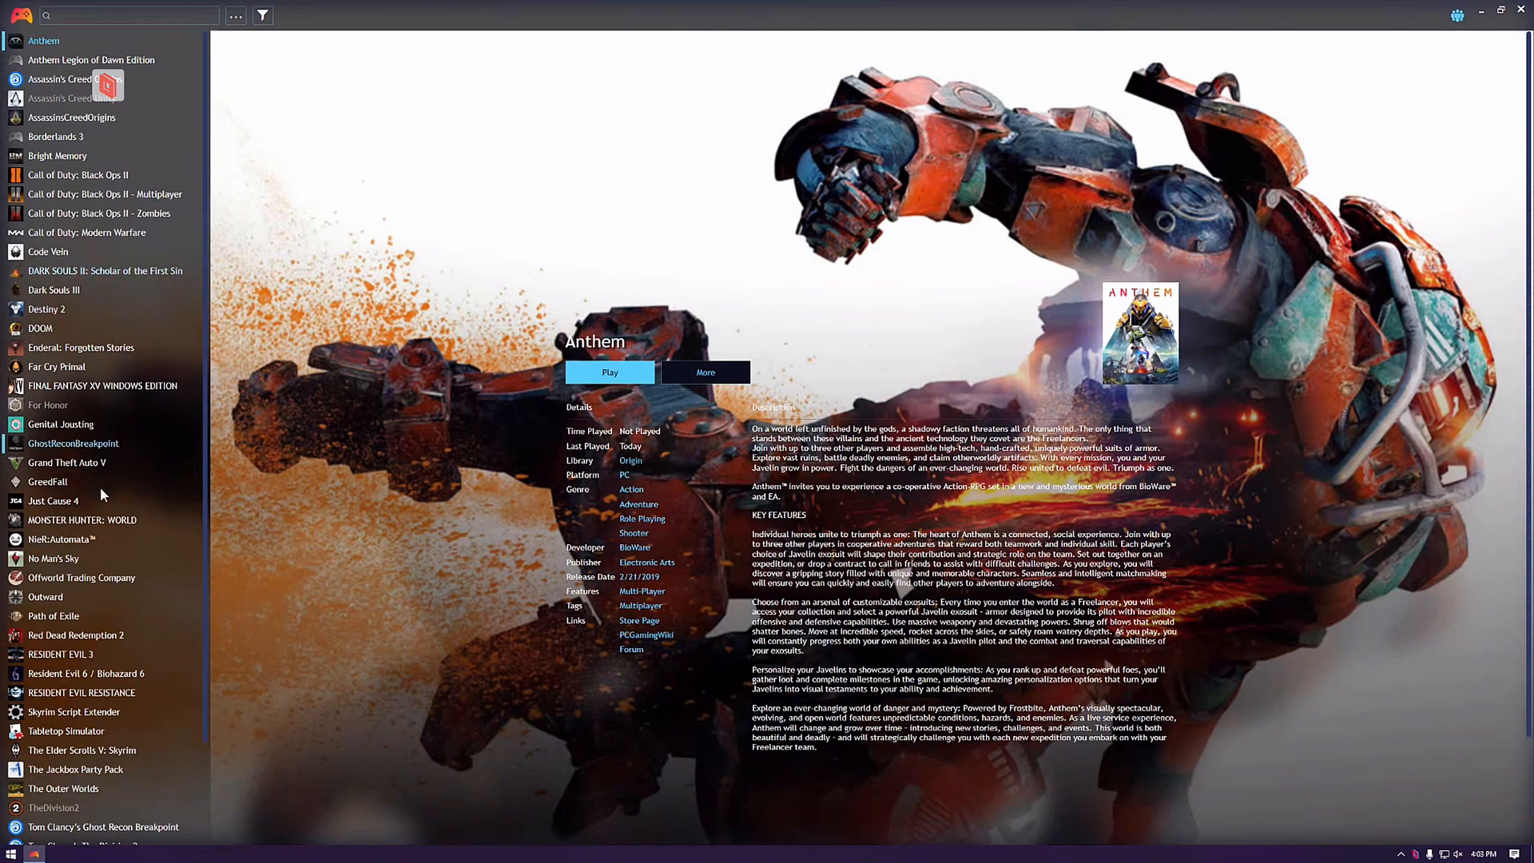
View GhostReconBreakpoint, then FINAL FANTASY XV WINDOWS EDITION's description and features
{"action": "left_click", "coordinate": [73, 443]}
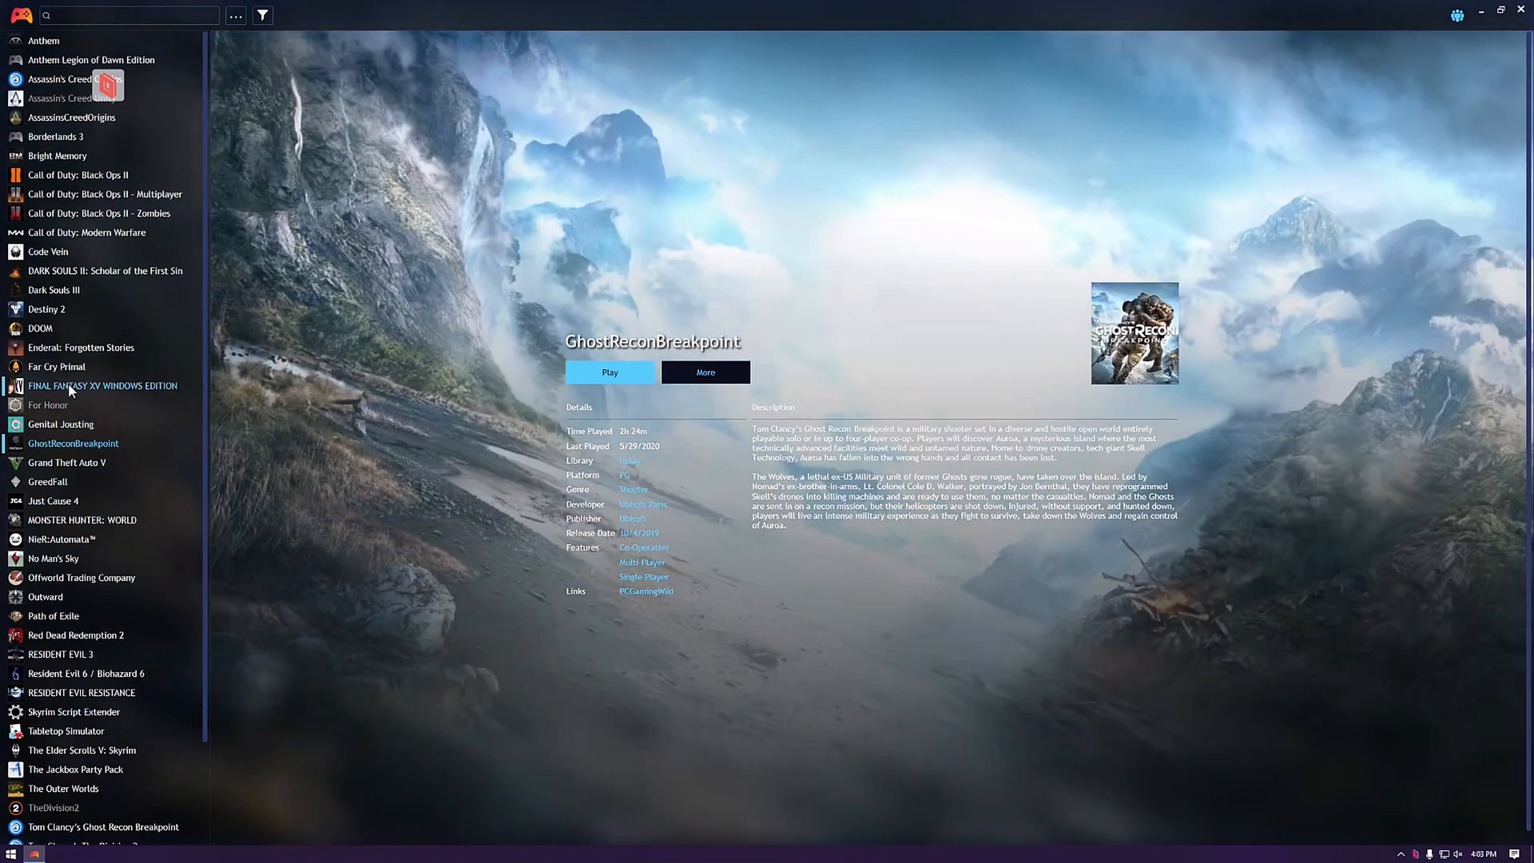
{"action": "left_click", "coordinate": [101, 385]}
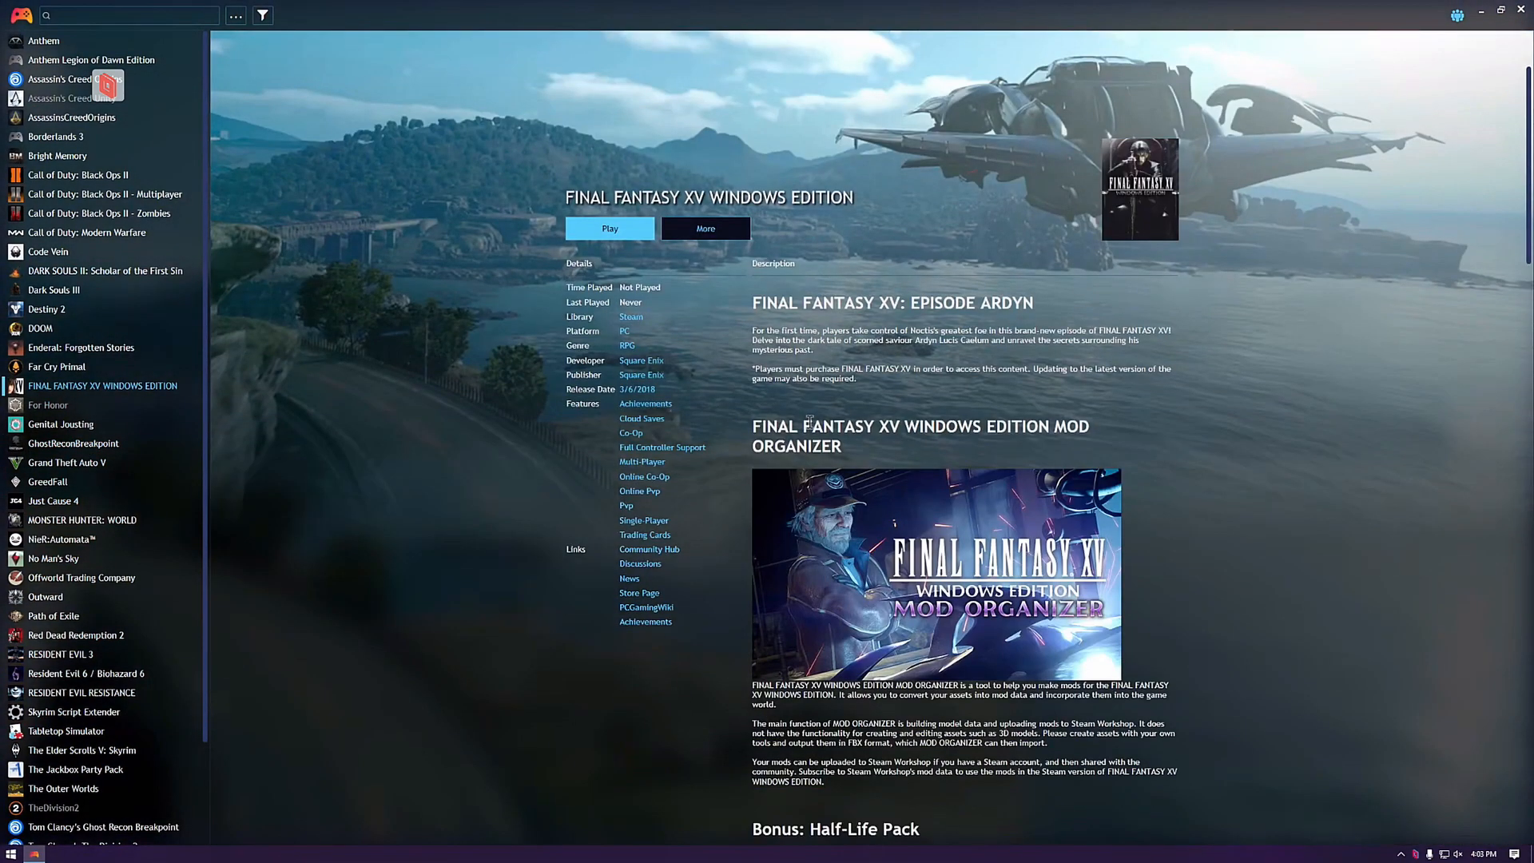
{"action": "scroll", "scroll_direction": "down", "scroll_amount": 3}
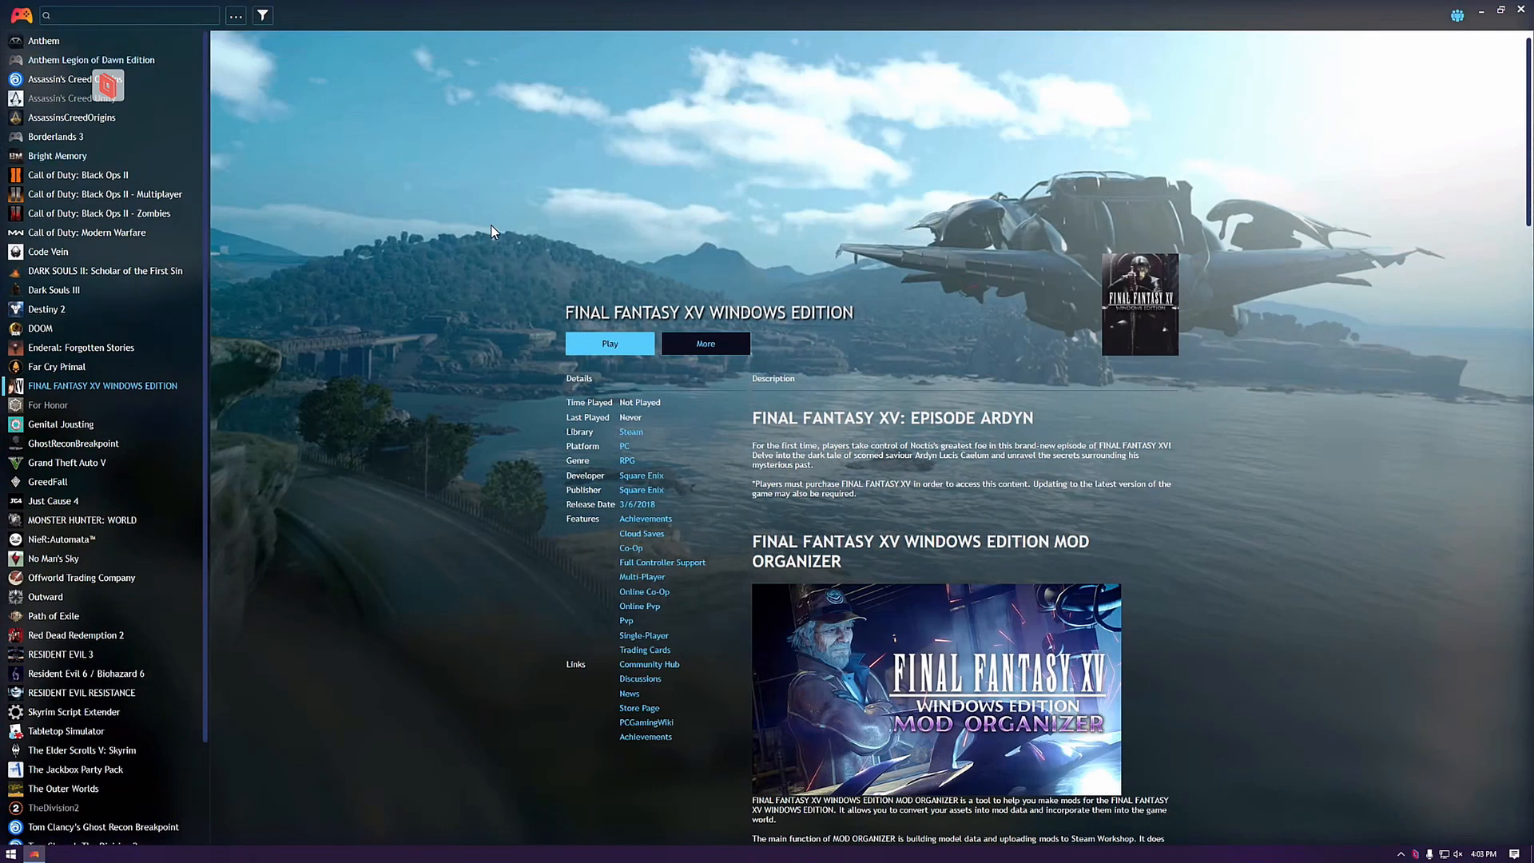
{"action": "mouse_move", "coordinate": [22, 17]}
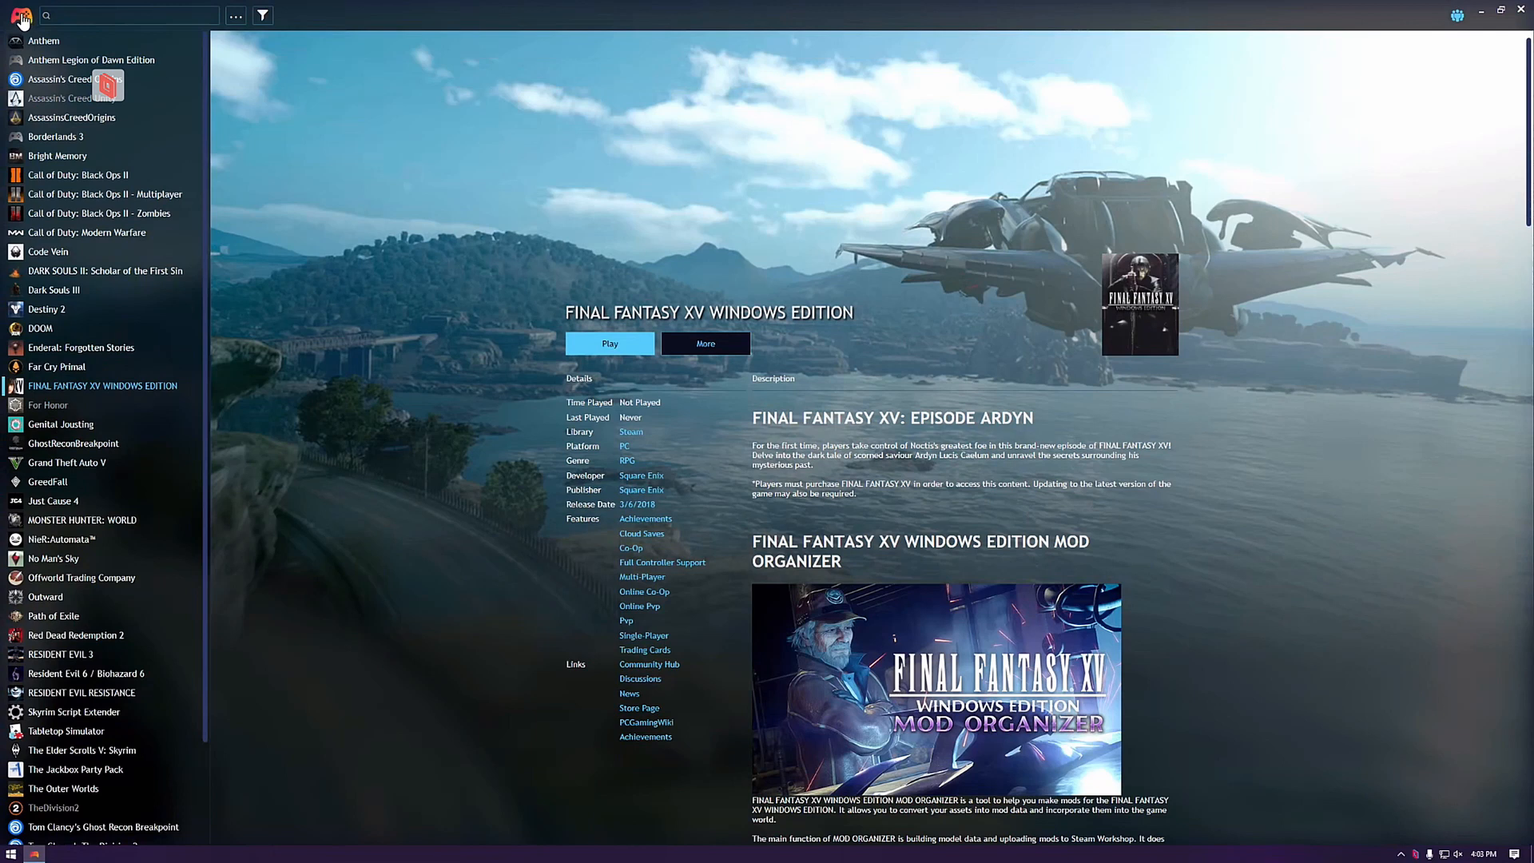
{"action": "left_click", "coordinate": [19, 17]}
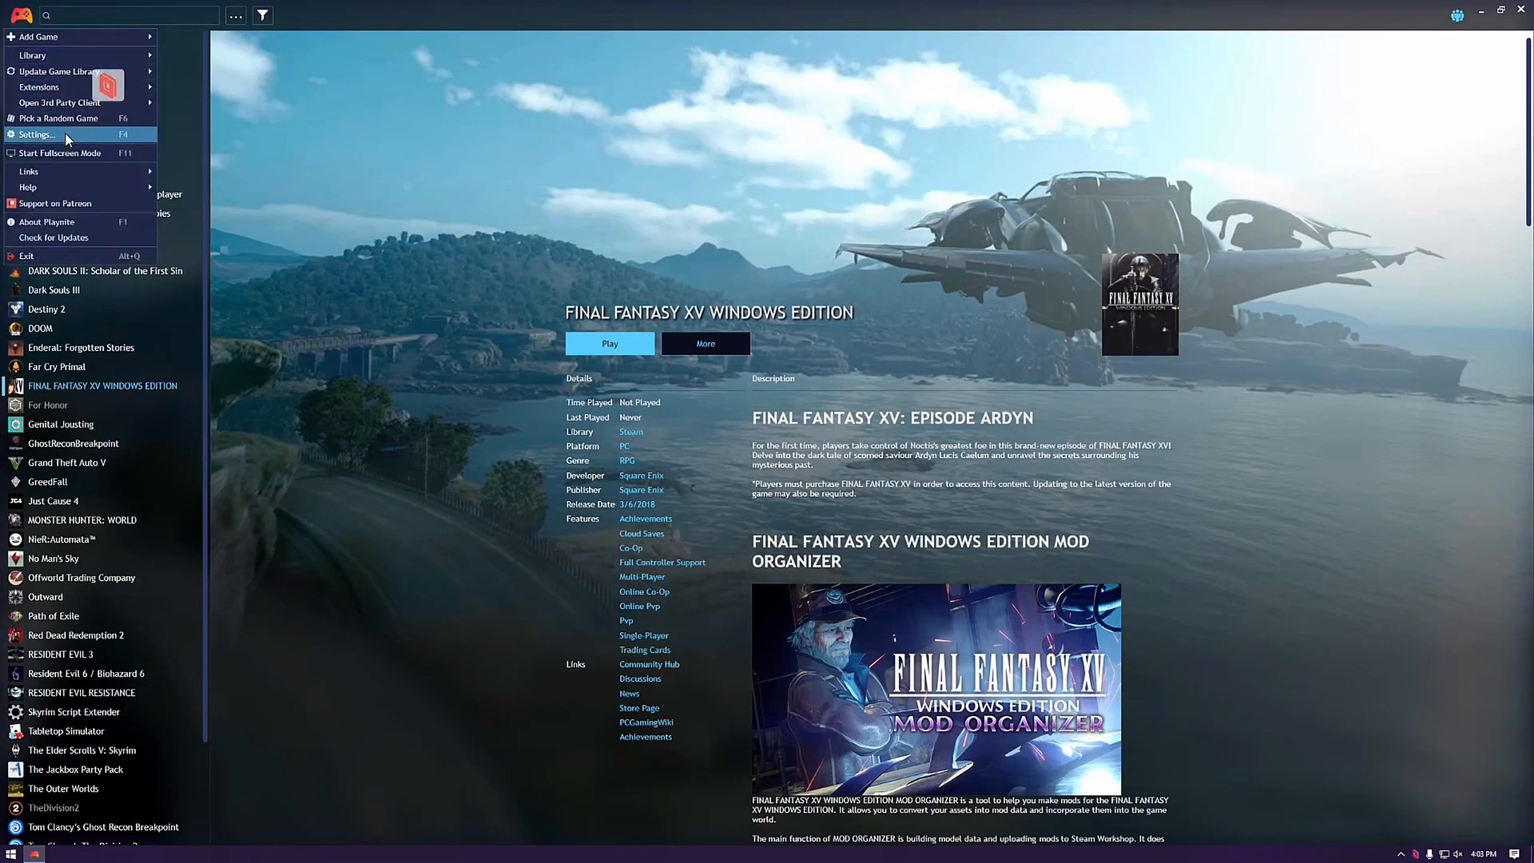
{"action": "mouse_move", "coordinate": [59, 103]}
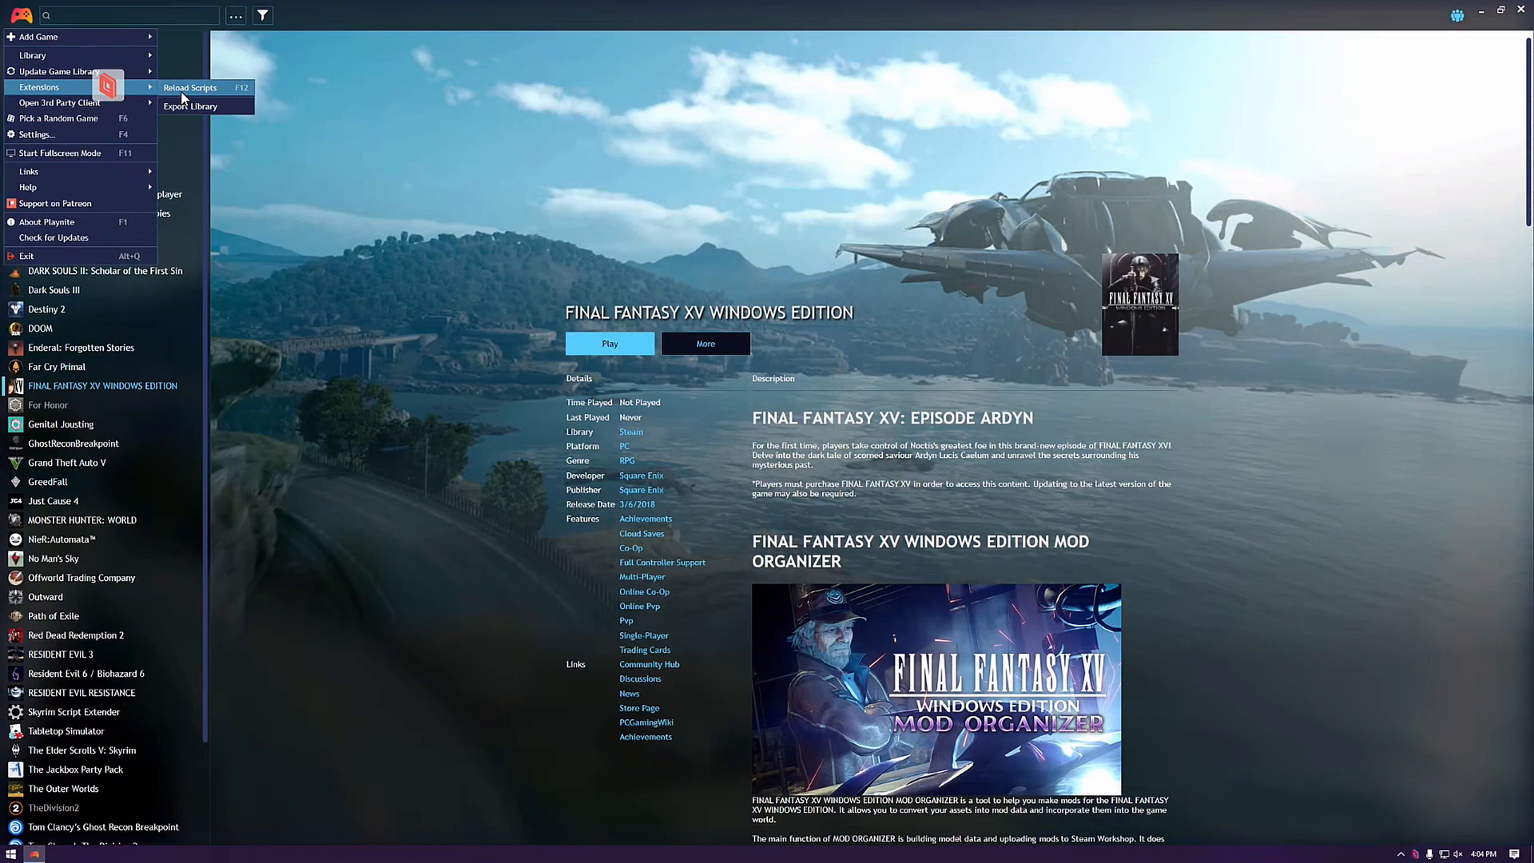
{"action": "mouse_move", "coordinate": [184, 101]}
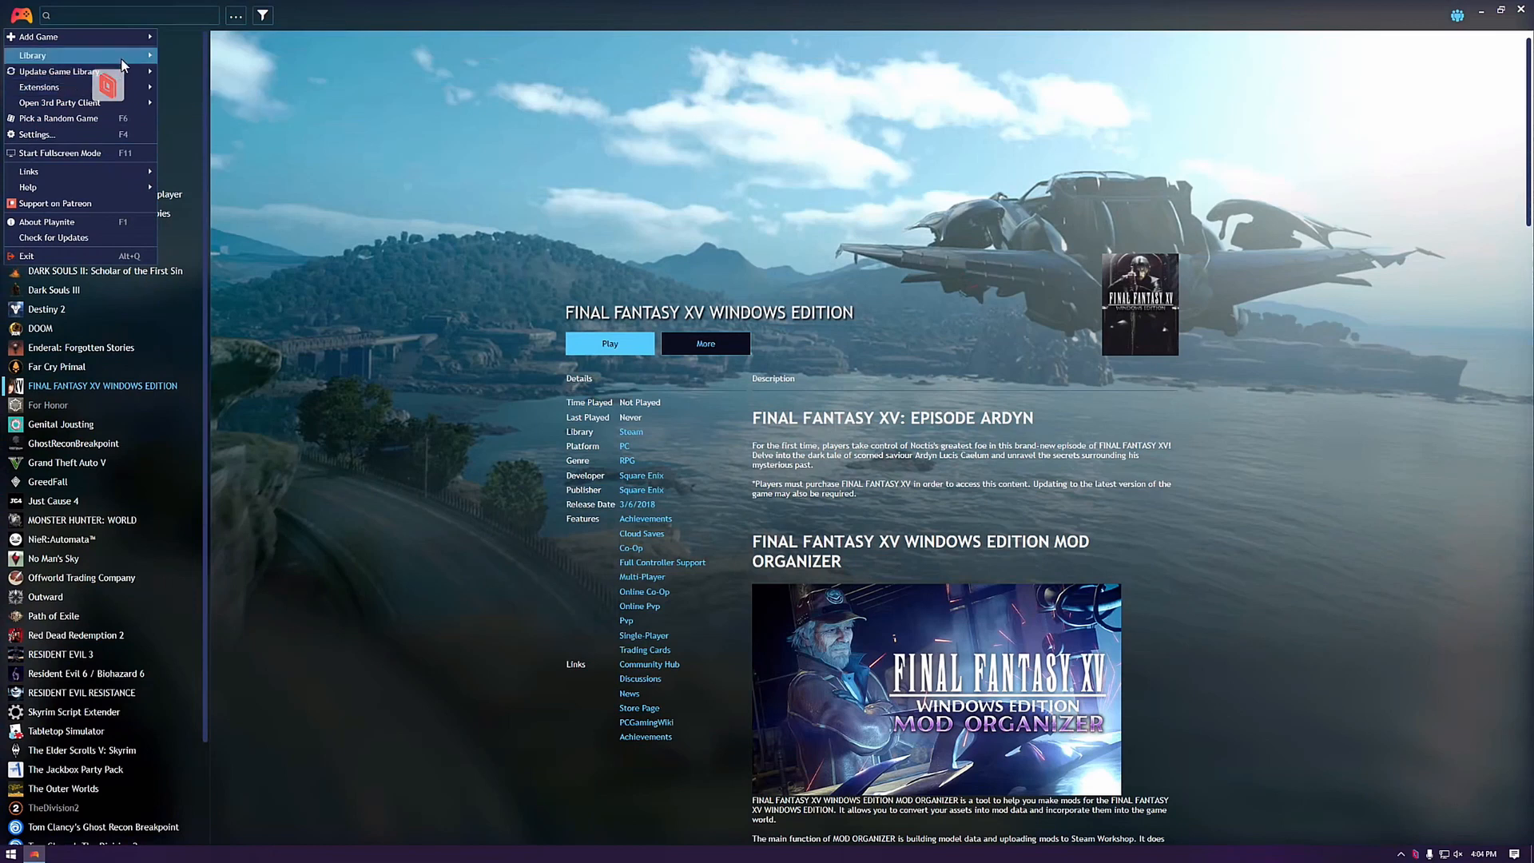
{"action": "left_click", "coordinate": [32, 55]}
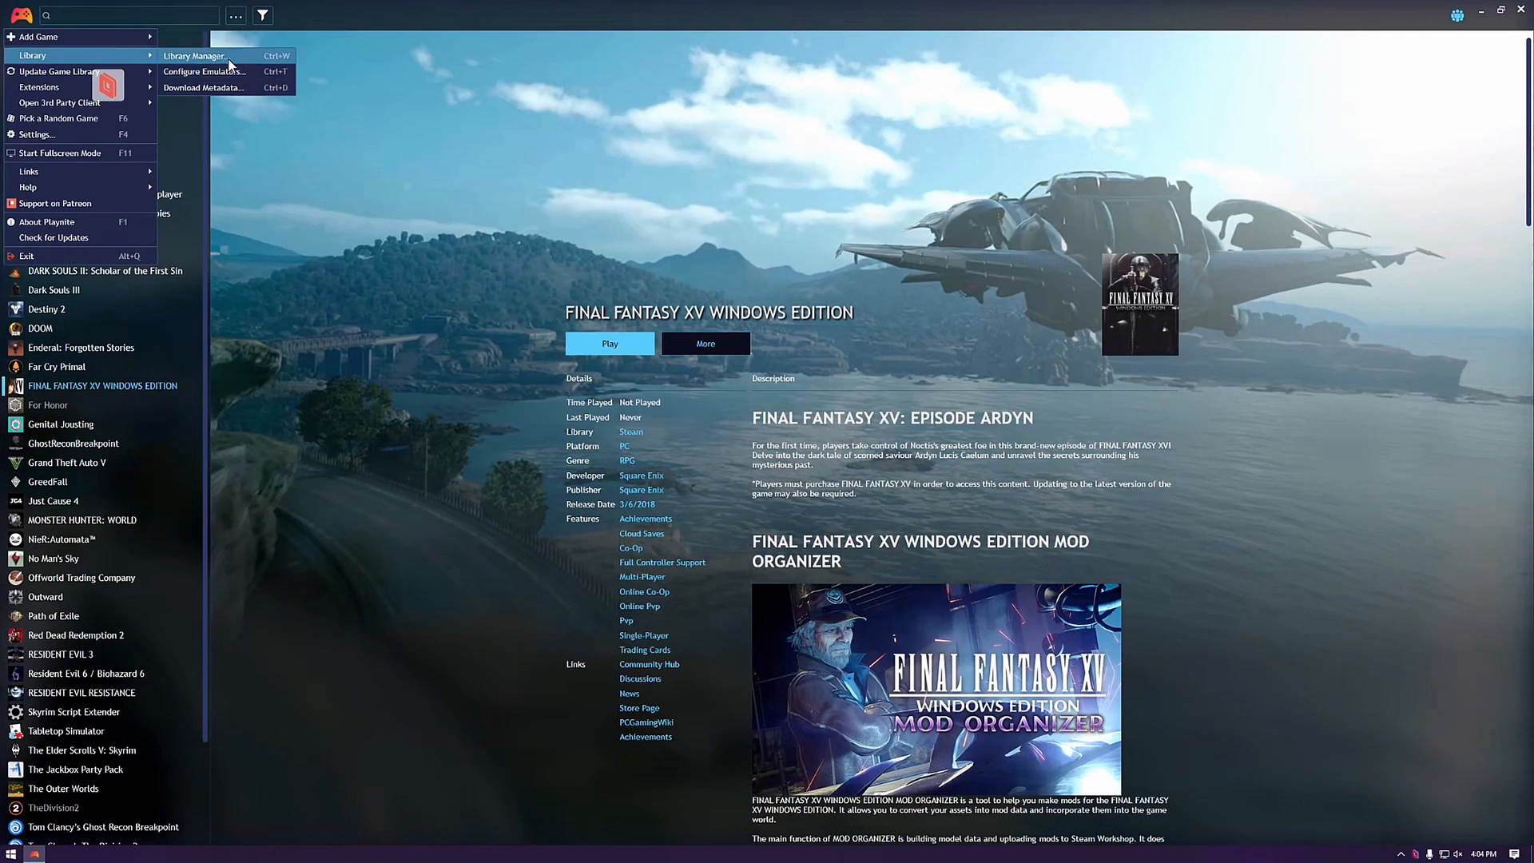
{"action": "mouse_move", "coordinate": [204, 71]}
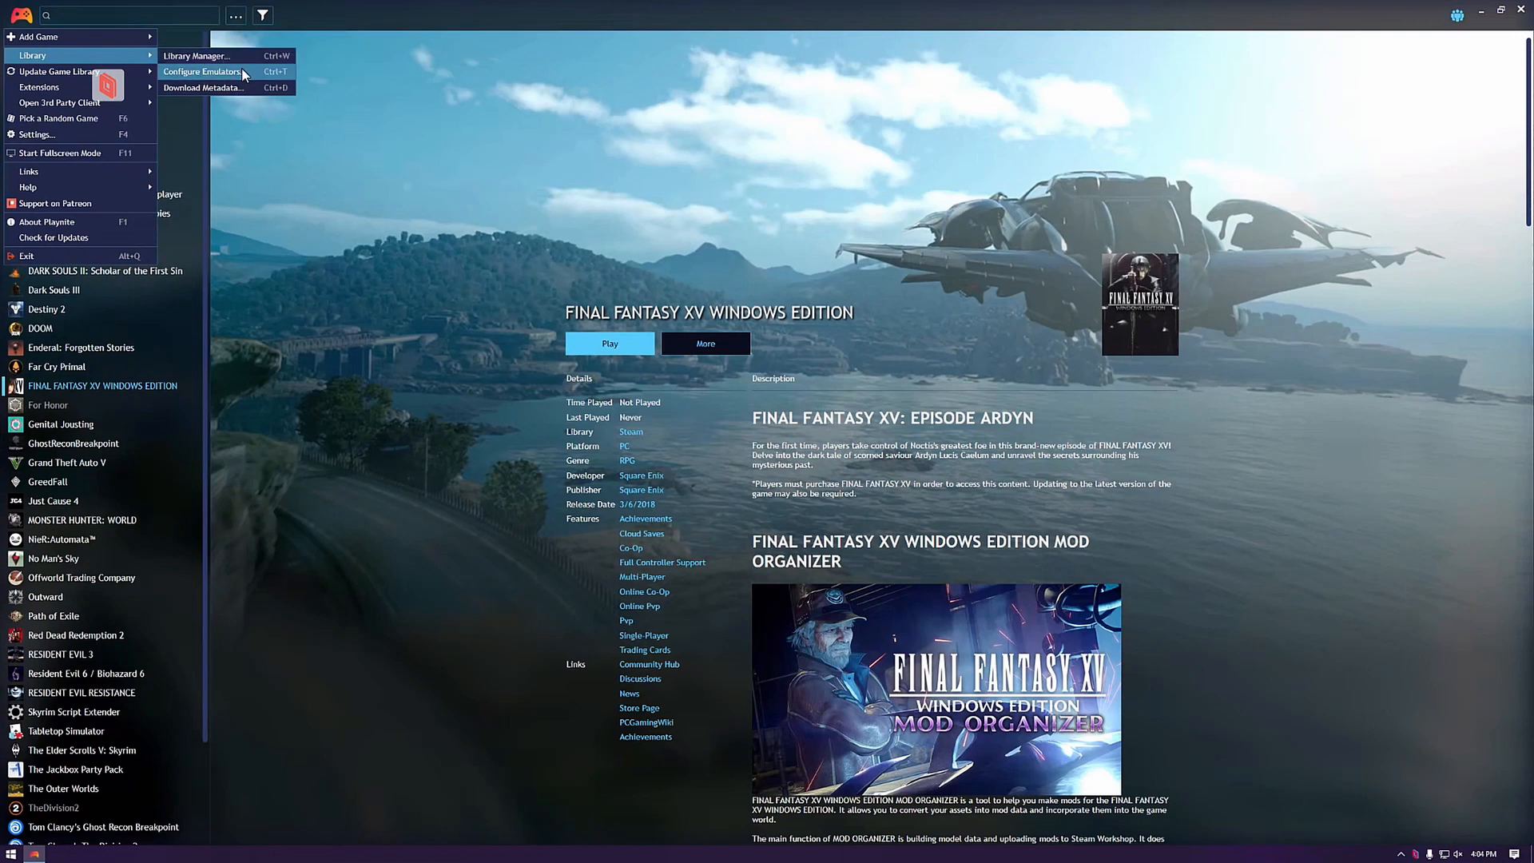
{"action": "mouse_move", "coordinate": [39, 36]}
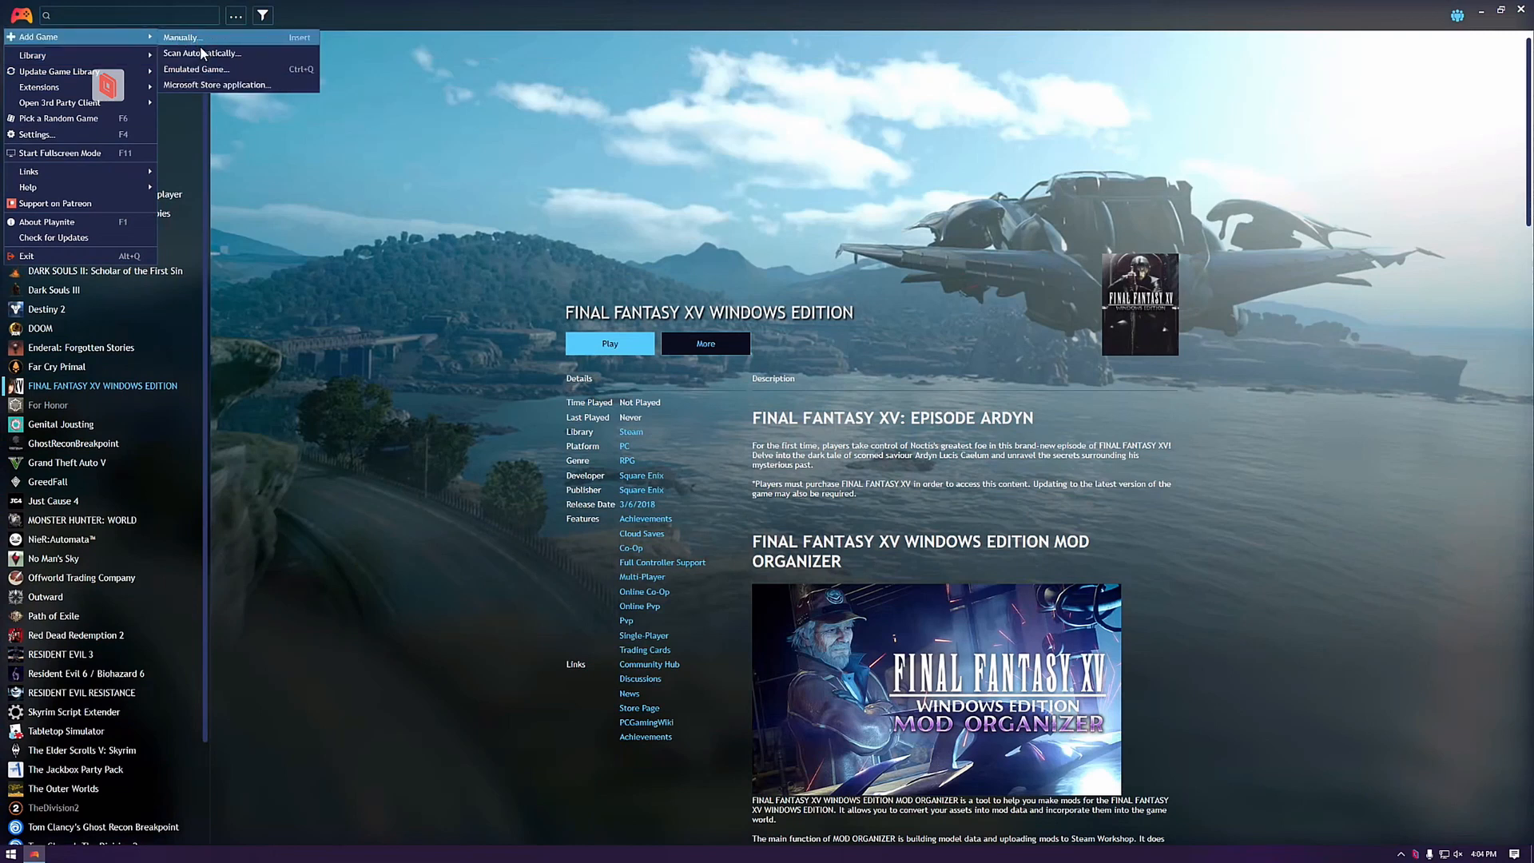
{"action": "mouse_move", "coordinate": [196, 69]}
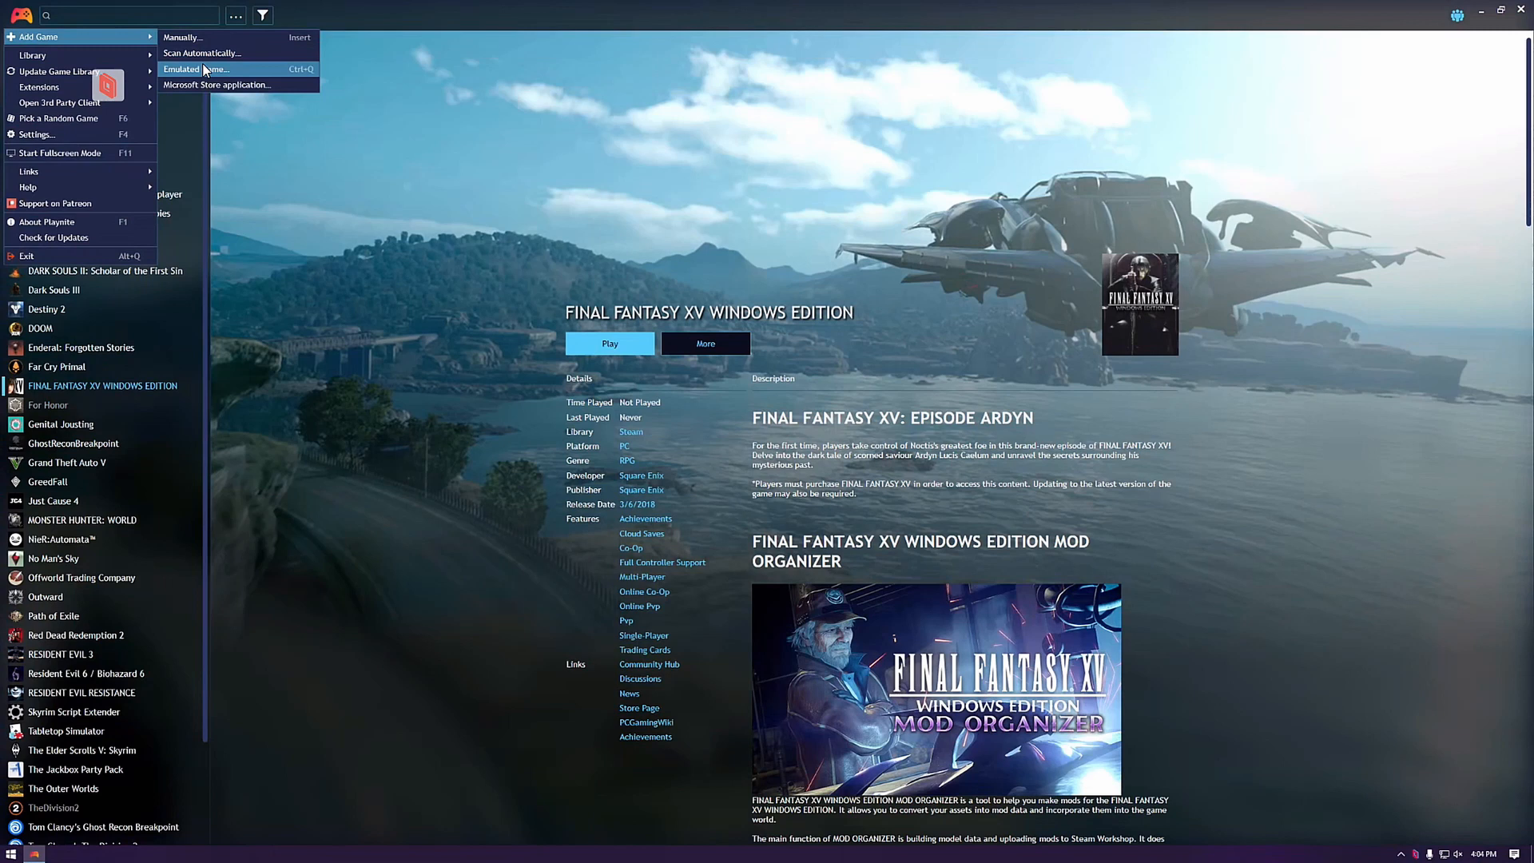
{"action": "mouse_move", "coordinate": [216, 84]}
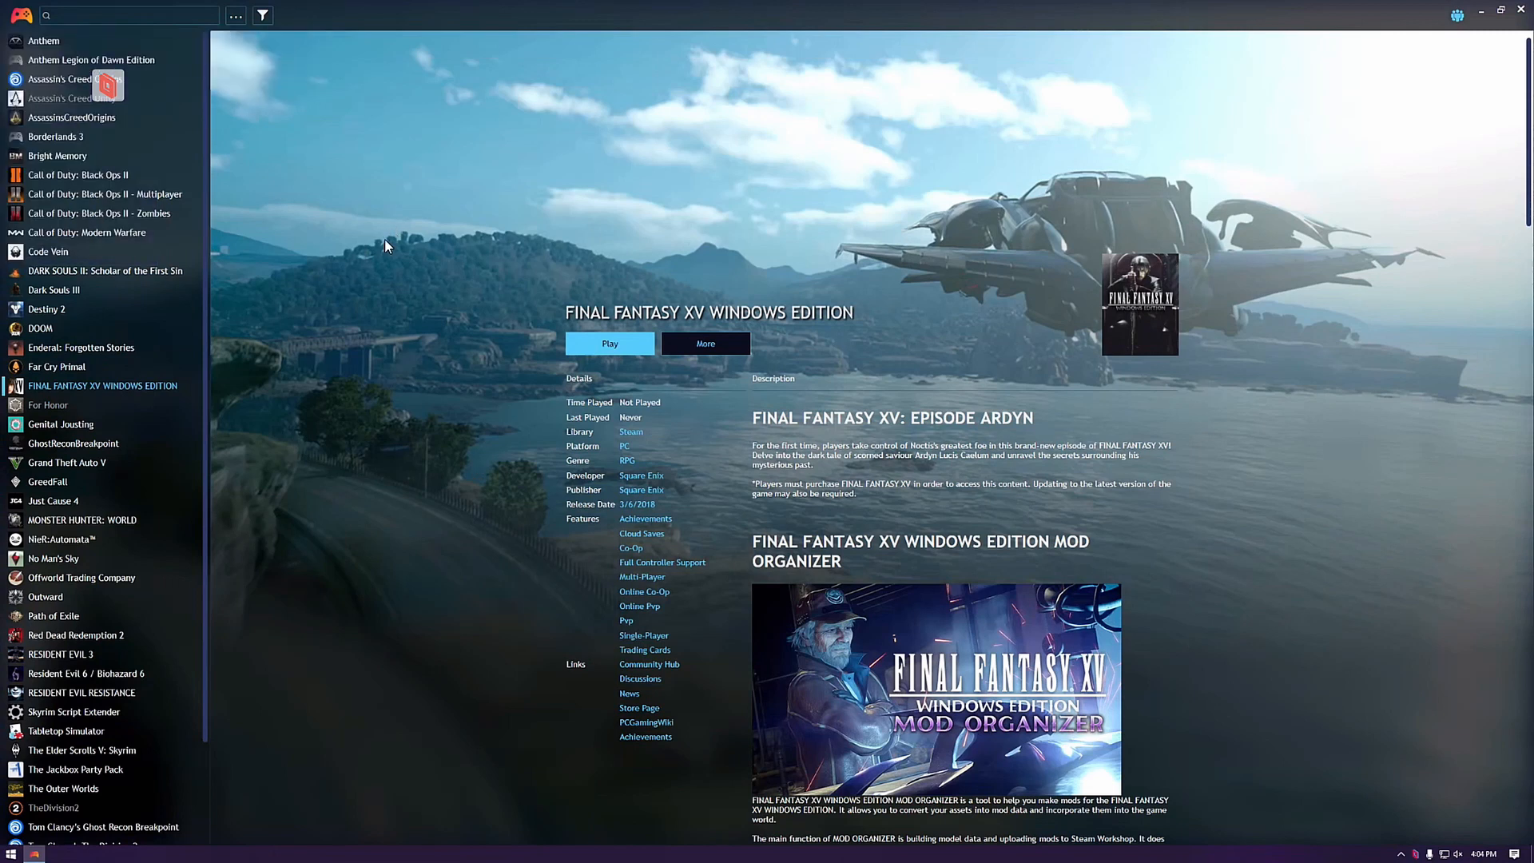
{"action": "mouse_move", "coordinate": [331, 326]}
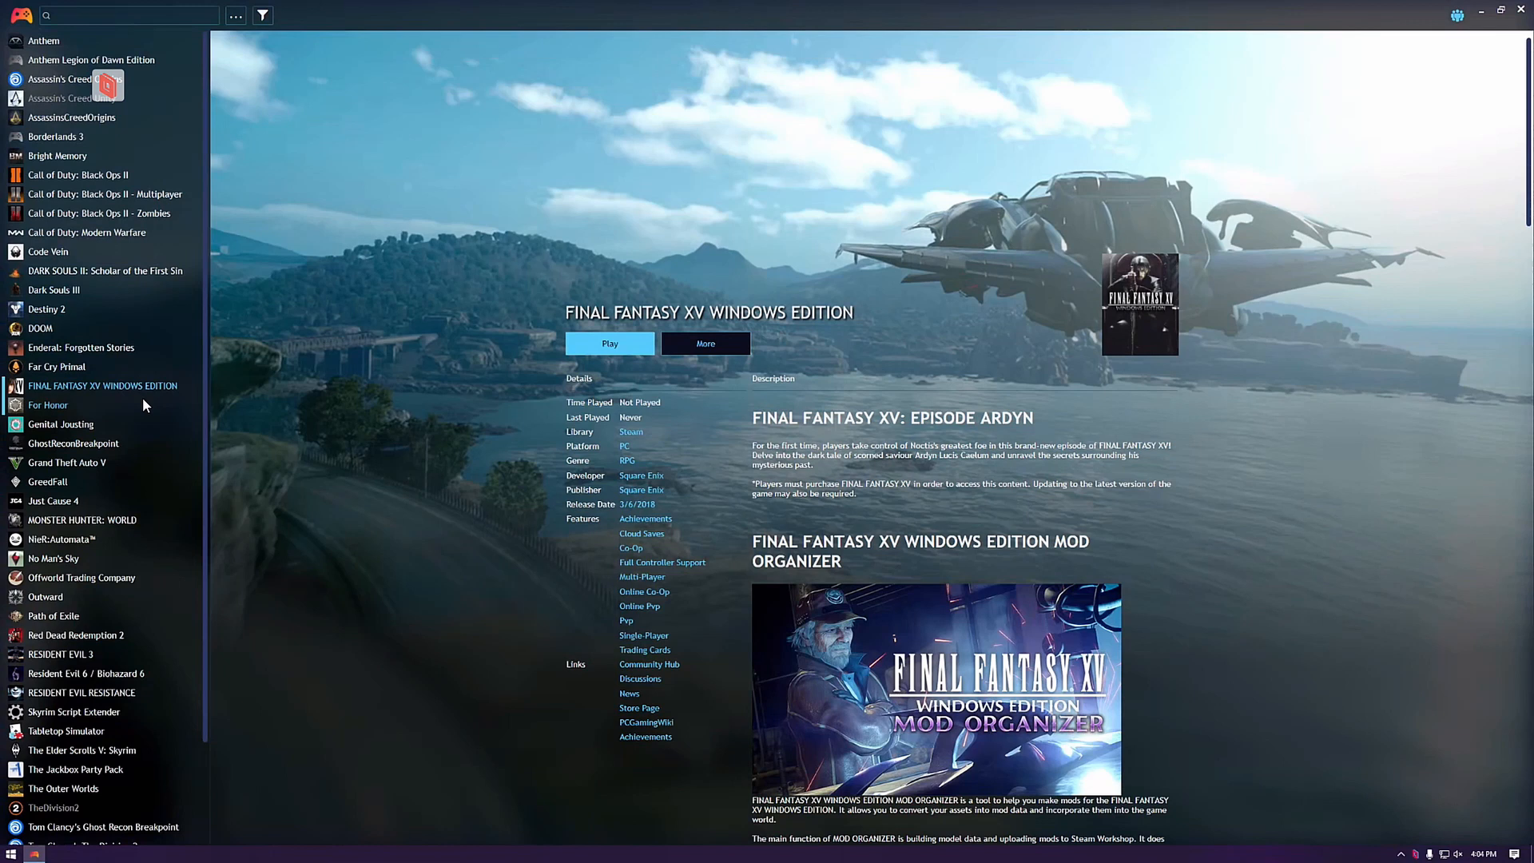
{"action": "scroll", "scroll_direction": "down", "scroll_amount": 3}
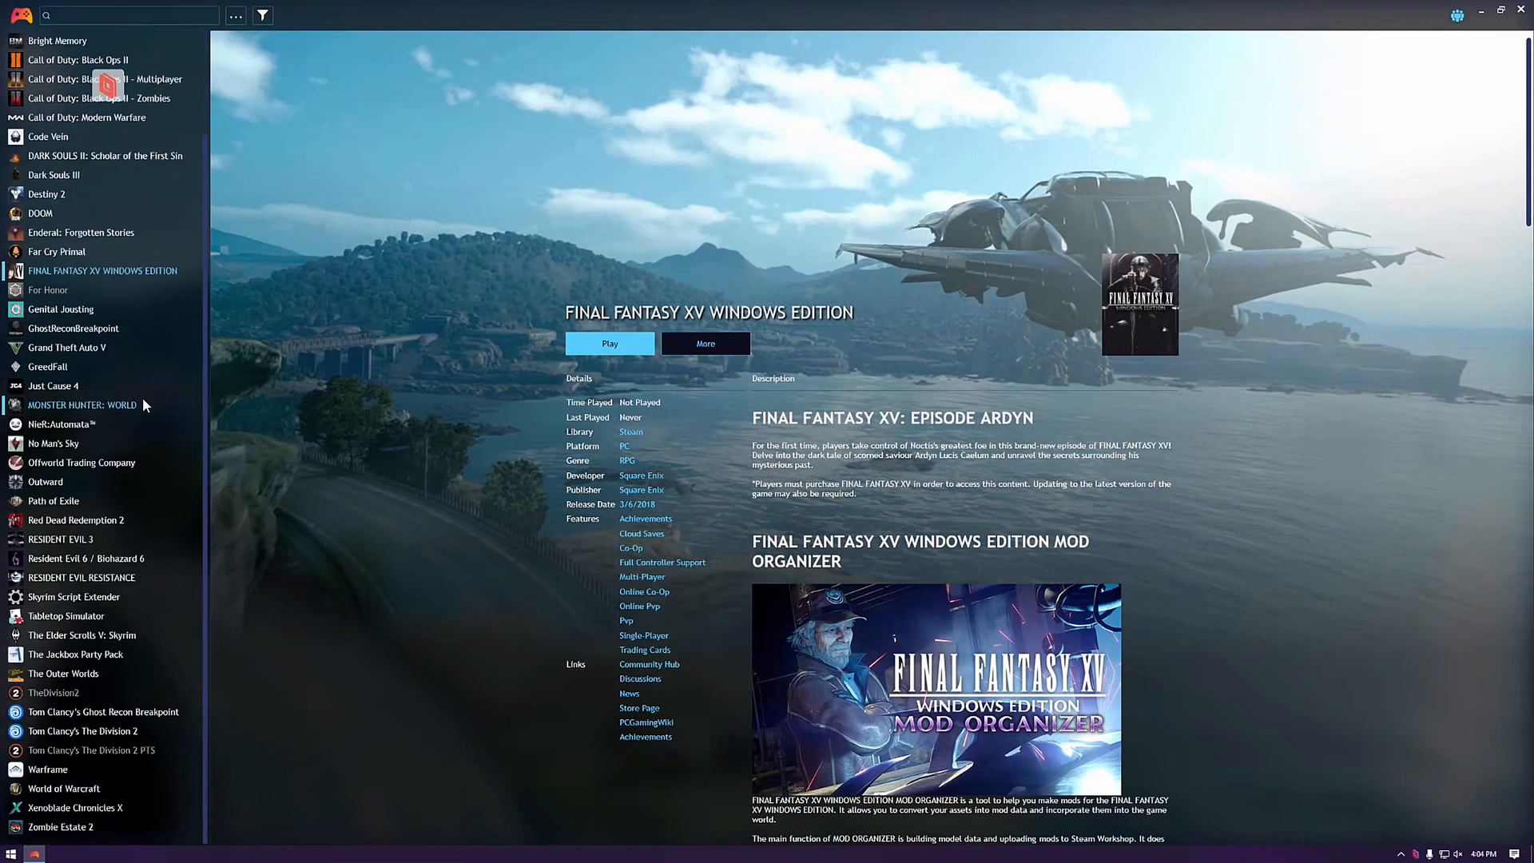